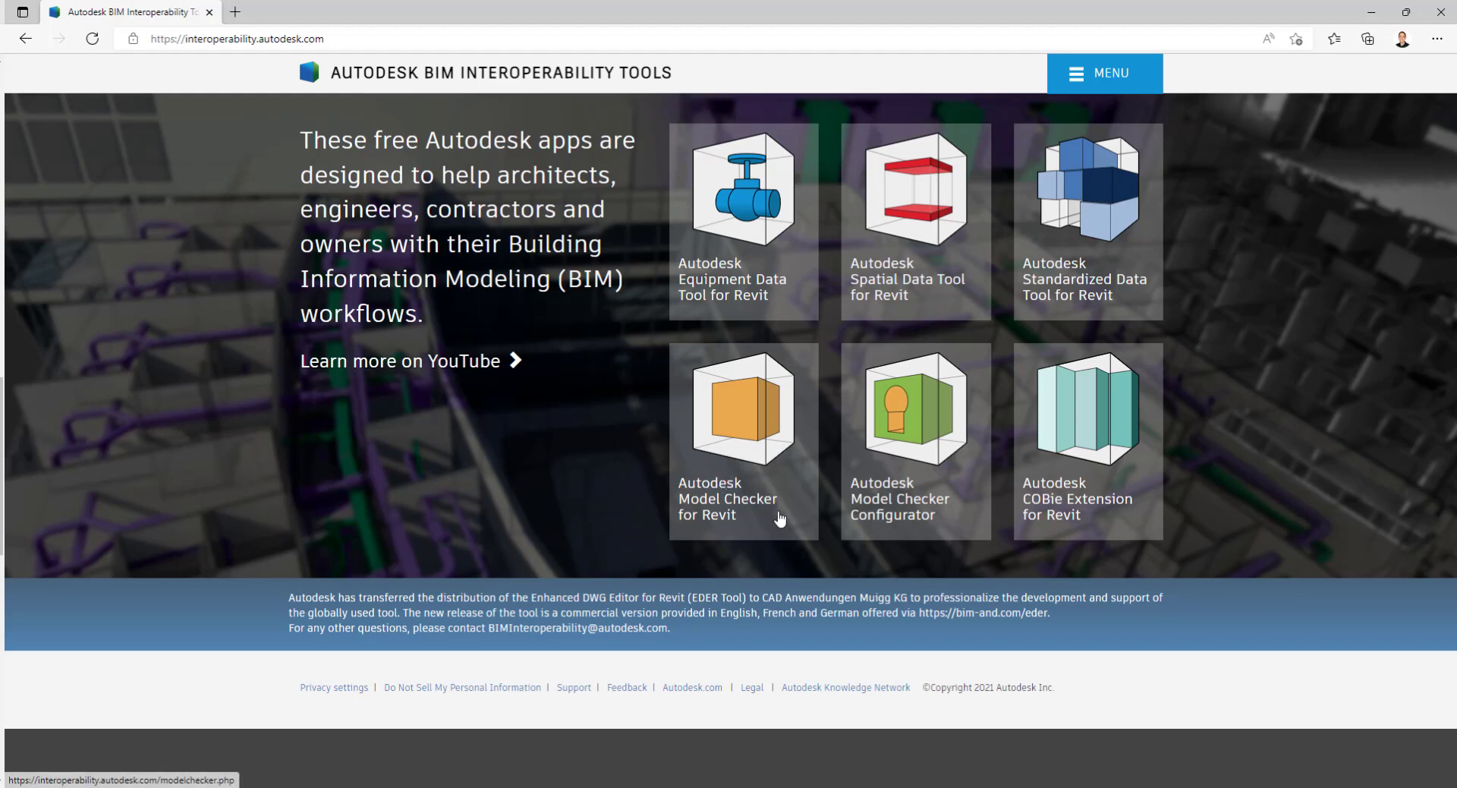
# Step: Open the Model Checker for Revit page and scroll to its Power BI report section
pyautogui.click(743, 413)
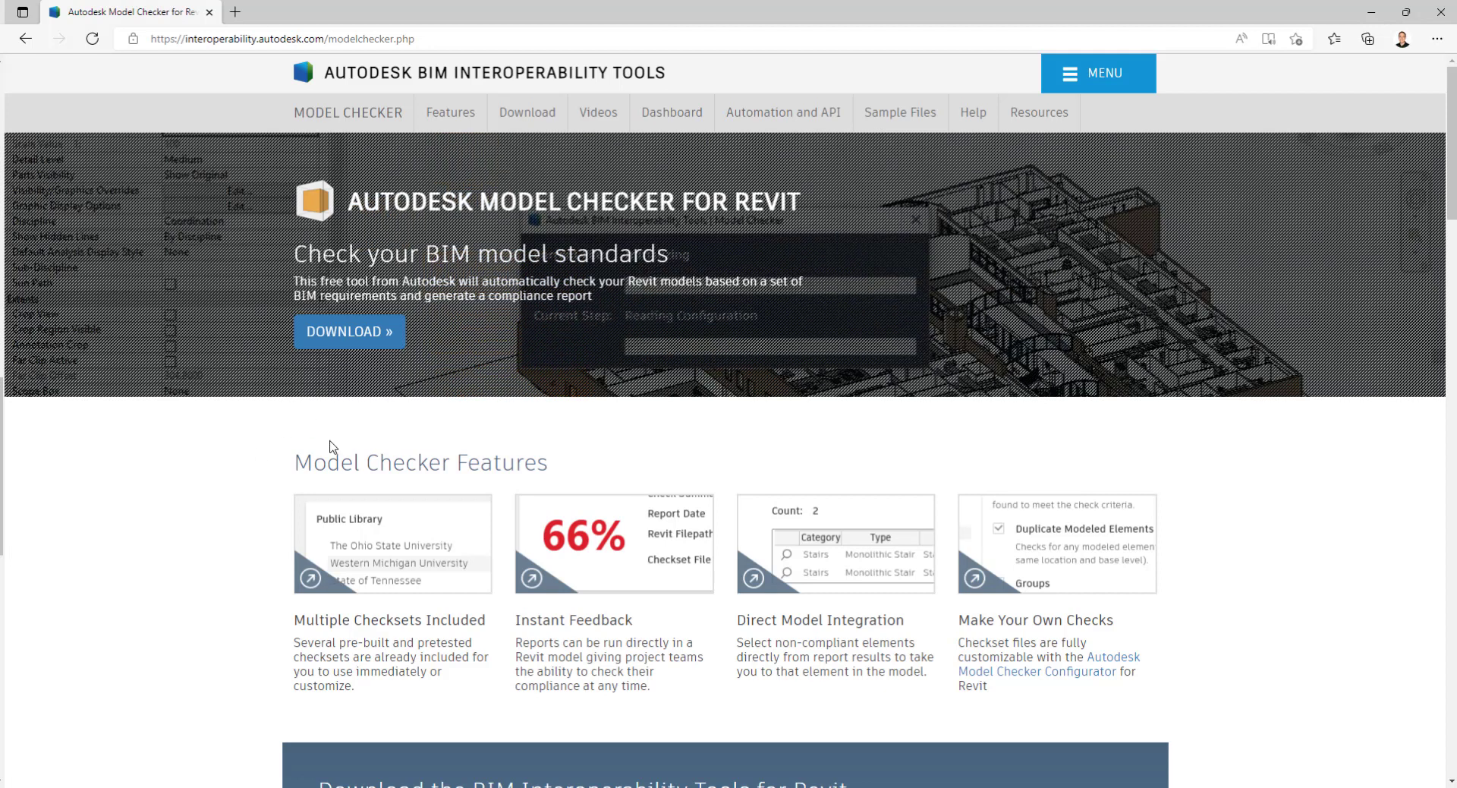
pyautogui.scroll(-3)
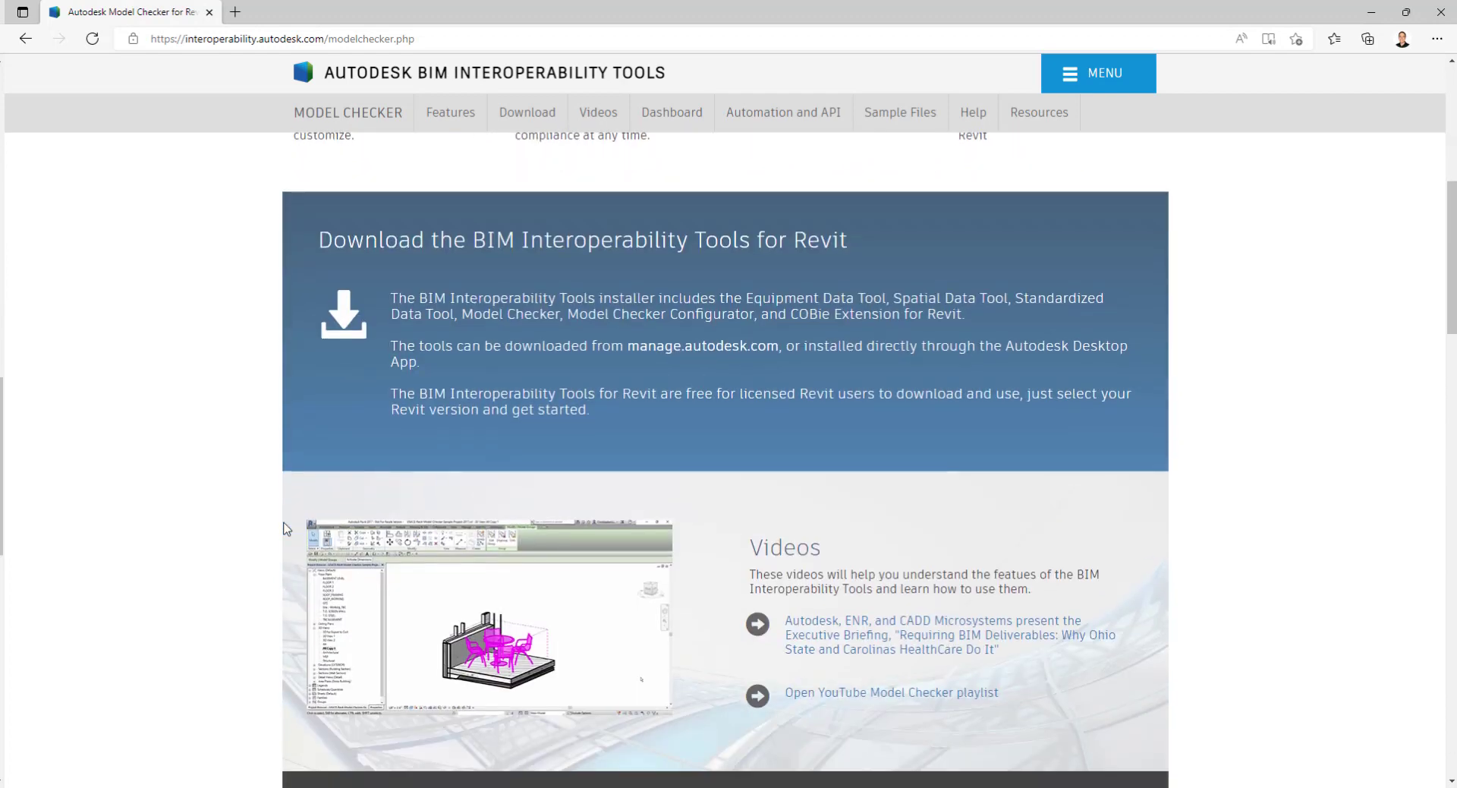
pyautogui.scroll(-3)
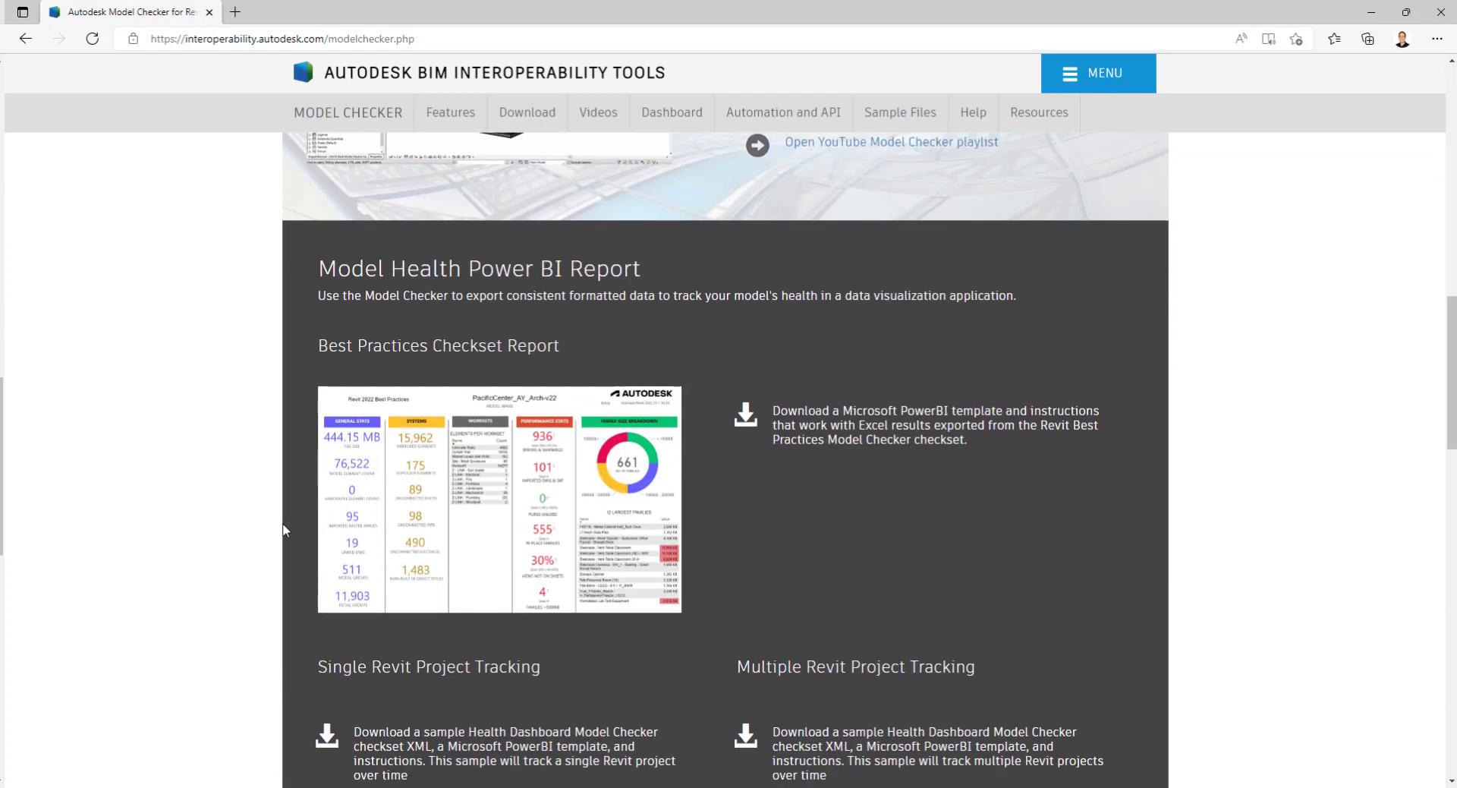
pyautogui.moveTo(863, 437)
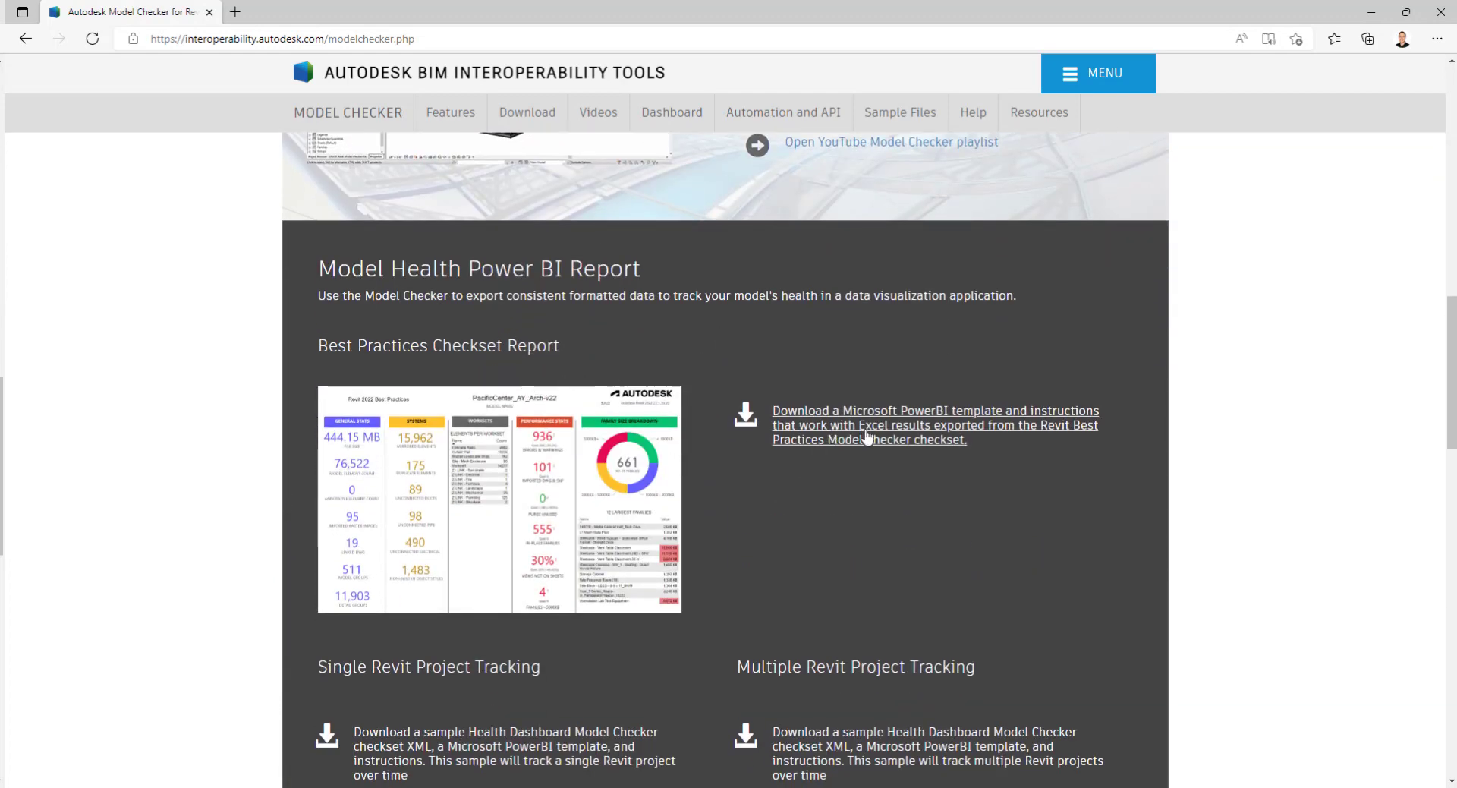
pyautogui.moveTo(950, 450)
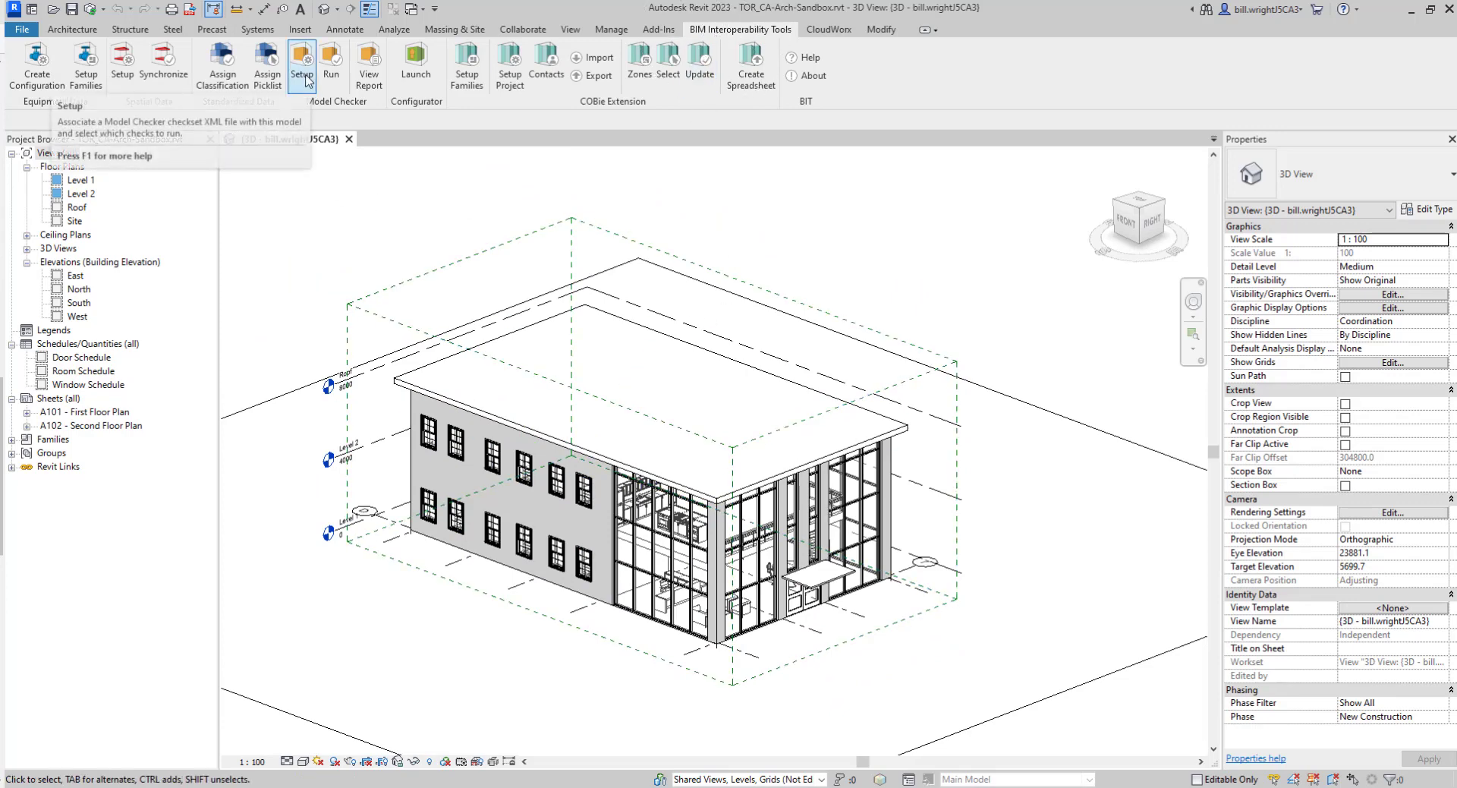
pyautogui.moveTo(309, 81)
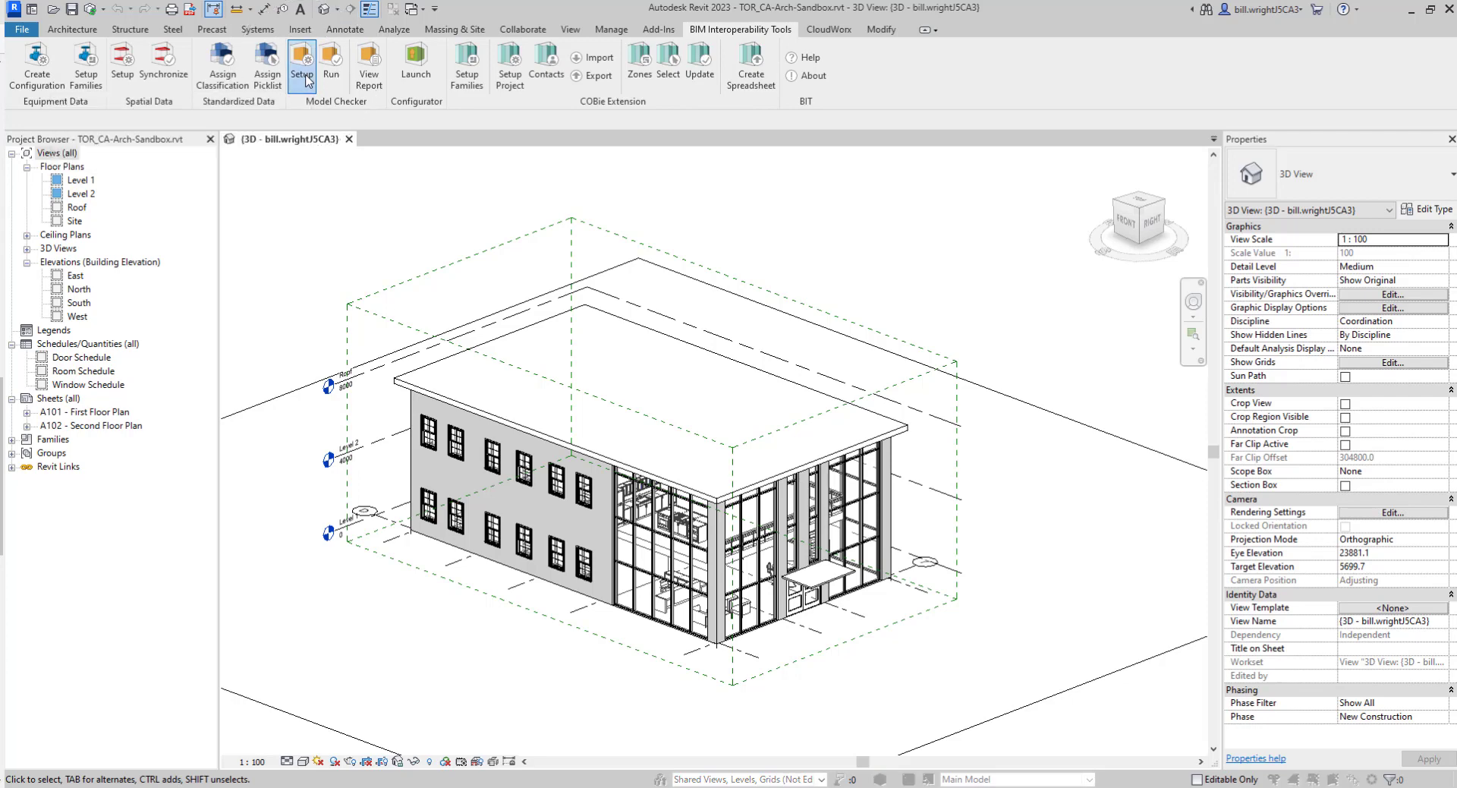
# Step: Choose the Revit 2023 Best Practices checkset from the Public Library in Model Checker Setup
pyautogui.click(302, 61)
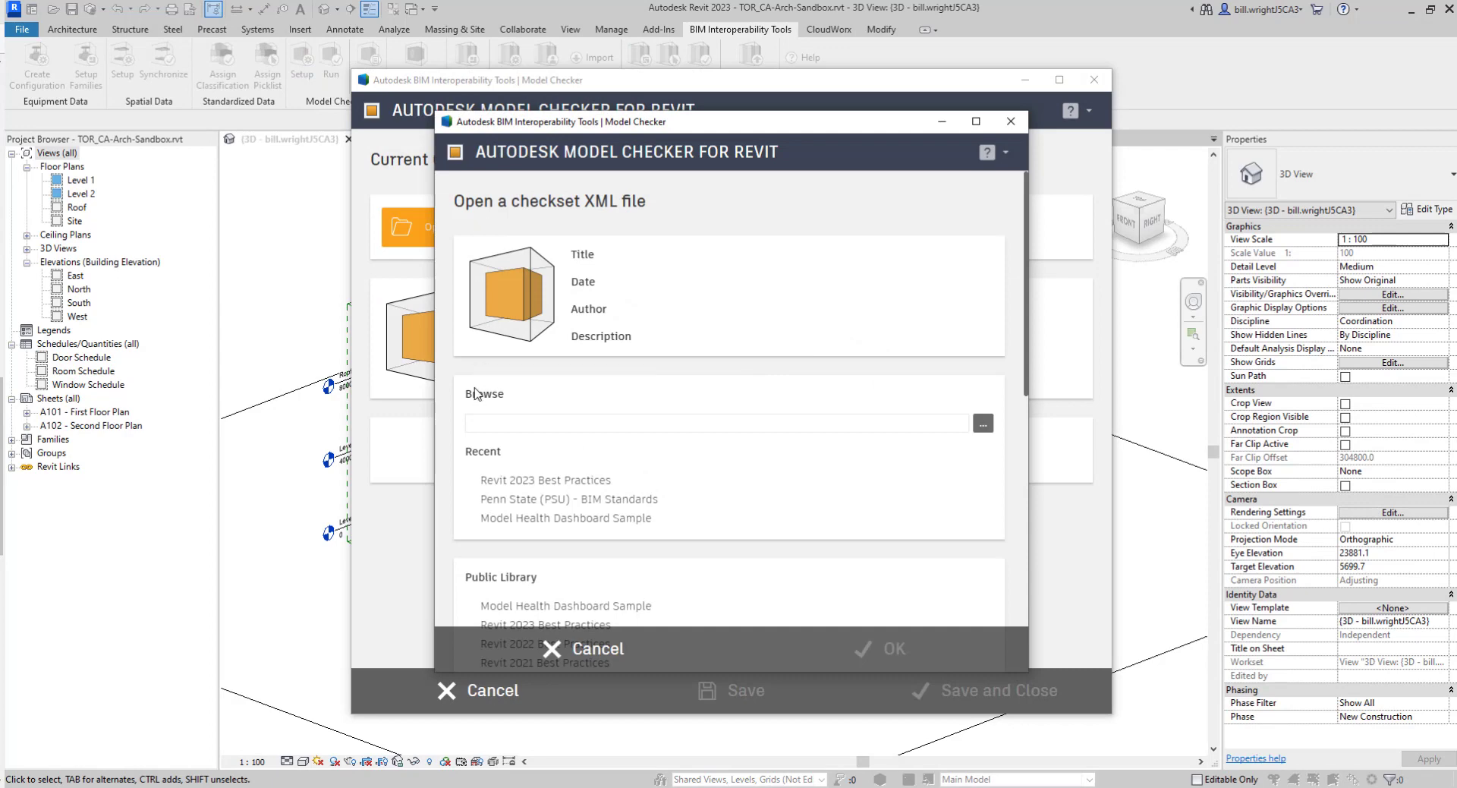
pyautogui.scroll(-3)
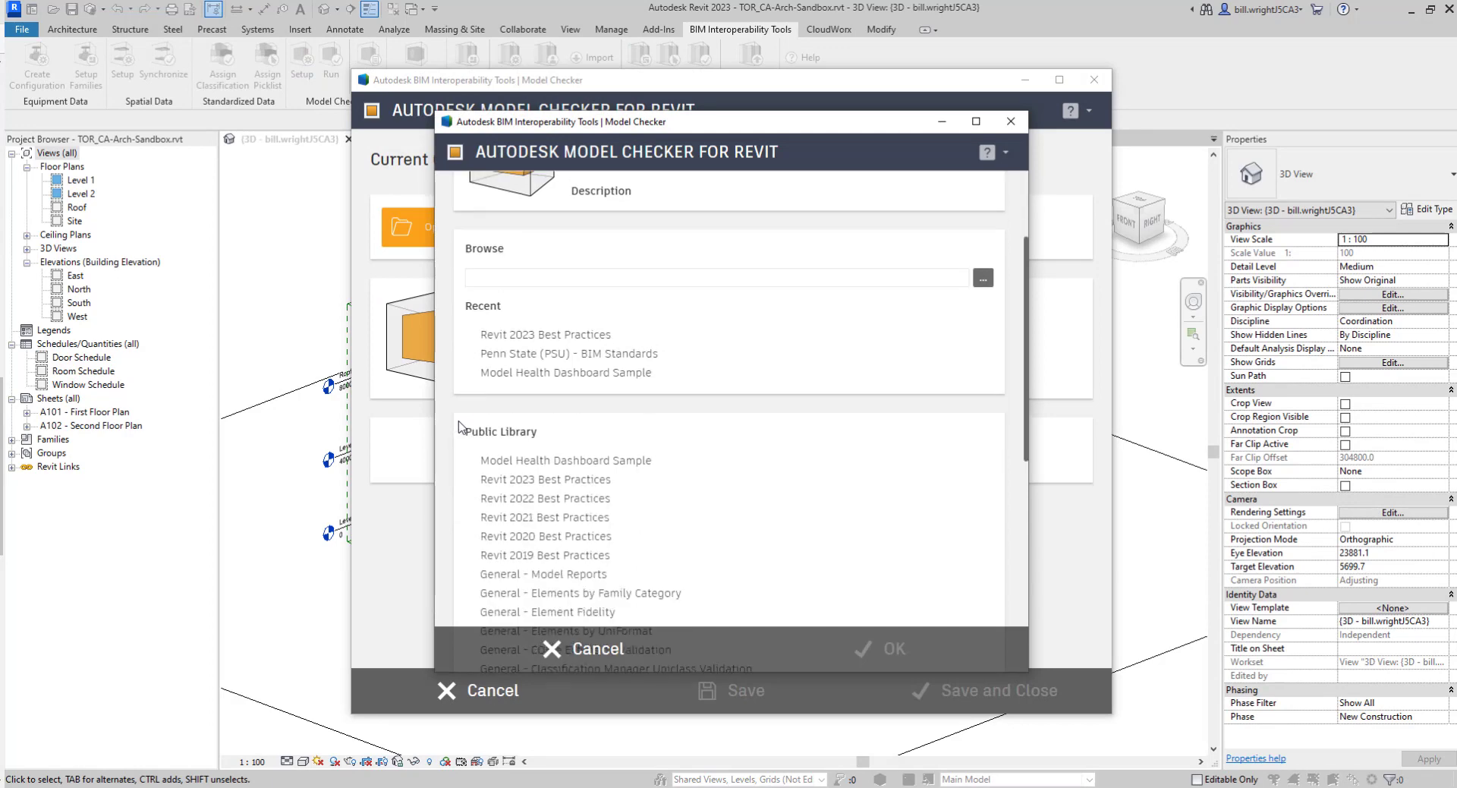
pyautogui.scroll(-3)
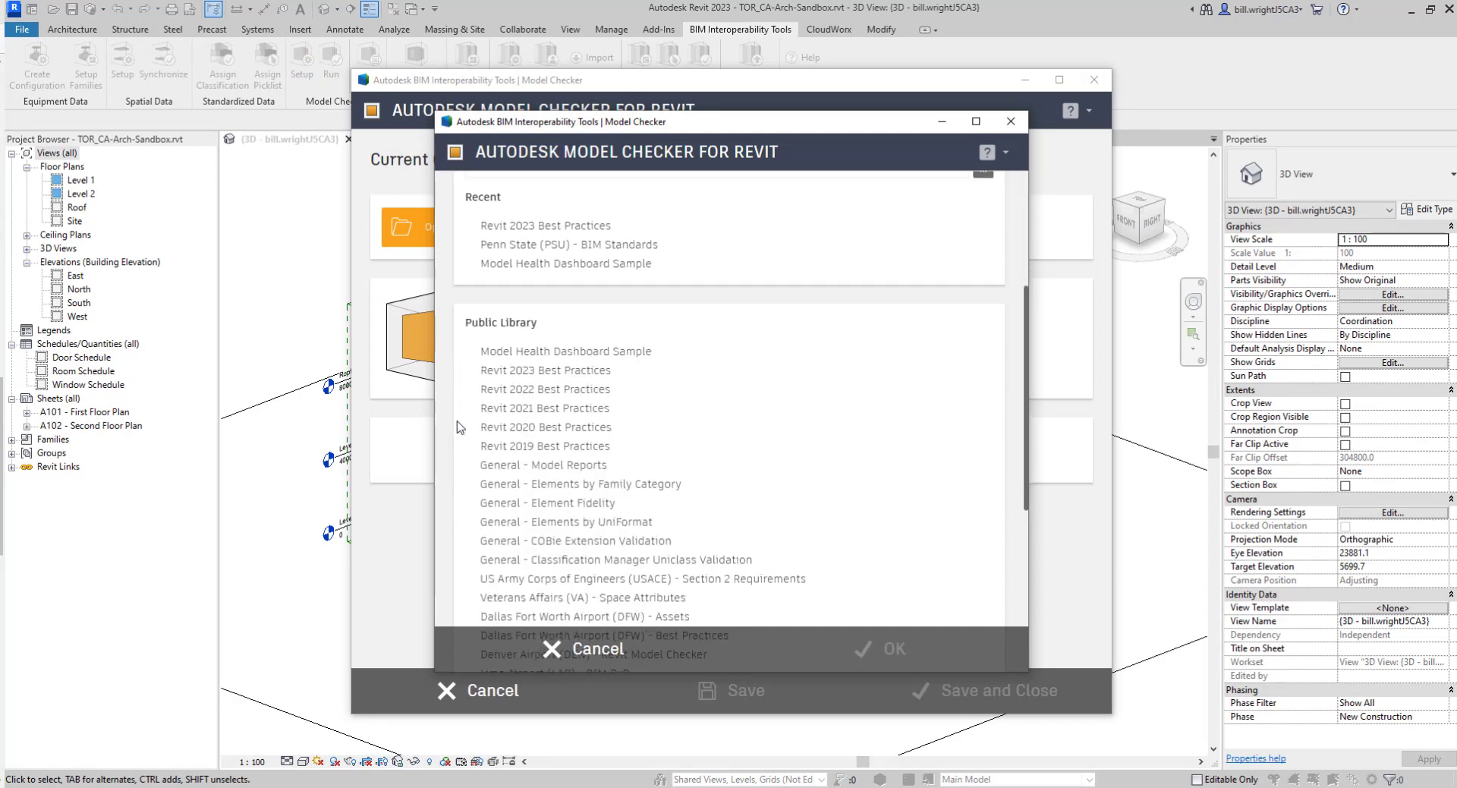
pyautogui.scroll(-3)
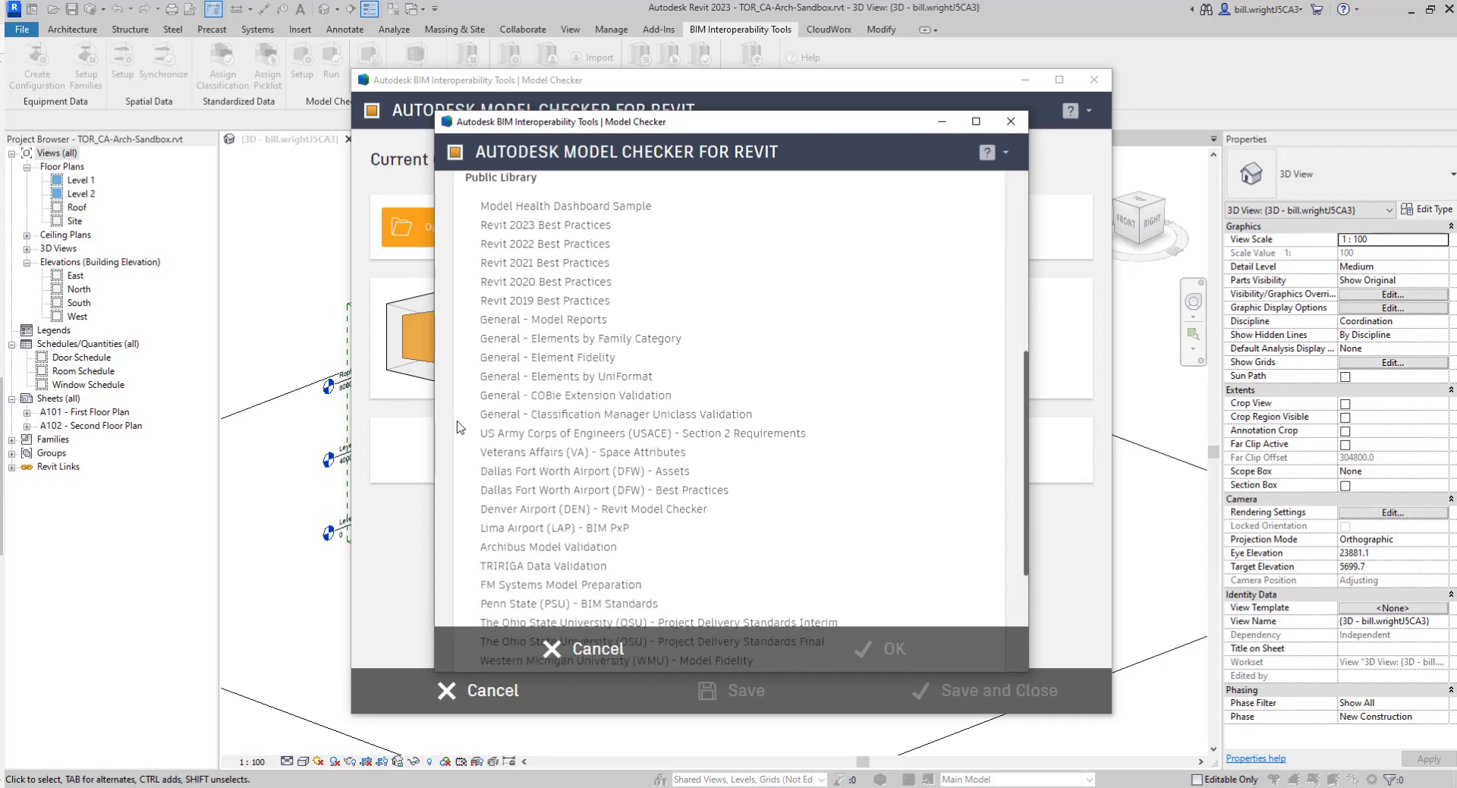
pyautogui.scroll(-3)
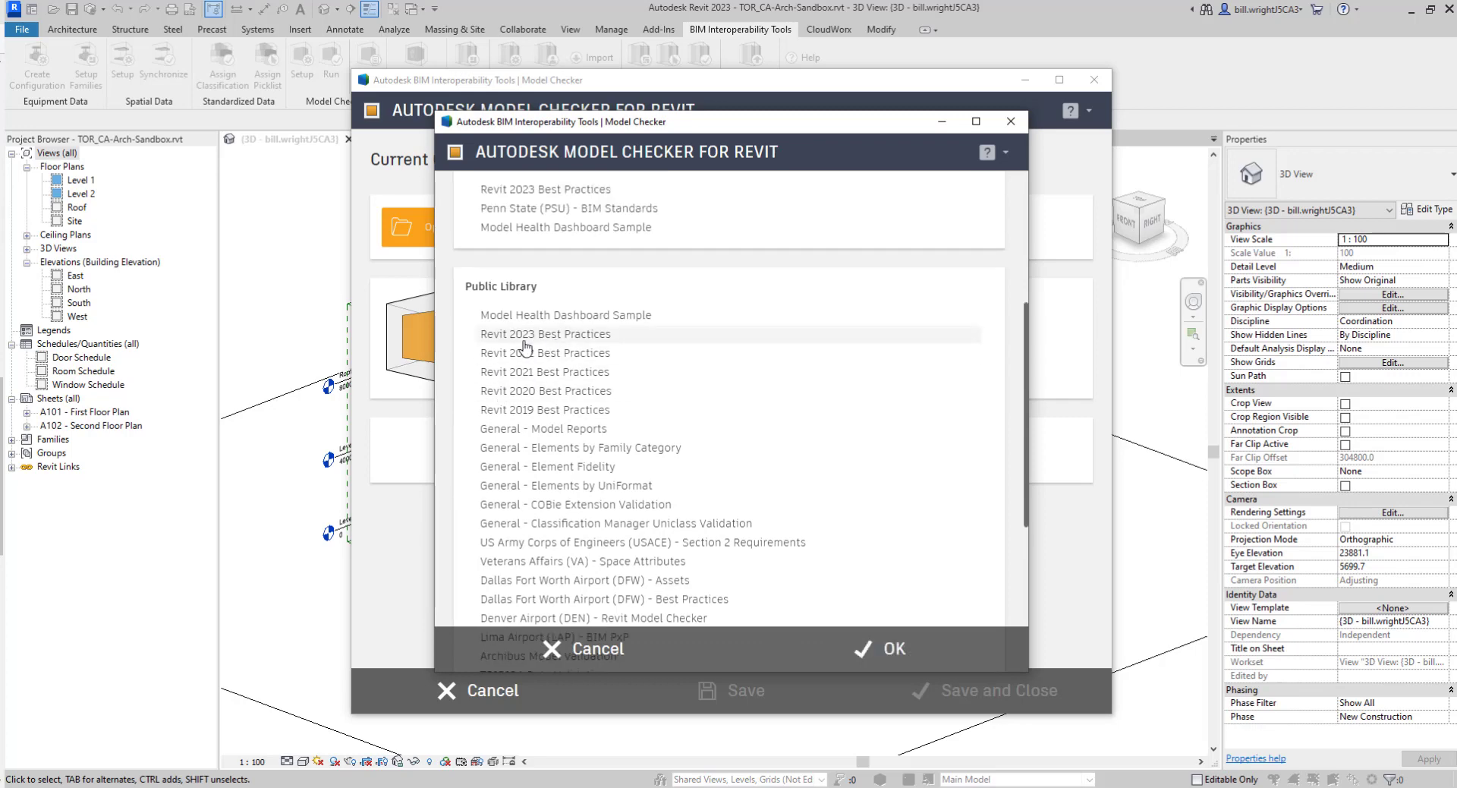
pyautogui.click(893, 648)
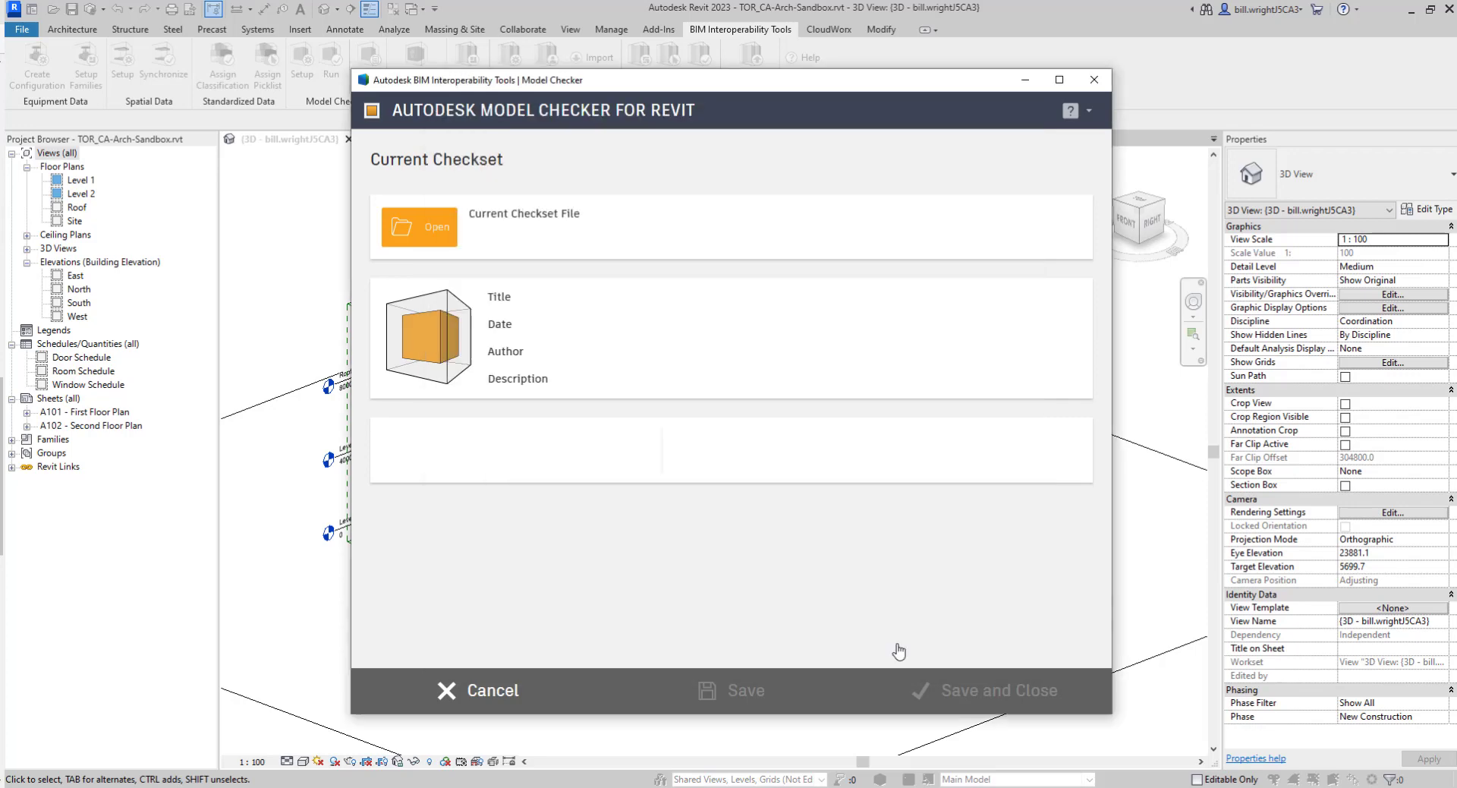
# Step: Review the Datum, Model Performance and Model Elements checks, keep all included, and save
pyautogui.click(418, 226)
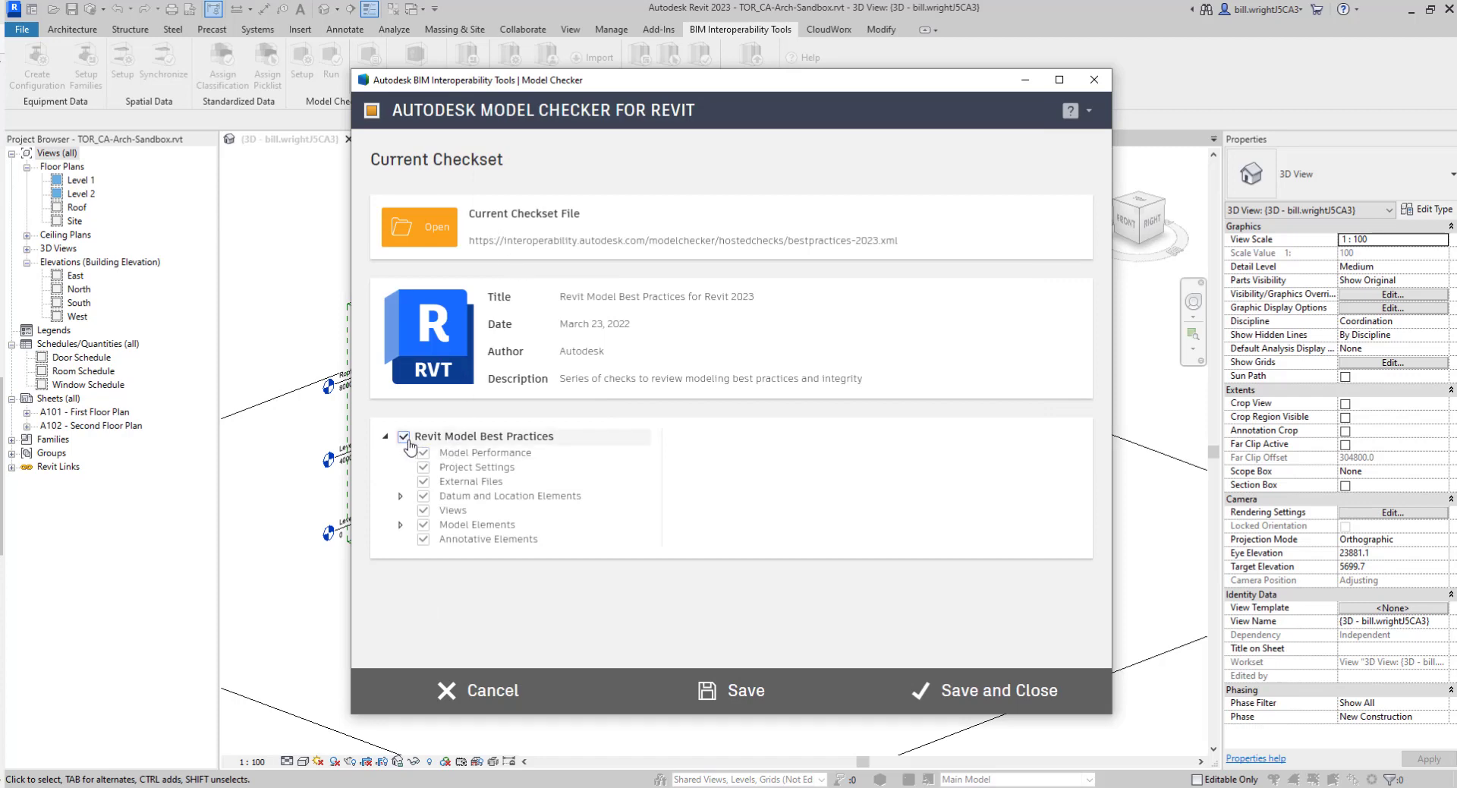
pyautogui.click(423, 452)
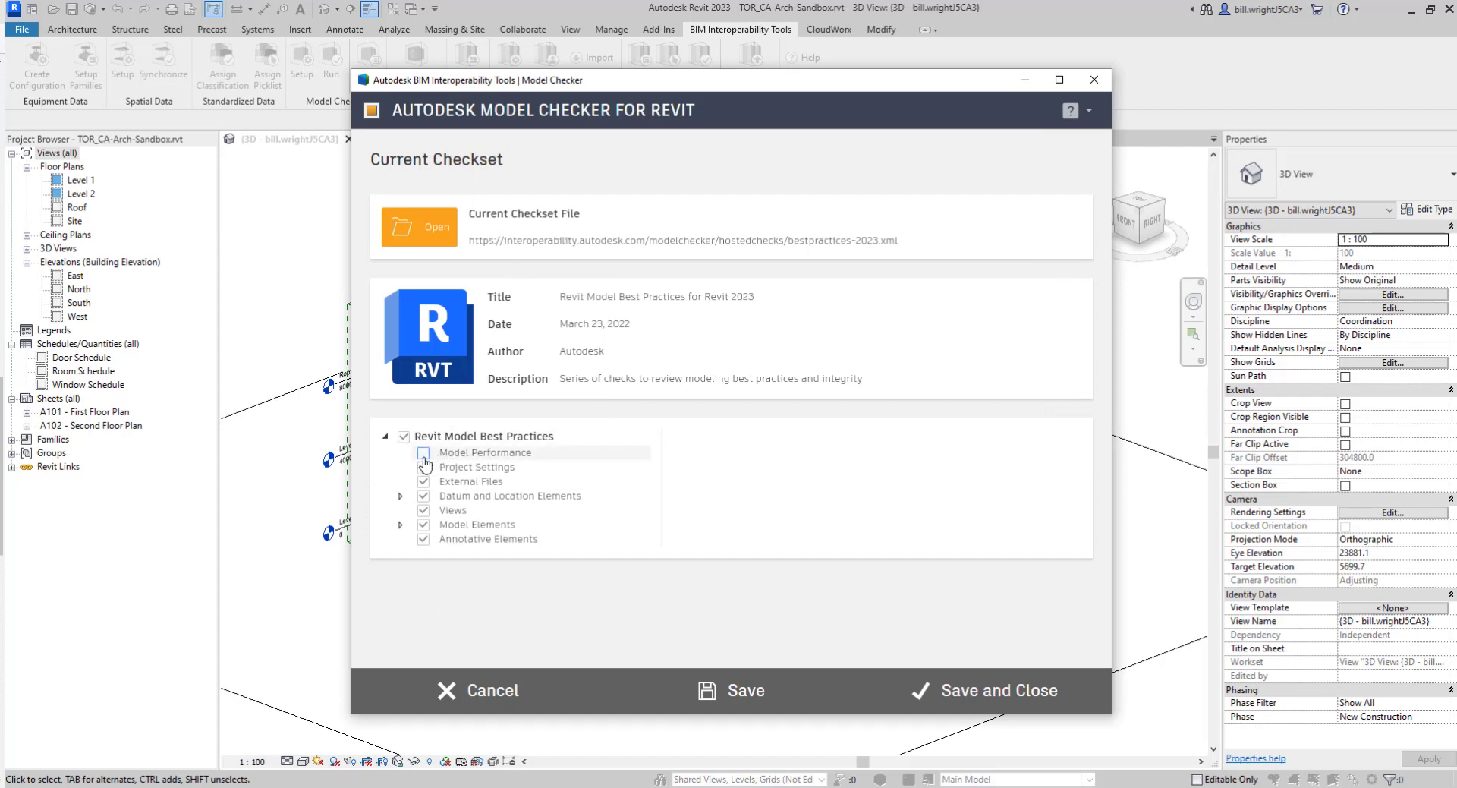
pyautogui.click(424, 452)
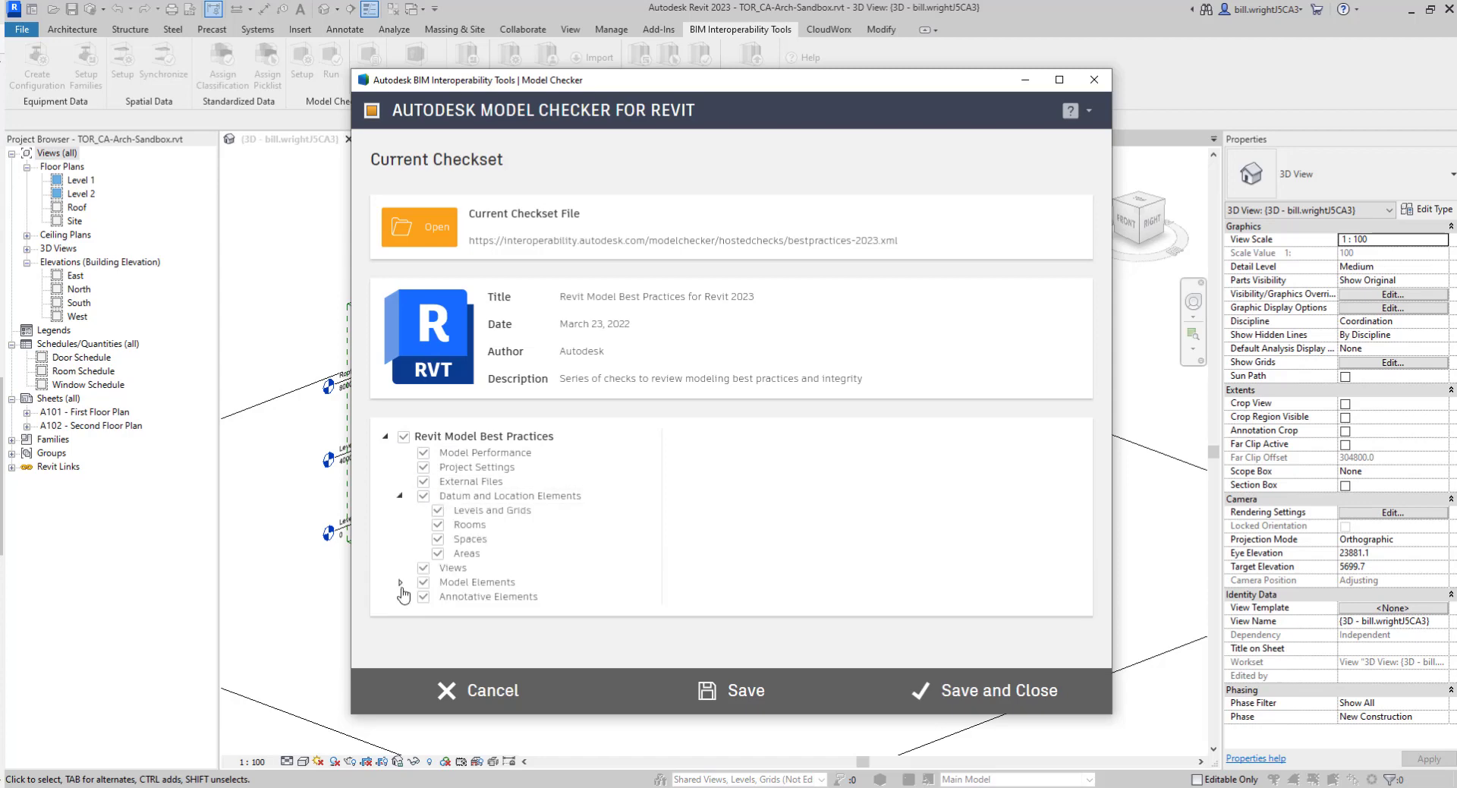
pyautogui.click(400, 581)
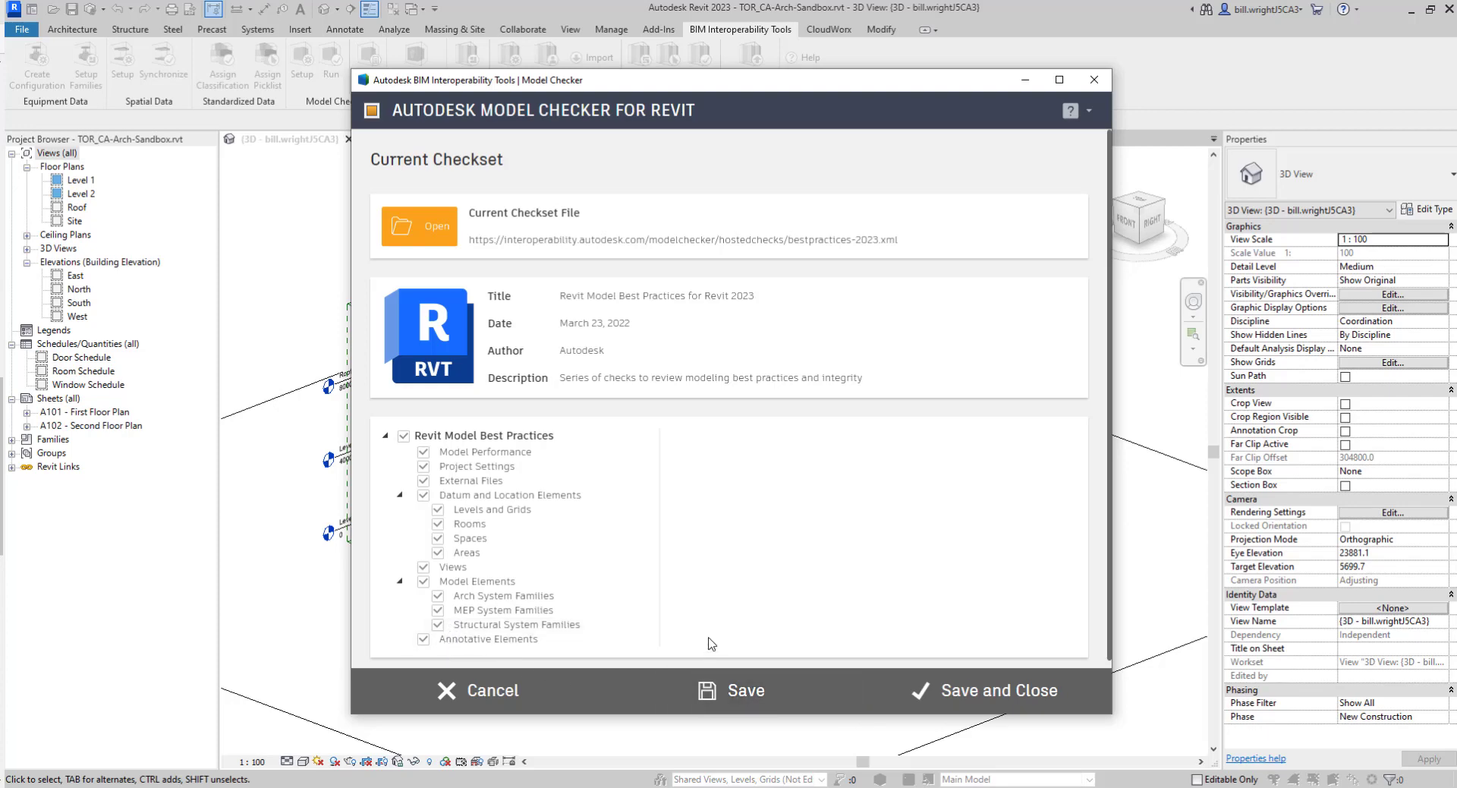
pyautogui.moveTo(878, 656)
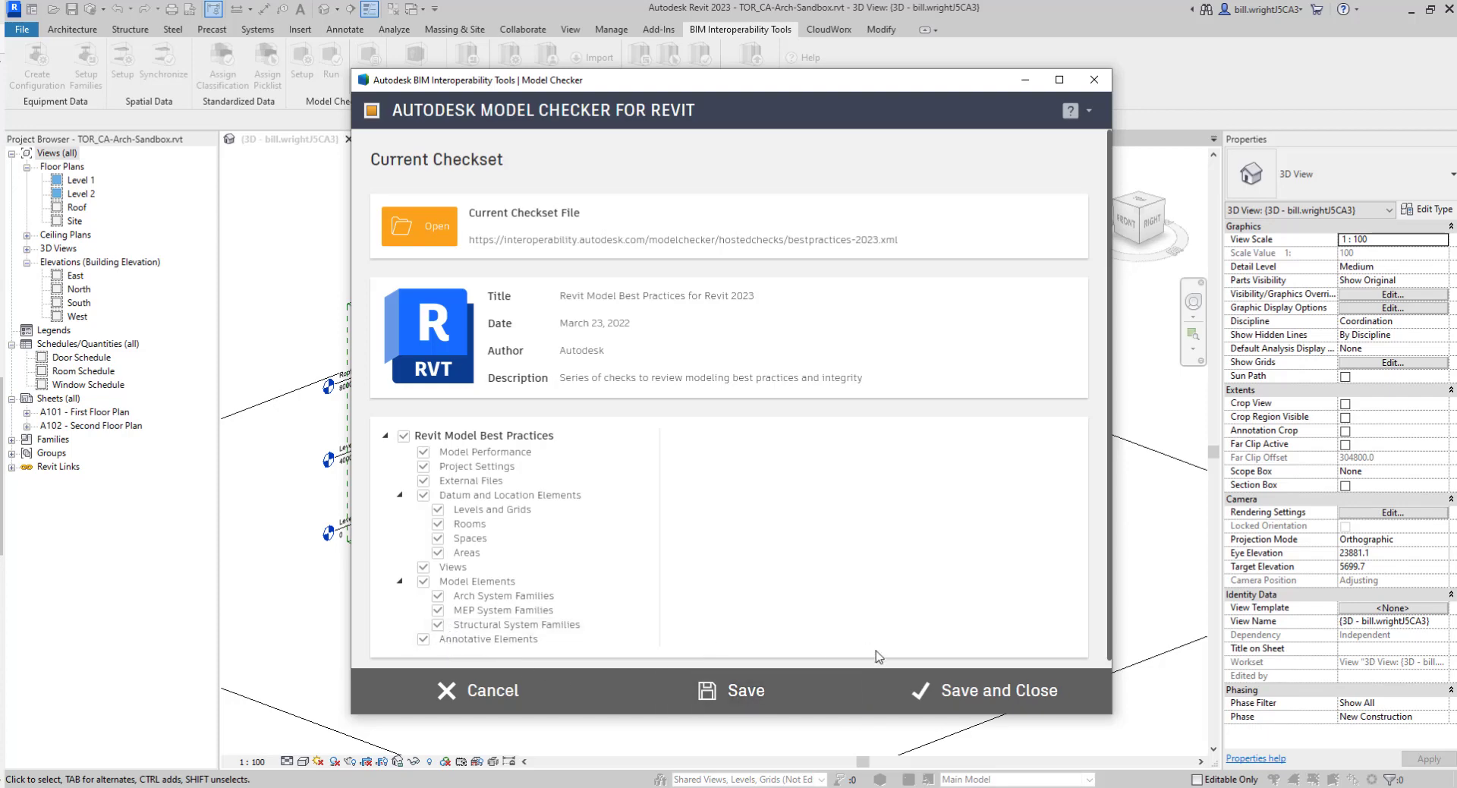
pyautogui.moveTo(749, 691)
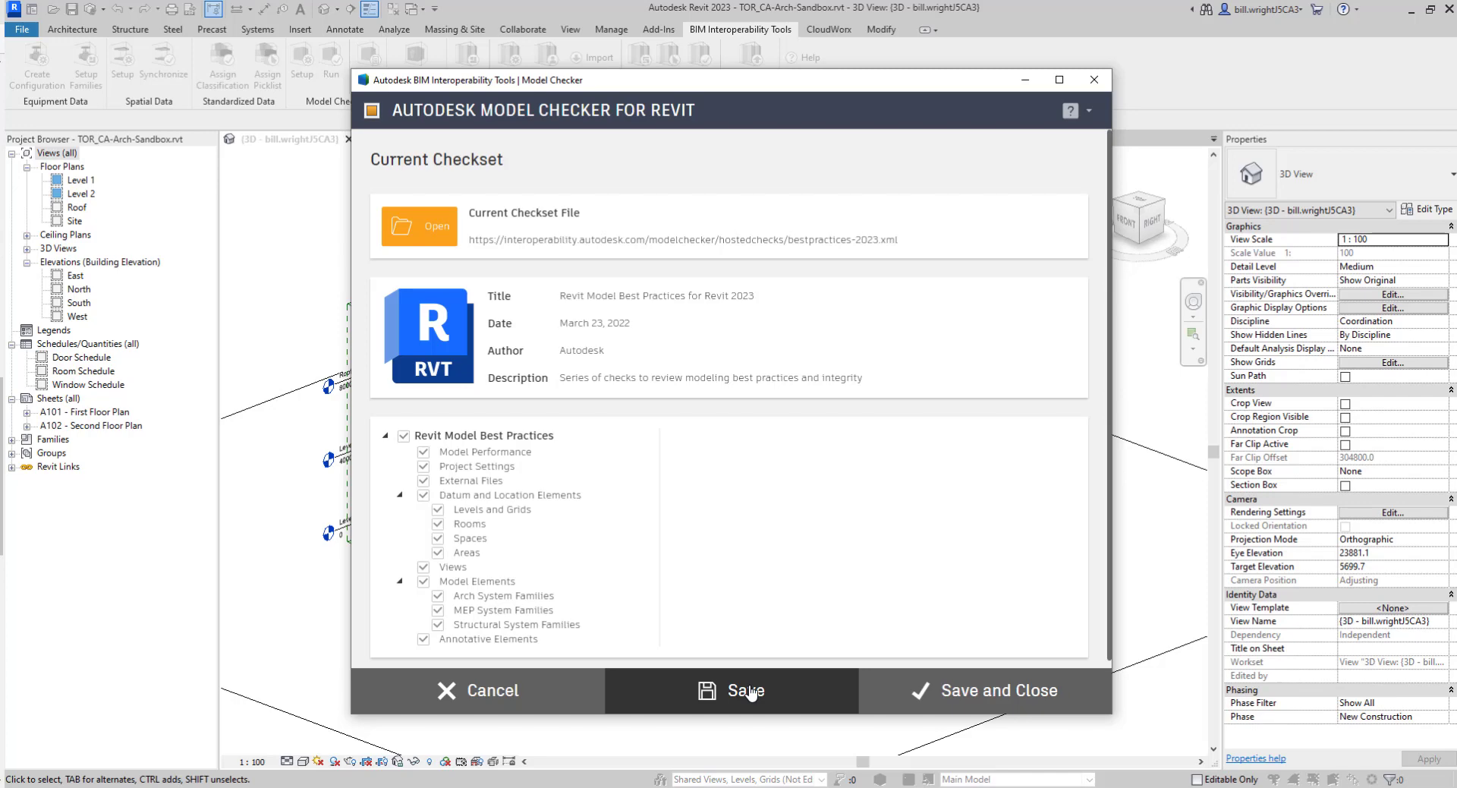
pyautogui.moveTo(946, 696)
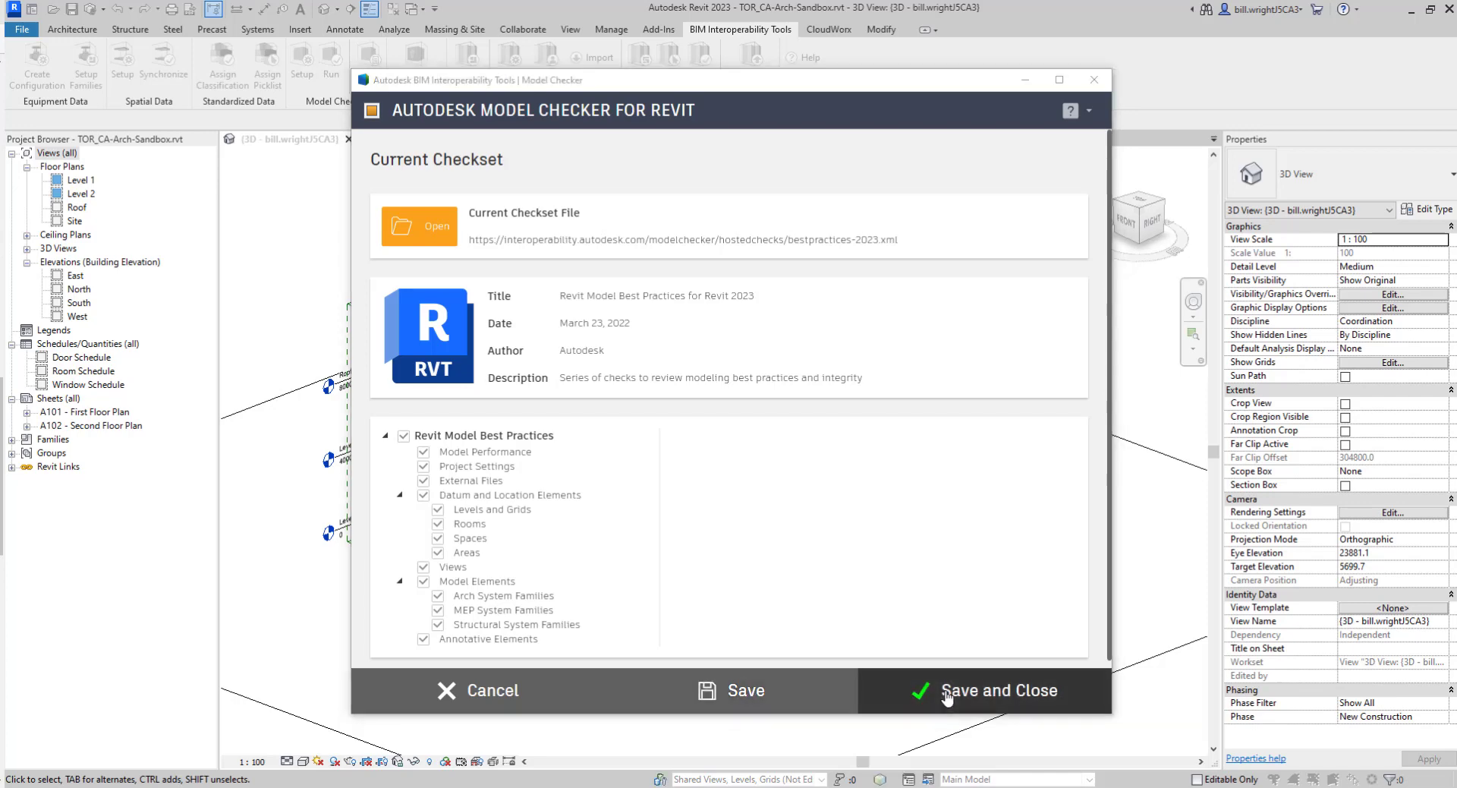
pyautogui.click(999, 691)
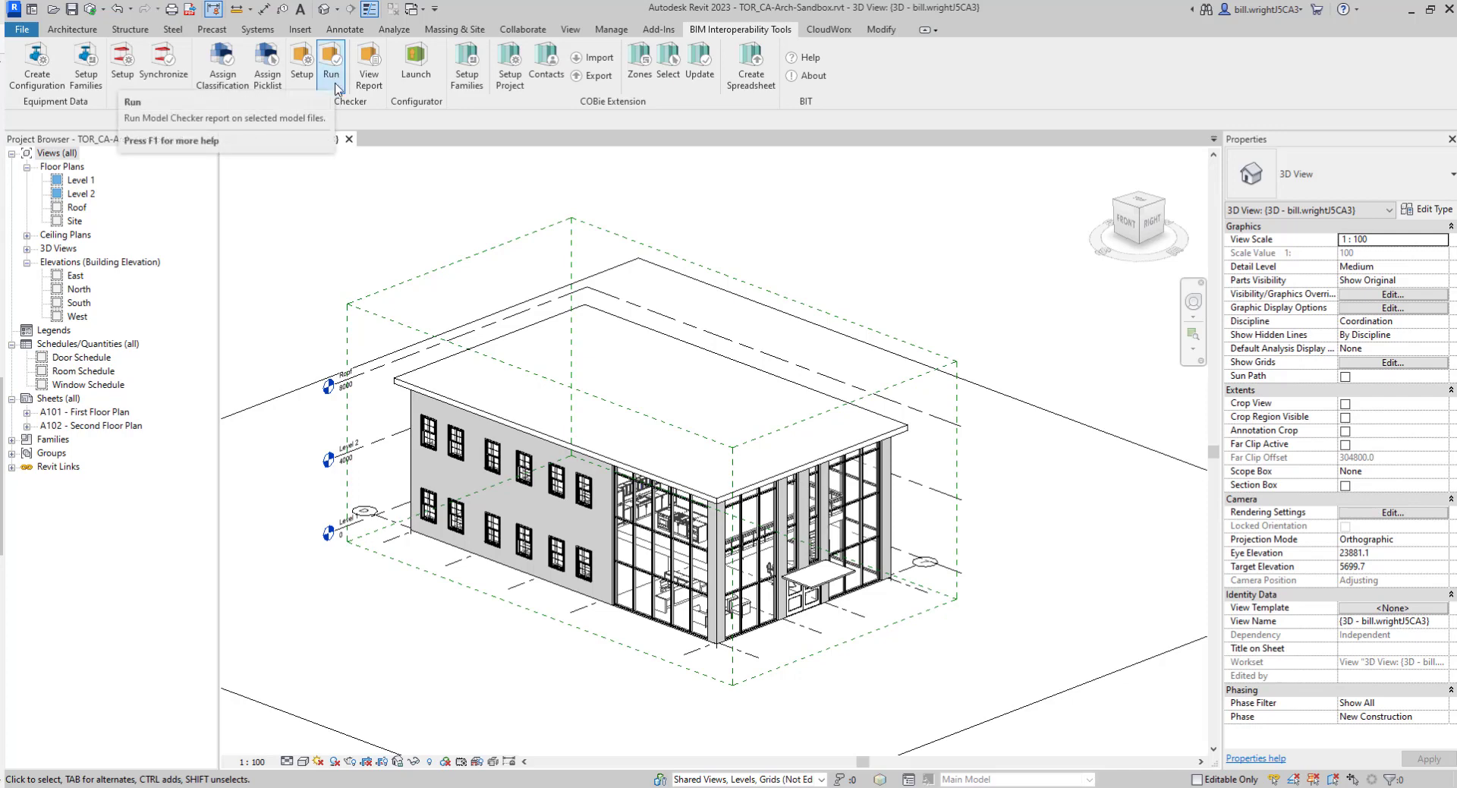
# Step: Run the Model Checker report on TOR_CA-Arch-Sandbox.rvt
pyautogui.click(330, 59)
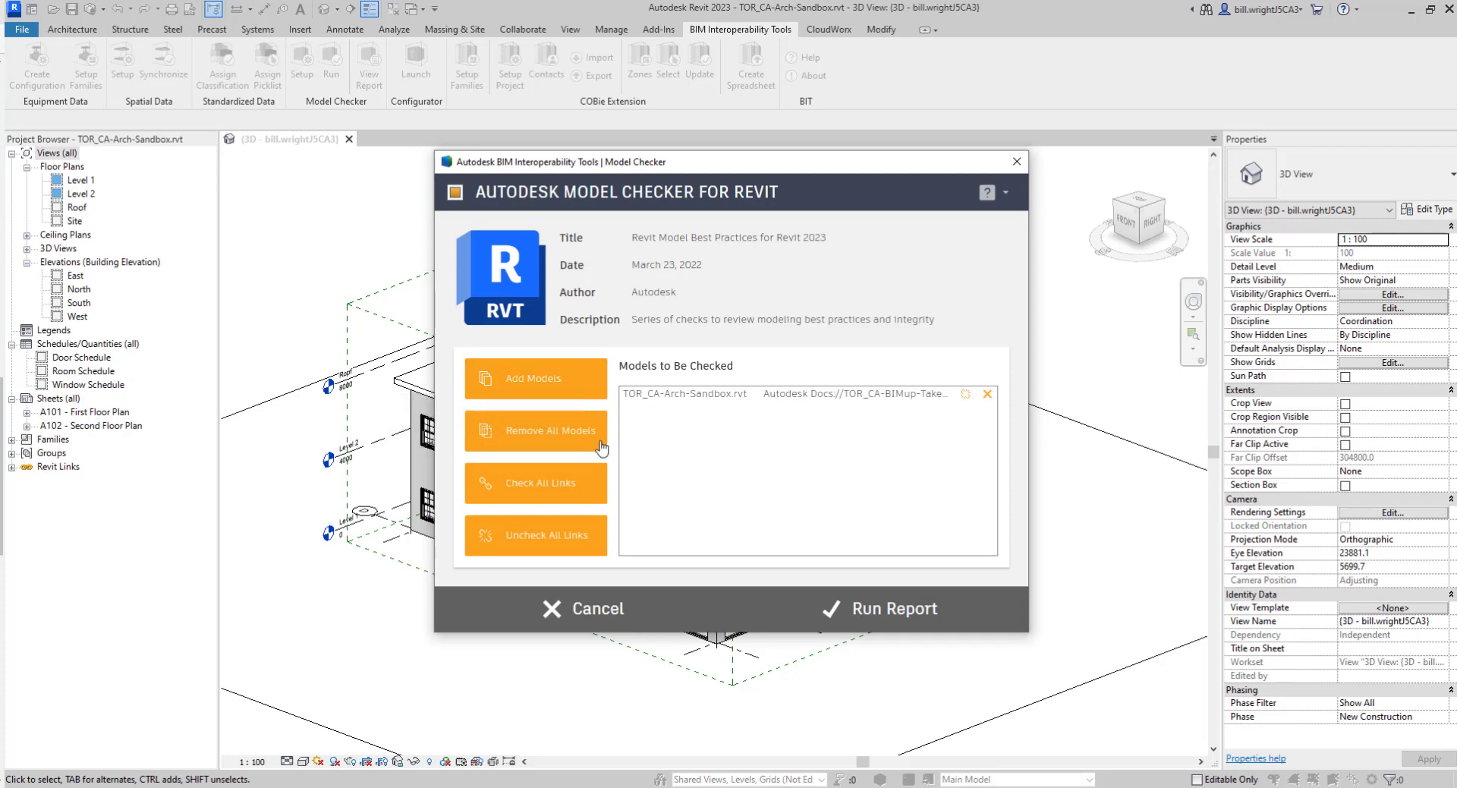
pyautogui.moveTo(592, 504)
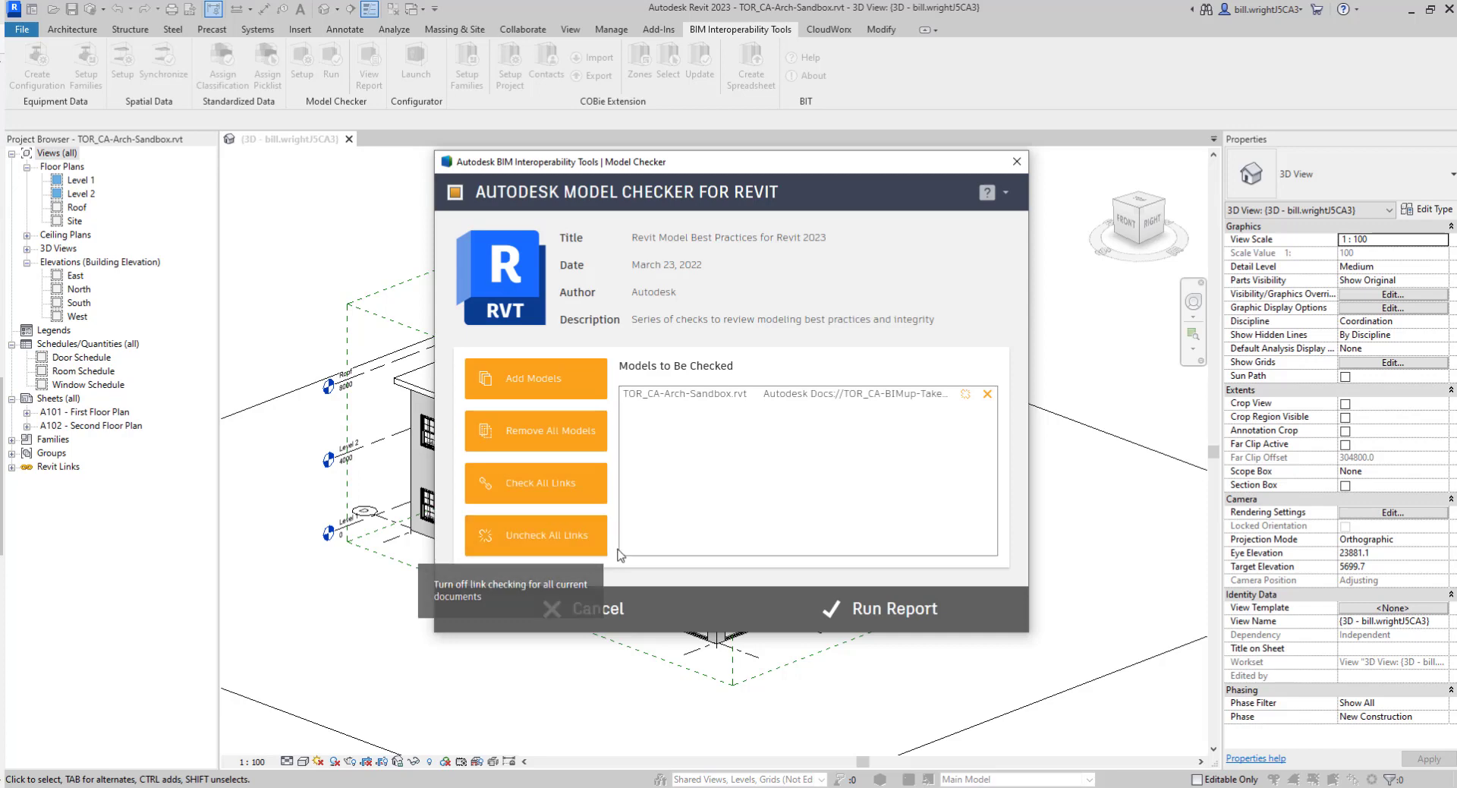
pyautogui.moveTo(872, 607)
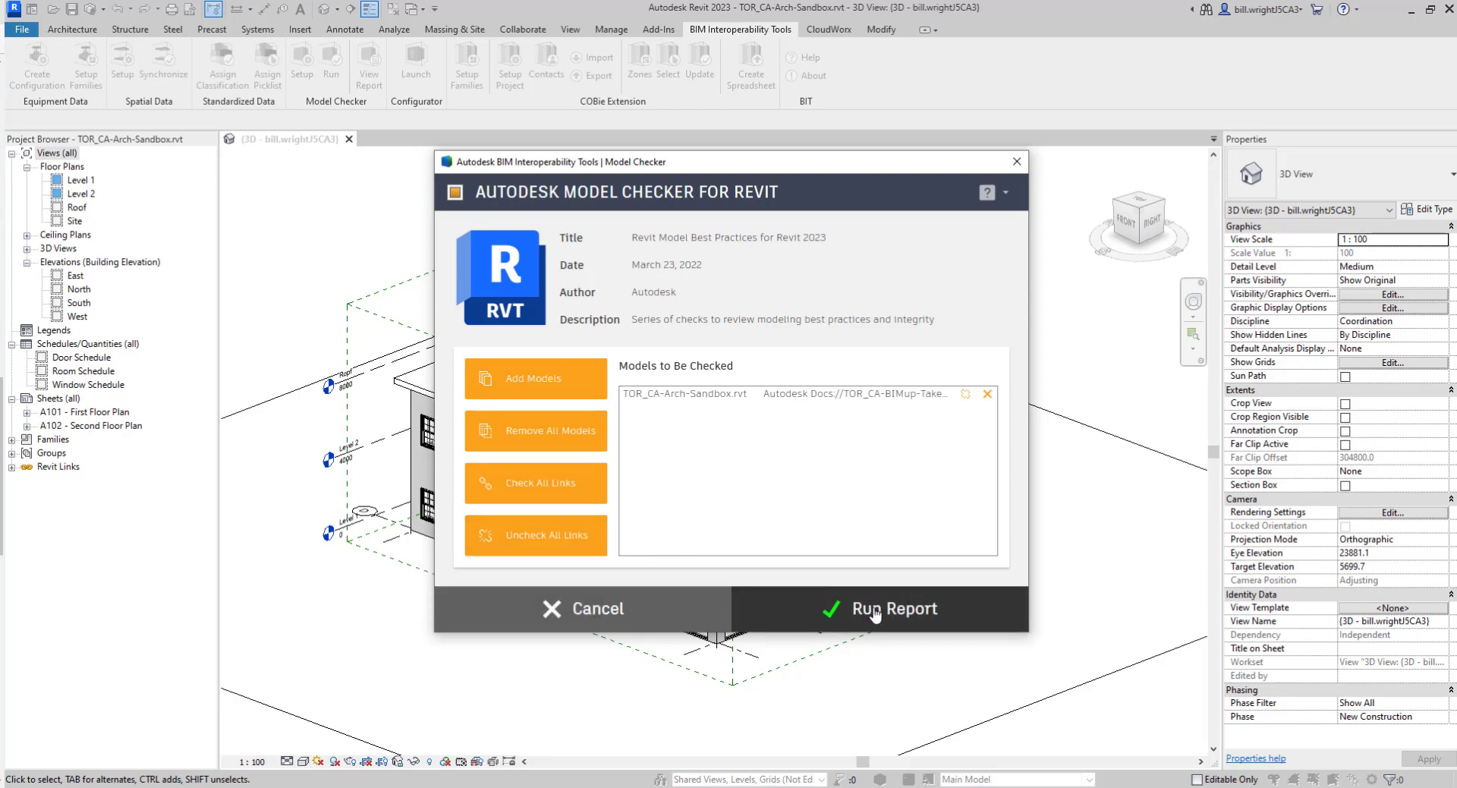
pyautogui.click(895, 608)
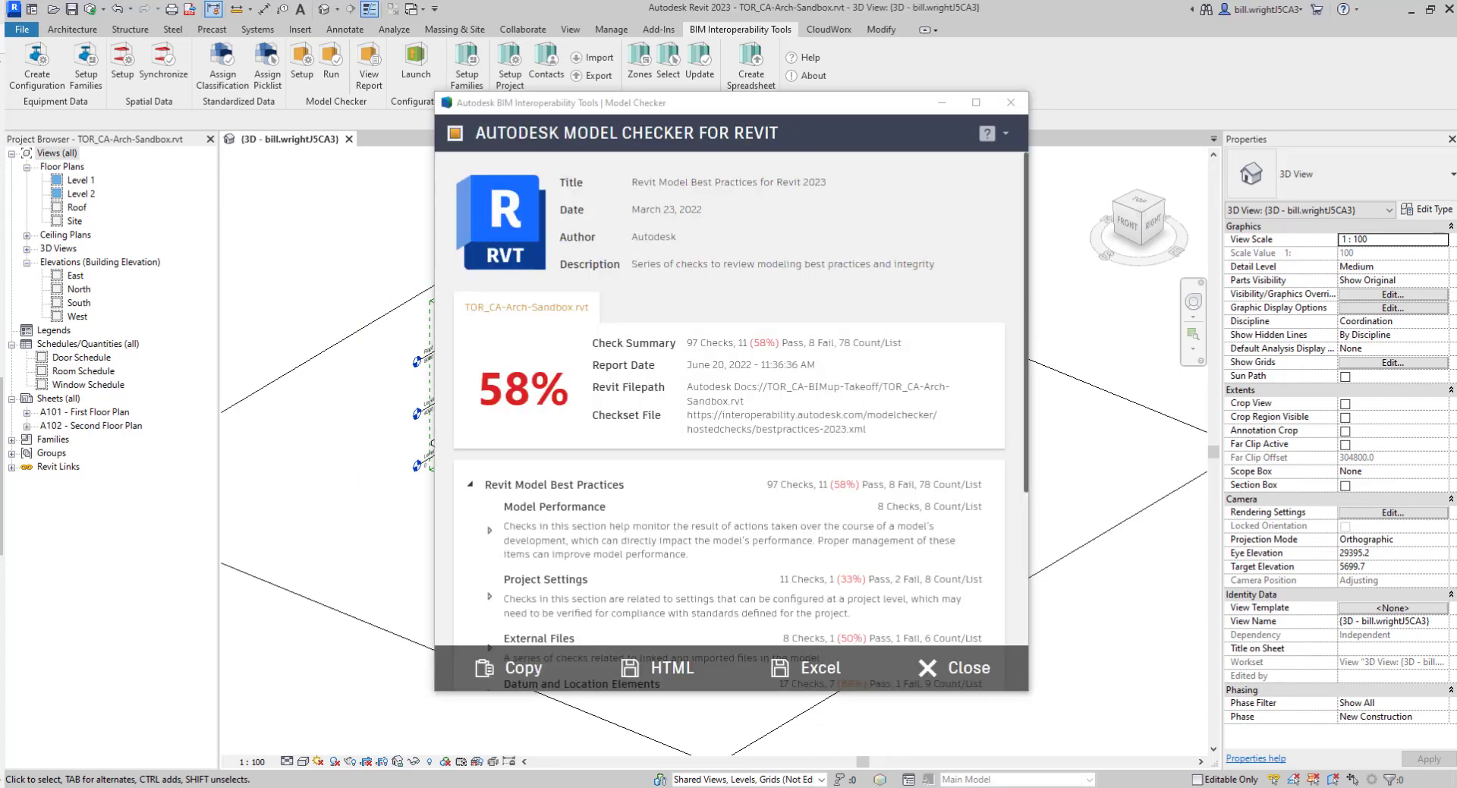
pyautogui.moveTo(684, 169)
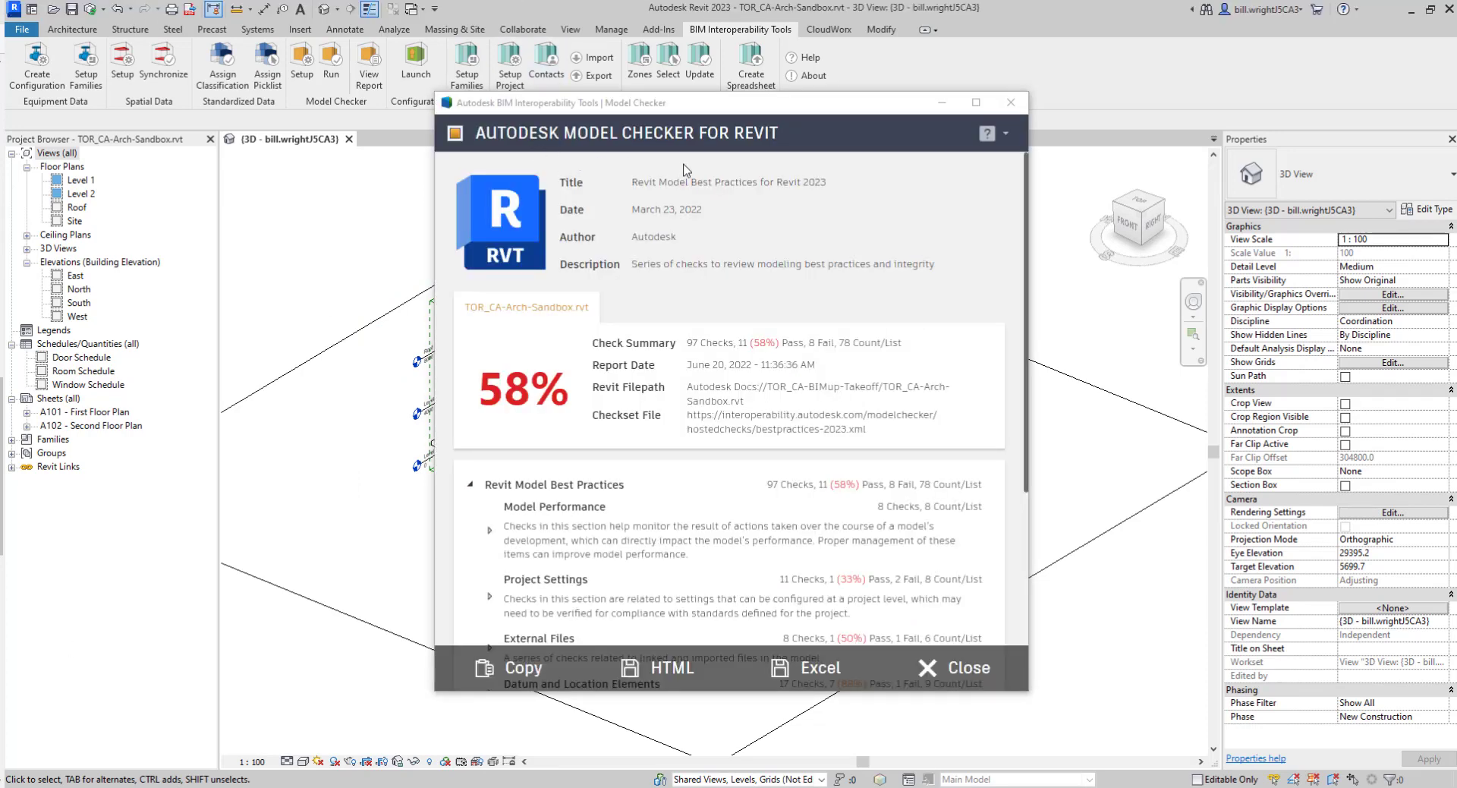
pyautogui.moveTo(856, 280)
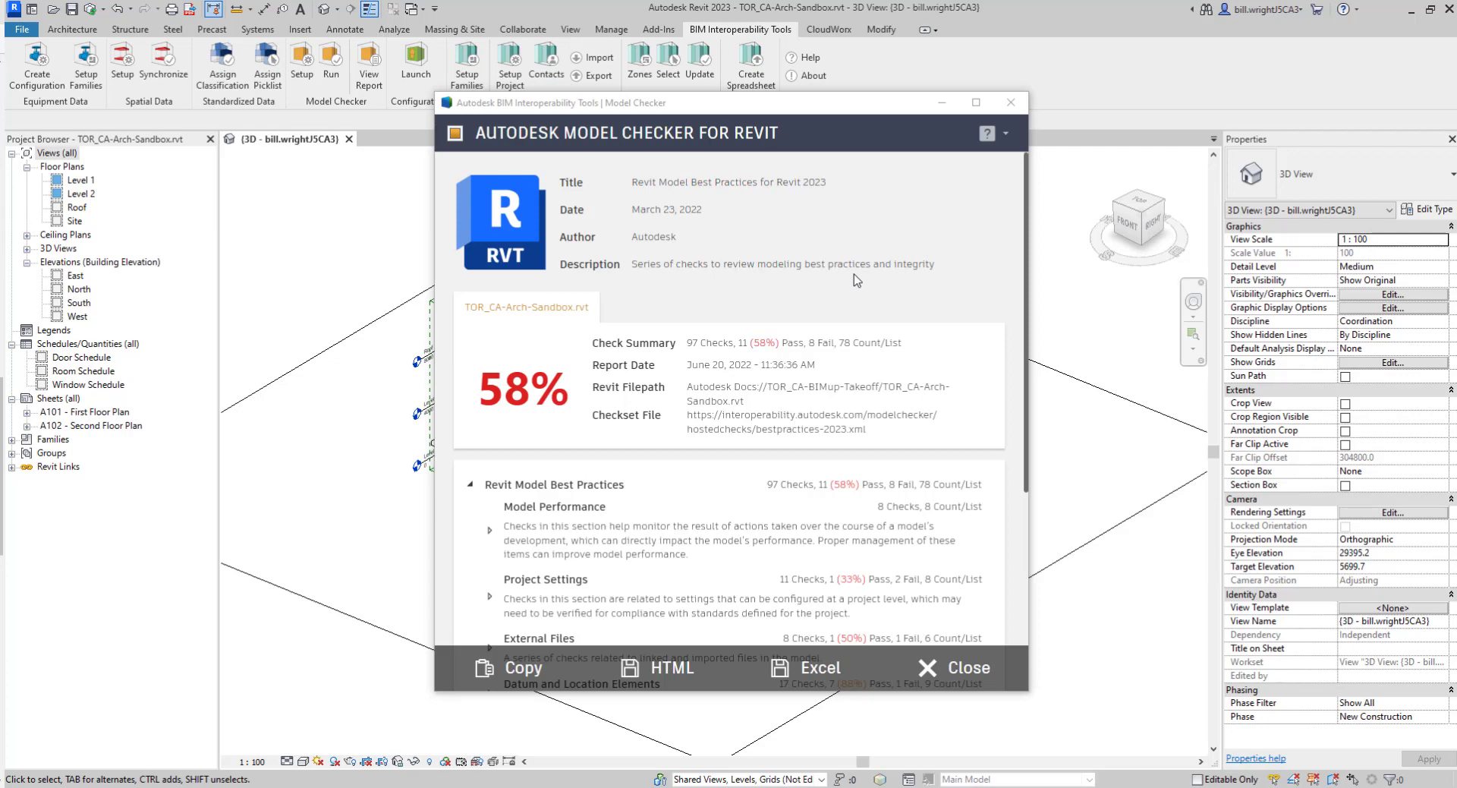
pyautogui.moveTo(881, 280)
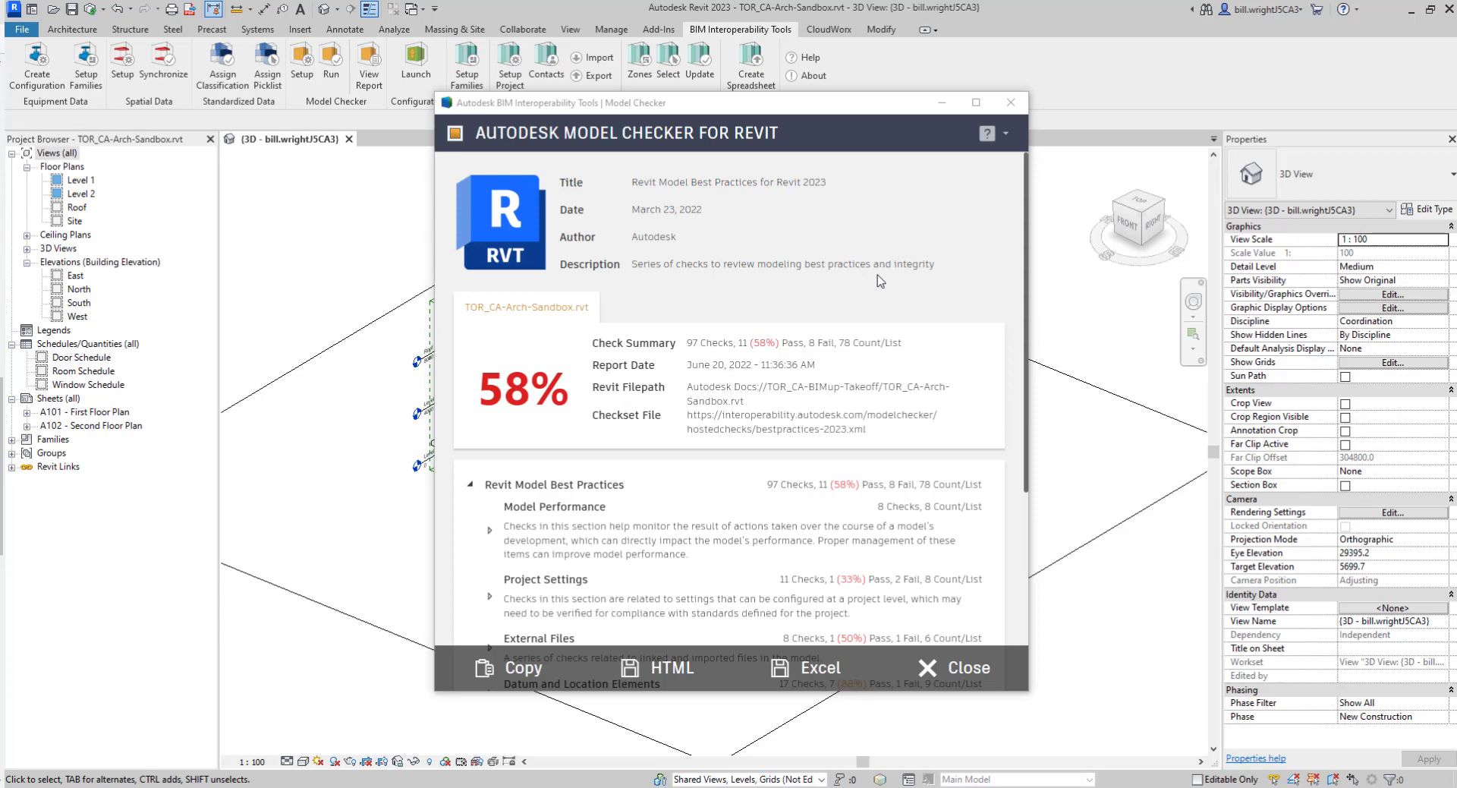
pyautogui.moveTo(713, 356)
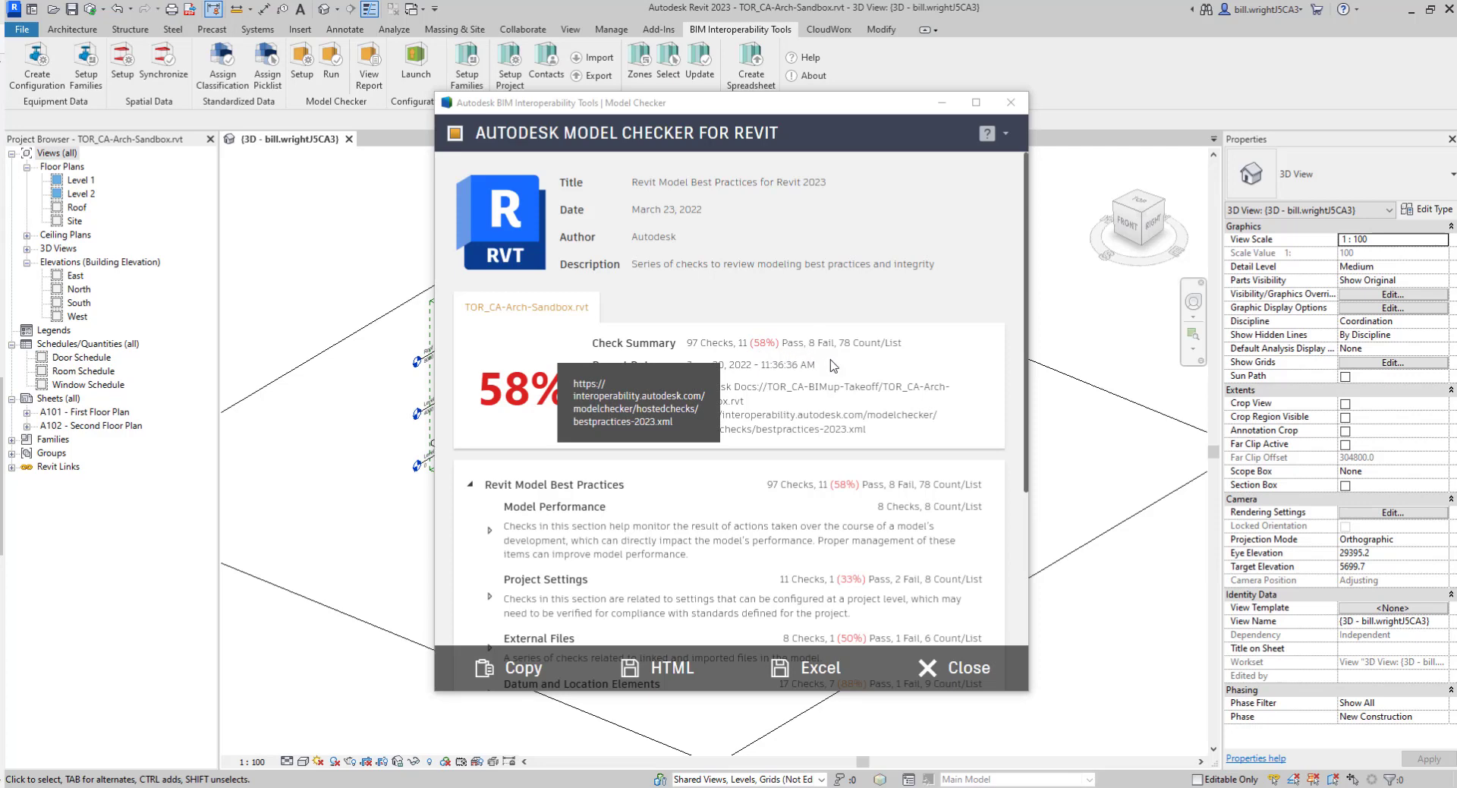
pyautogui.moveTo(967, 303)
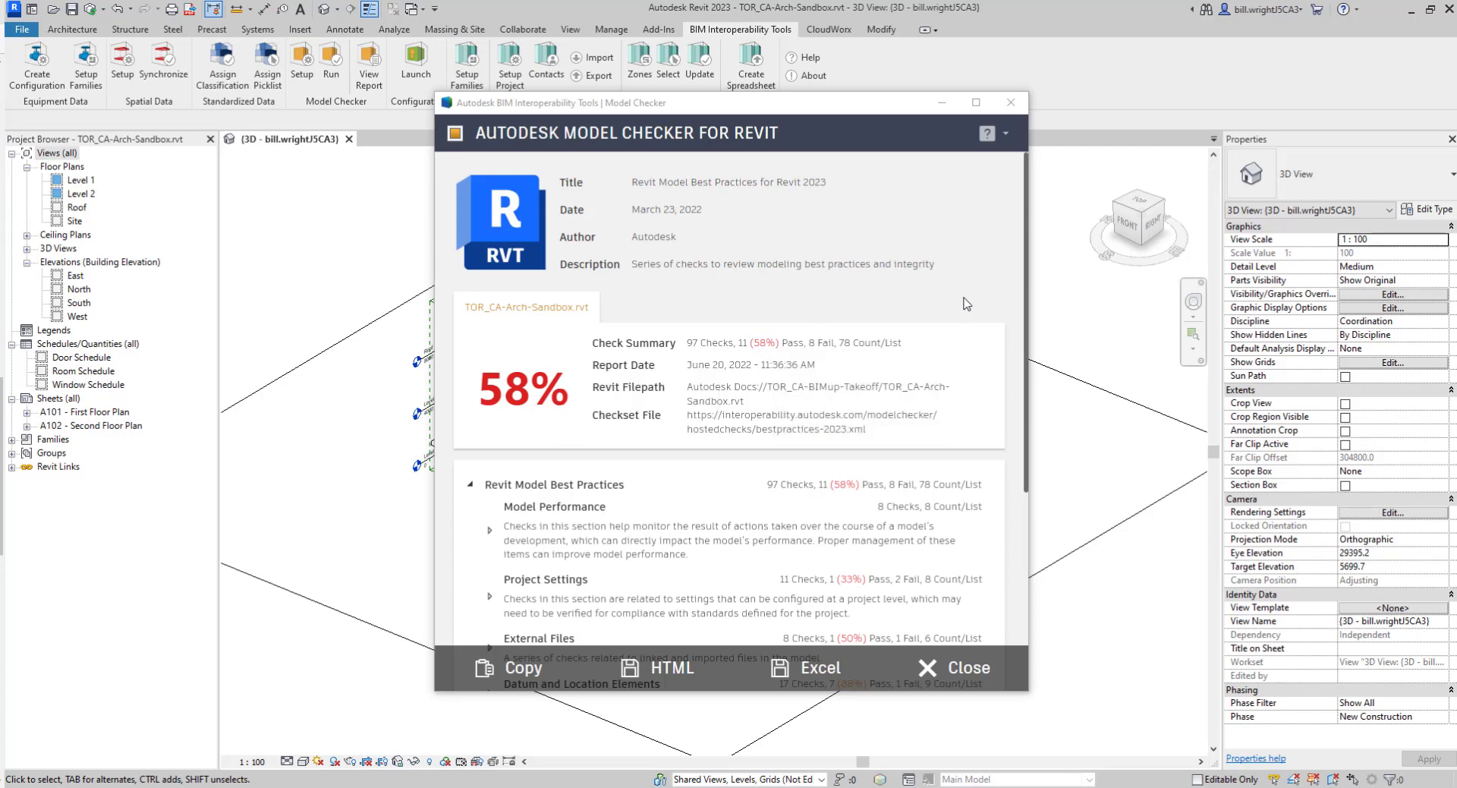
pyautogui.moveTo(957, 317)
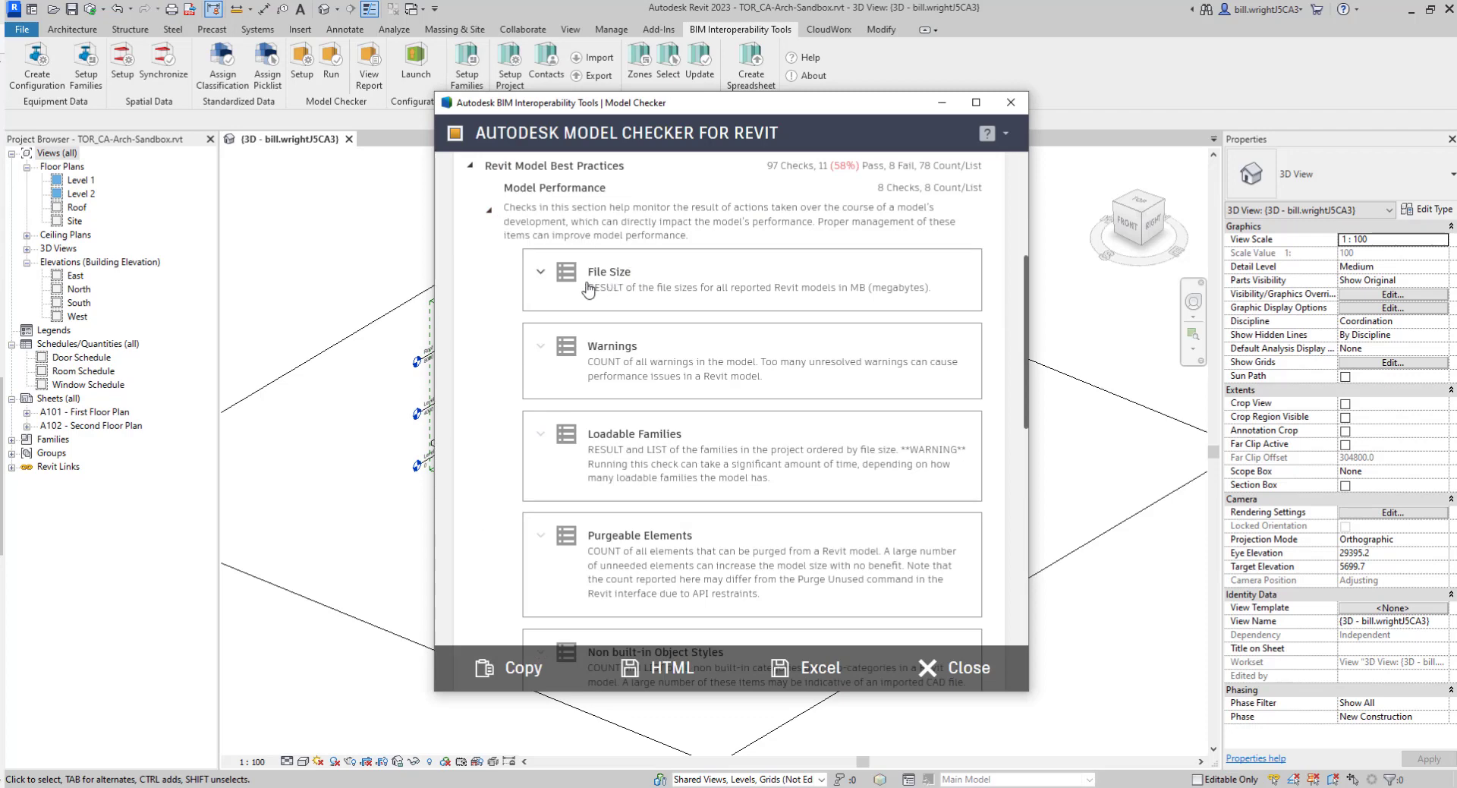
pyautogui.moveTo(651, 302)
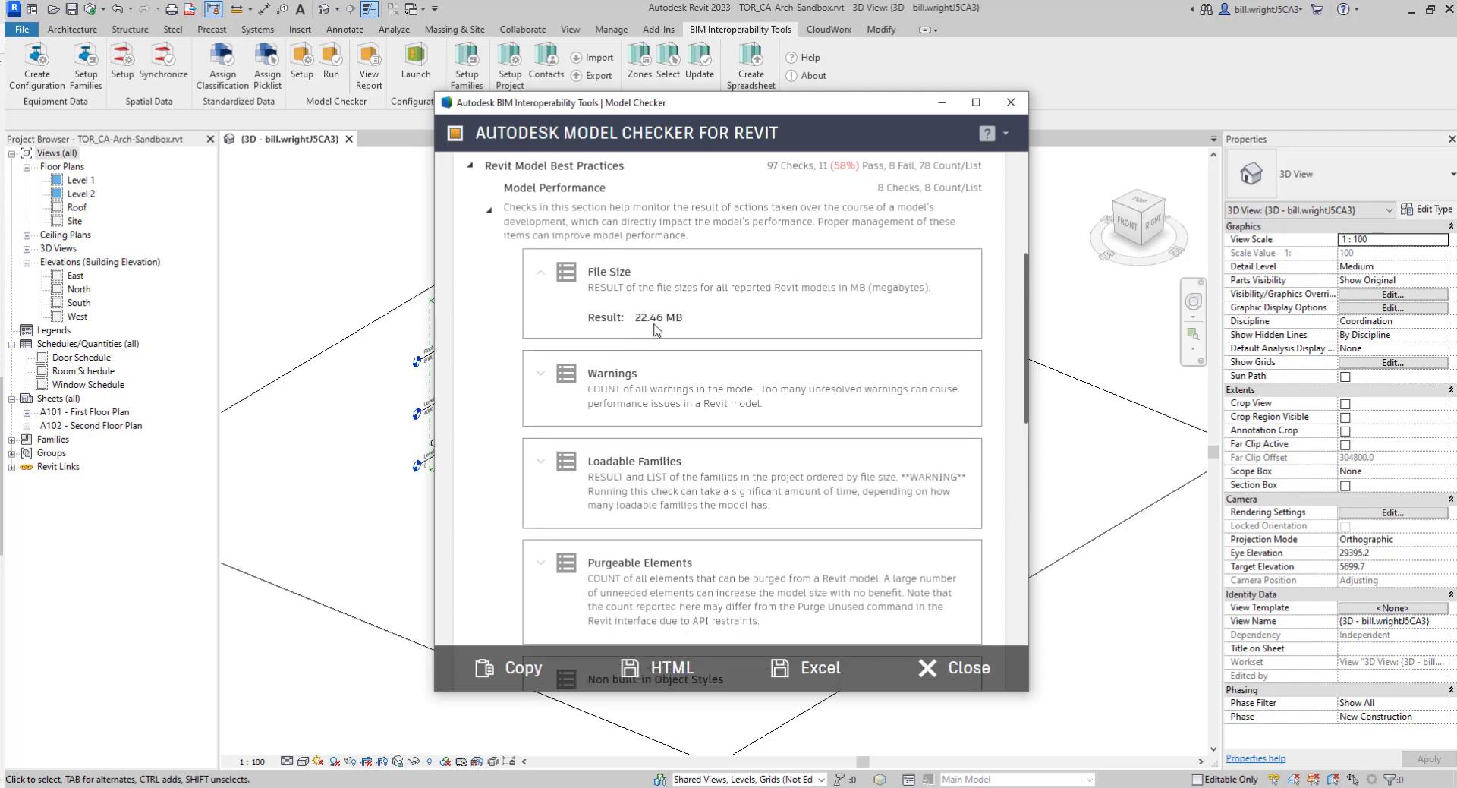
pyautogui.moveTo(529, 443)
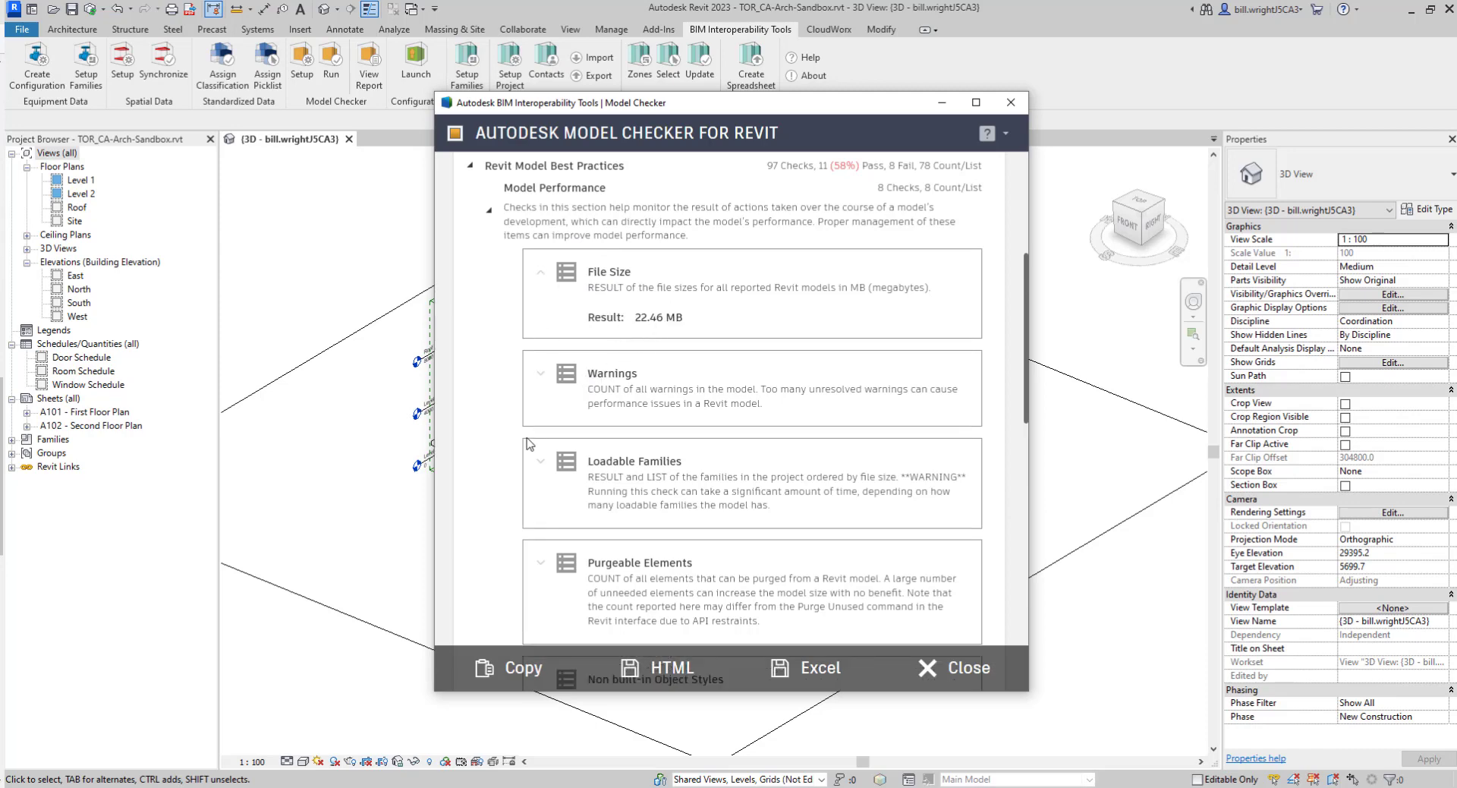
# Step: Expand the Warnings and Loadable Families results in the Model Checker report
pyautogui.click(540, 373)
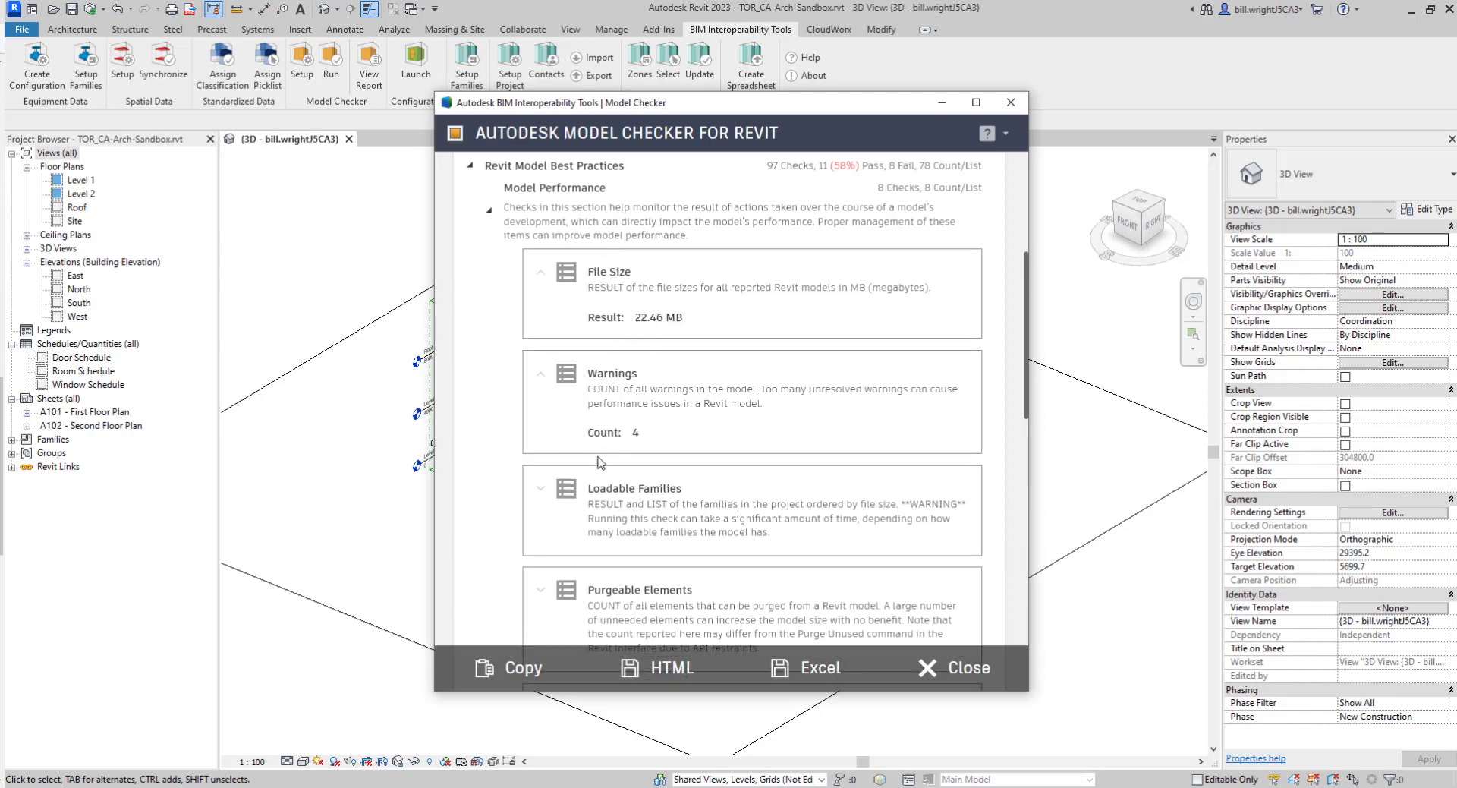
pyautogui.click(540, 488)
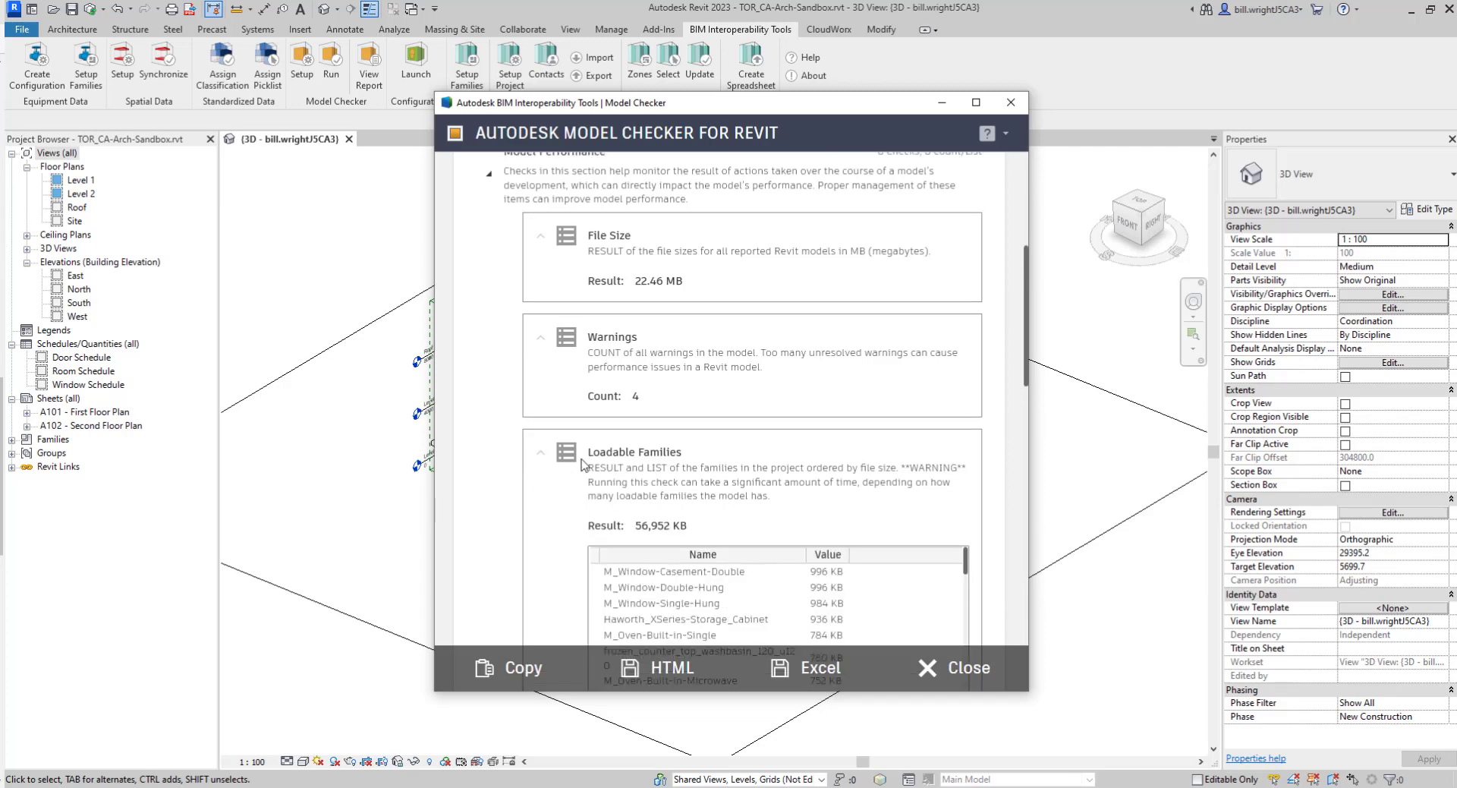
pyautogui.scroll(-3)
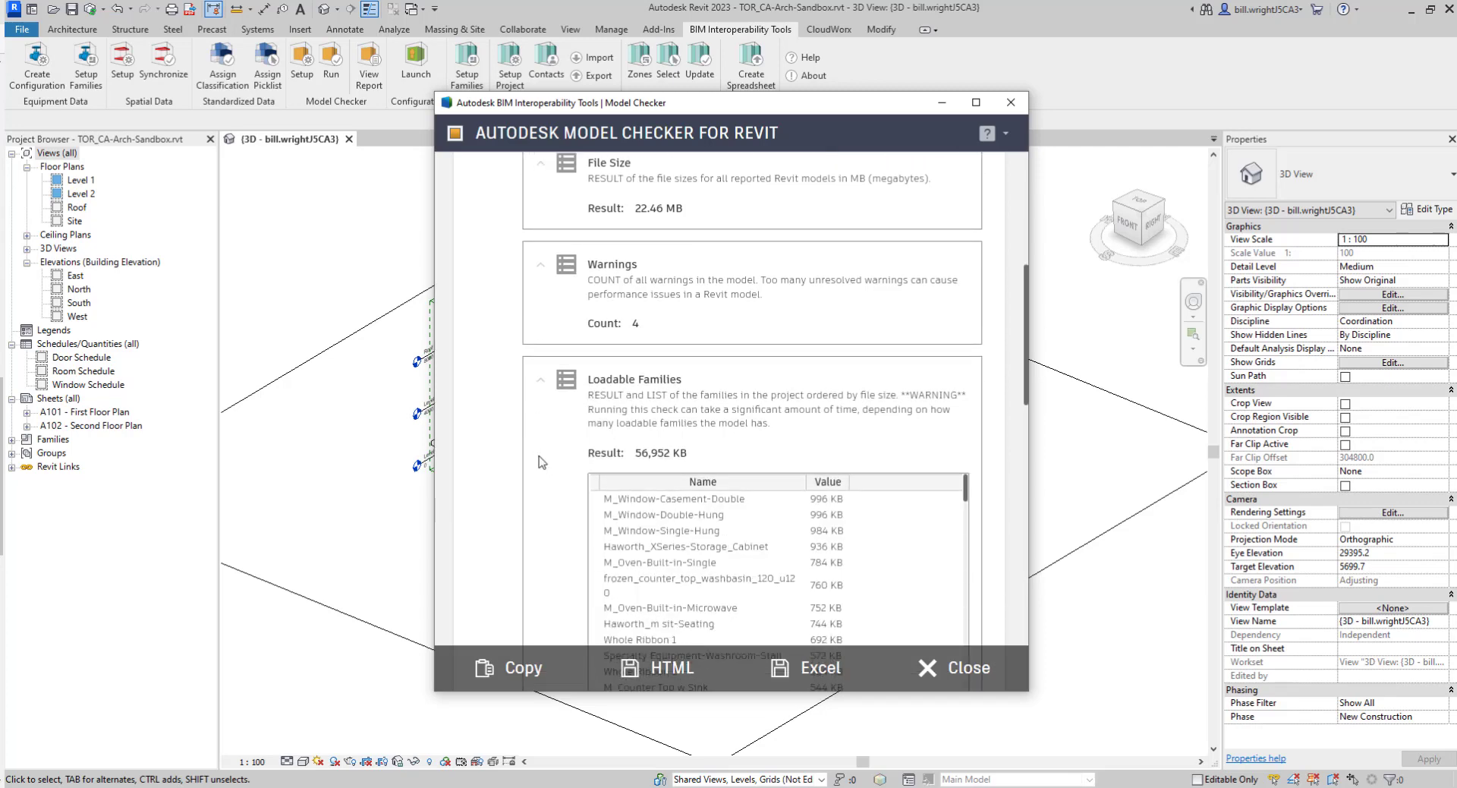
pyautogui.scroll(-3)
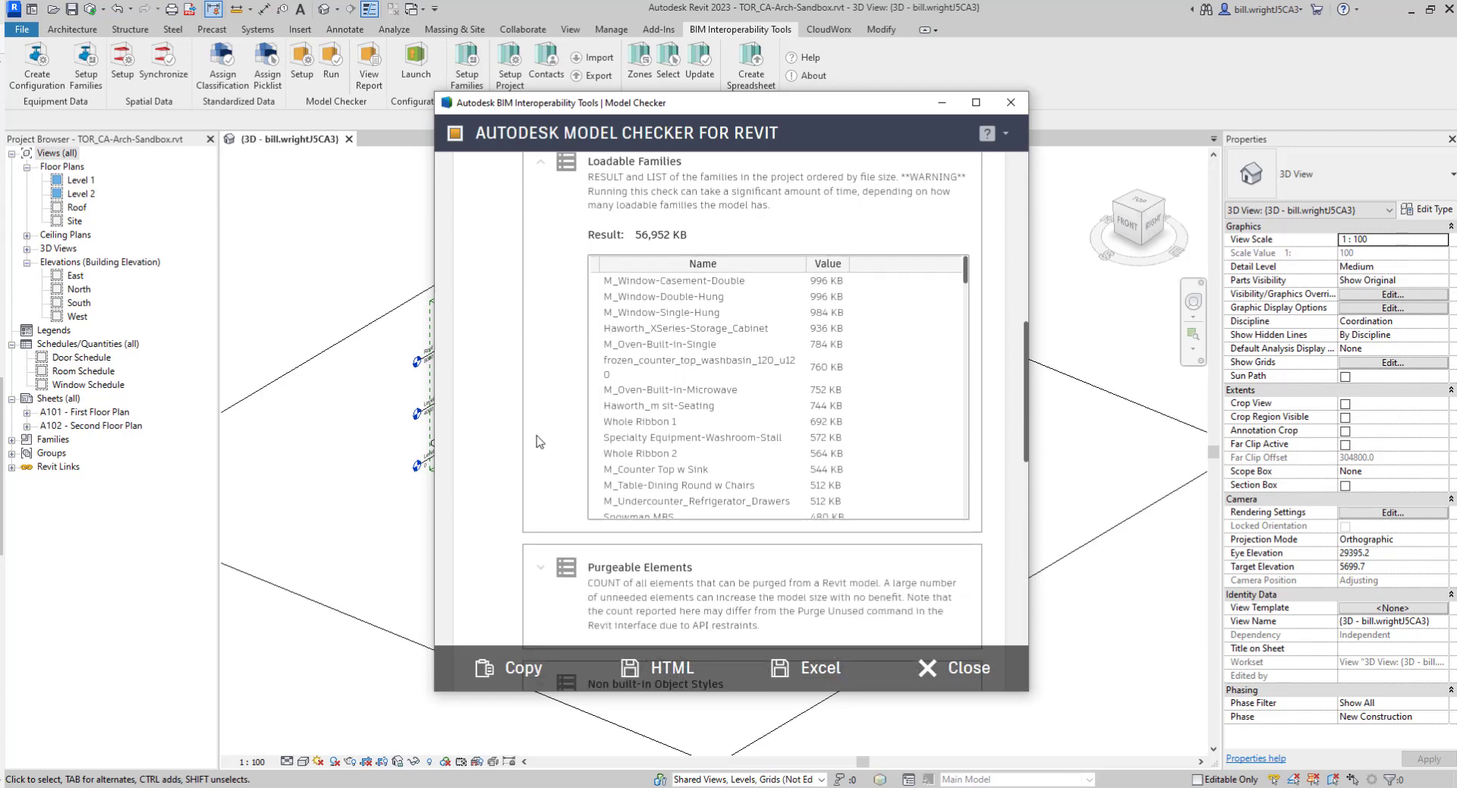
pyautogui.scroll(-3)
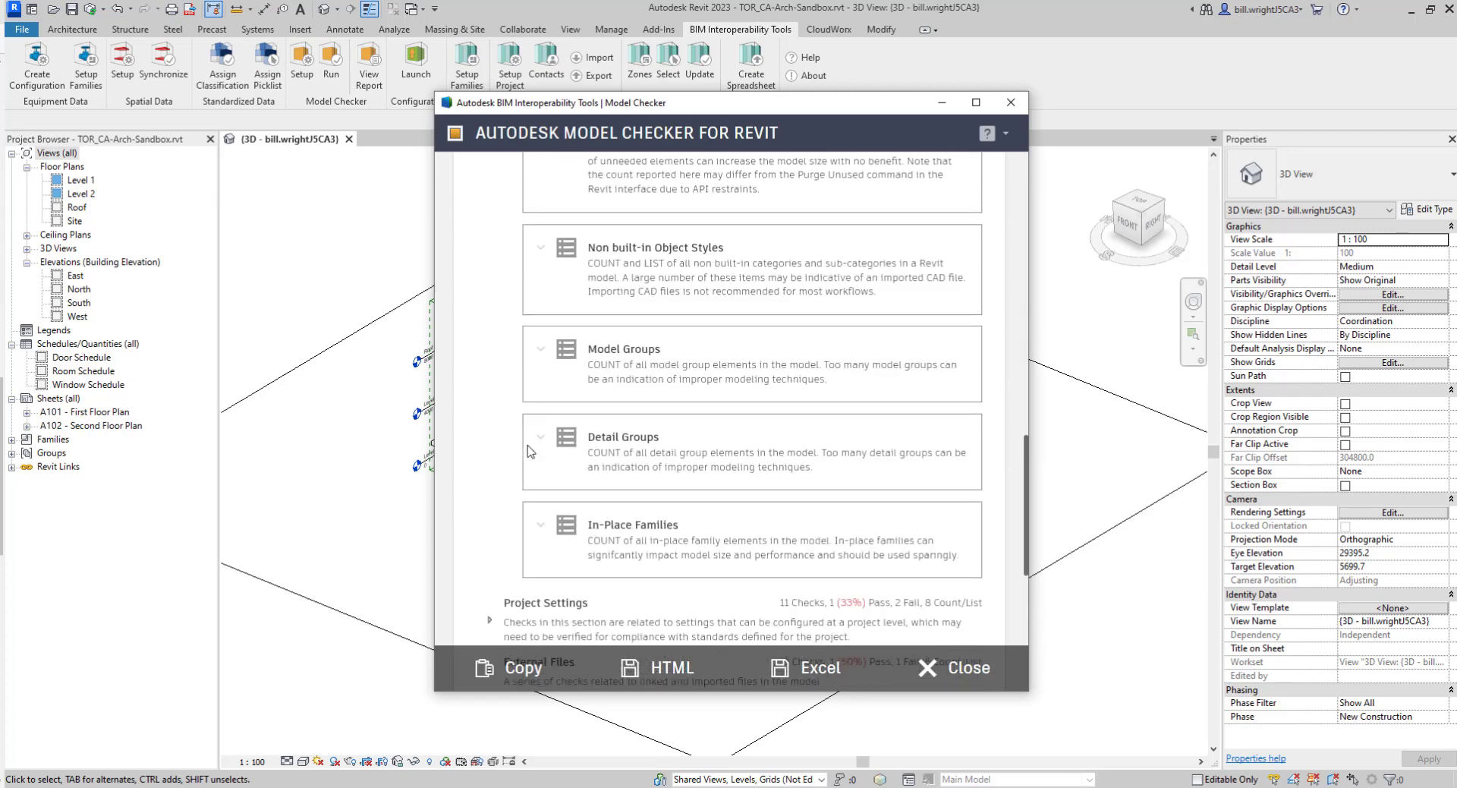
pyautogui.scroll(-3)
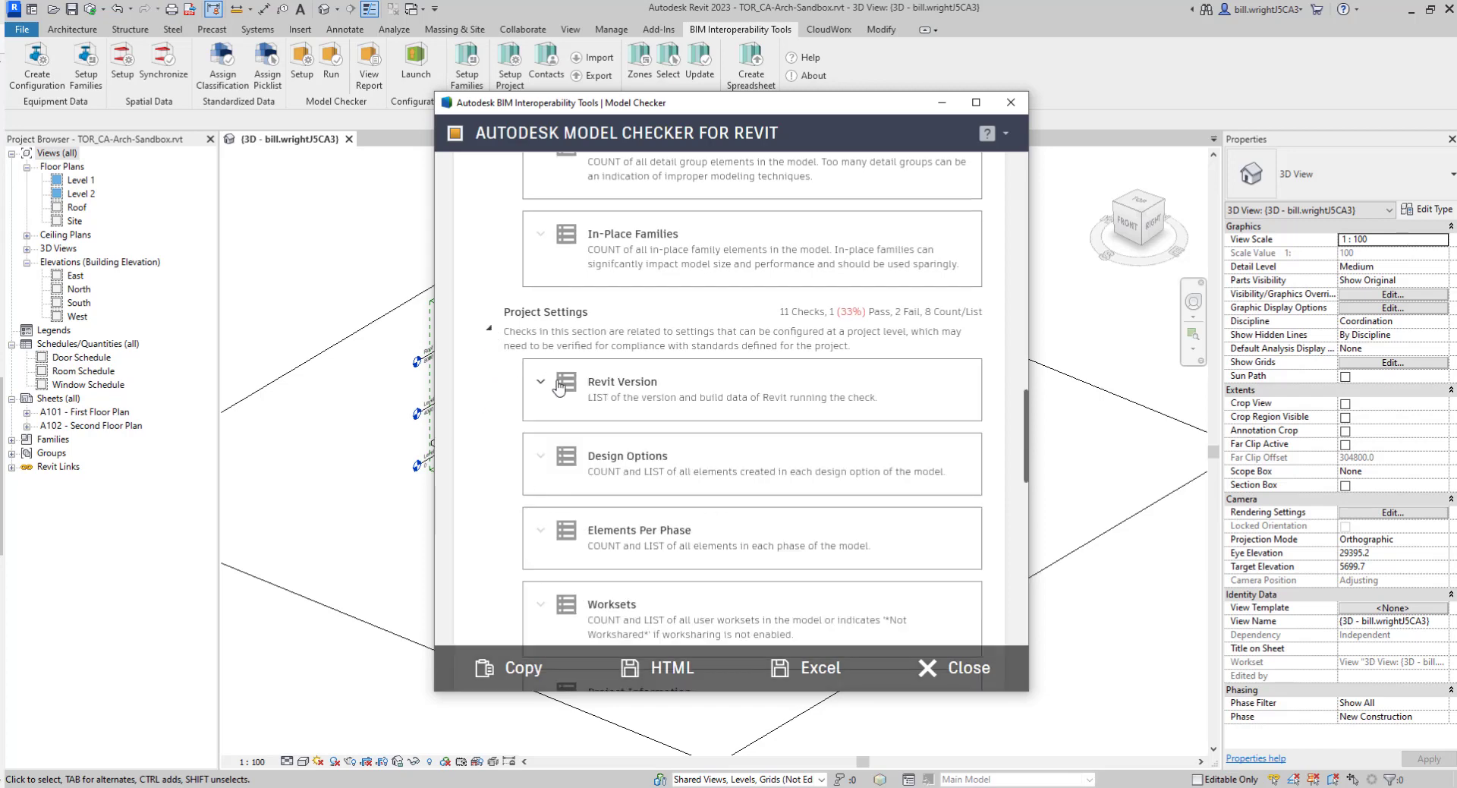
# Step: Expand the Revit Version (23.0.10.18) and Elements Per Phase (630) results
pyautogui.click(540, 382)
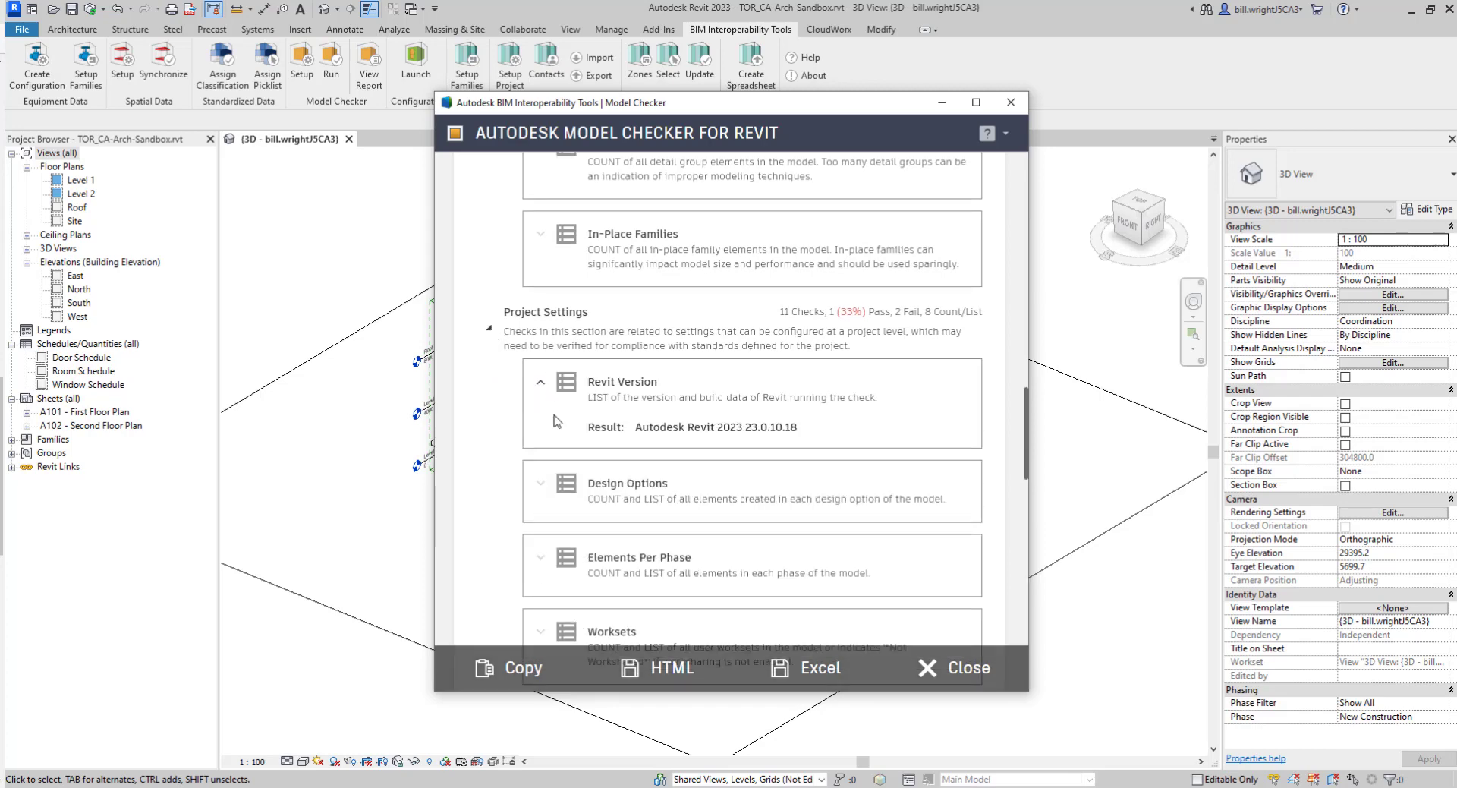
pyautogui.scroll(-3)
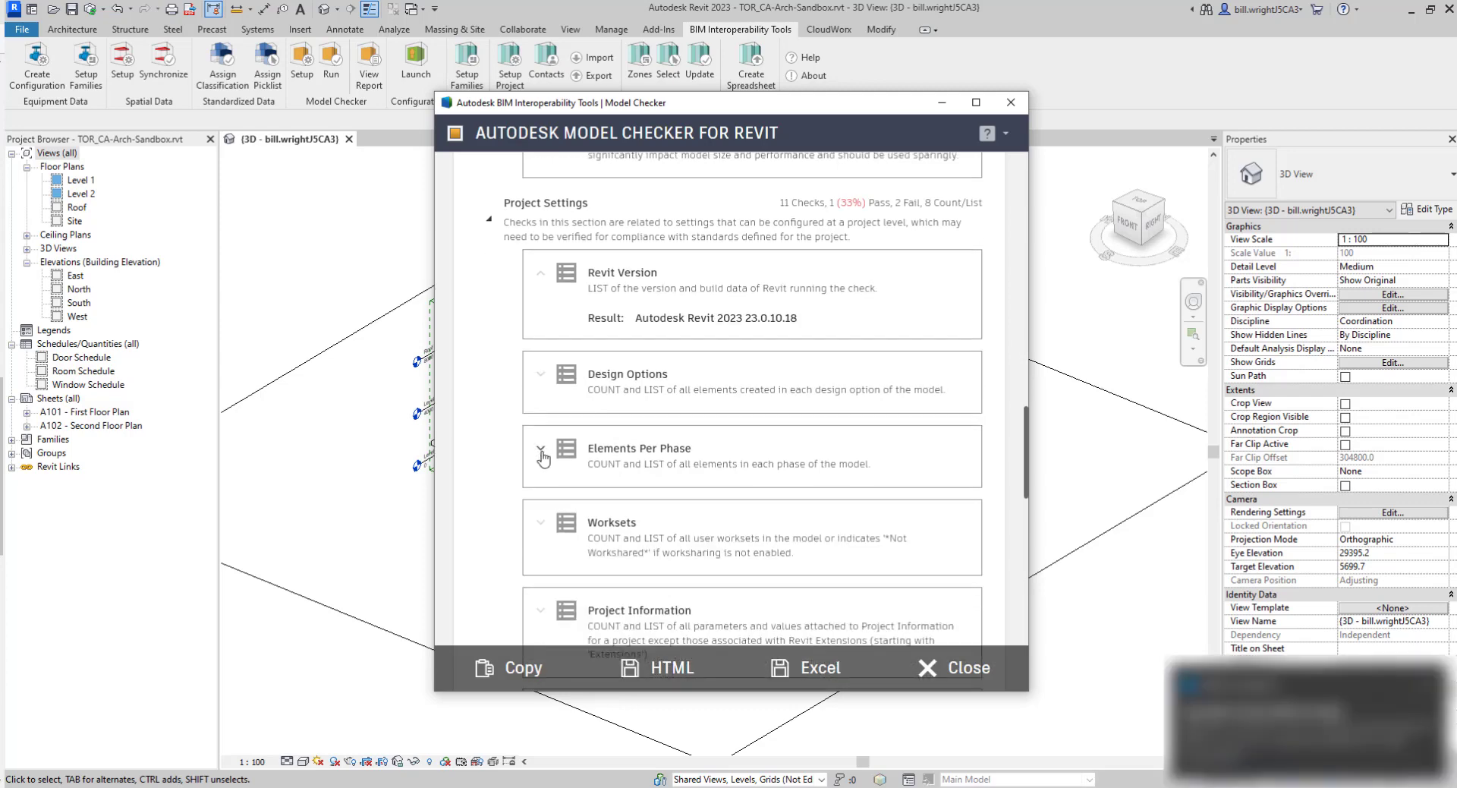
pyautogui.click(541, 450)
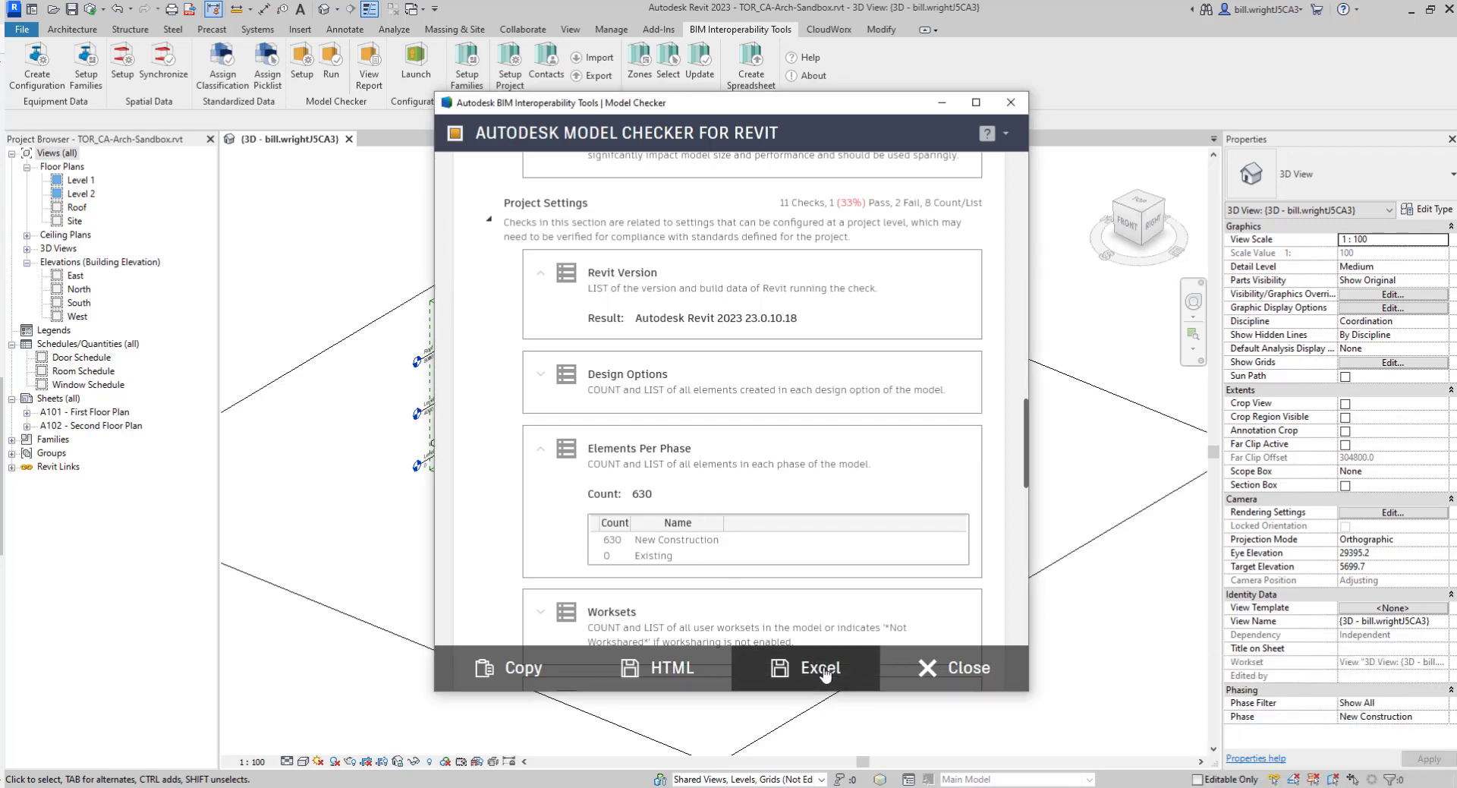
# Step: Export the Model Checker report to Excel and decline opening the file
pyautogui.click(820, 667)
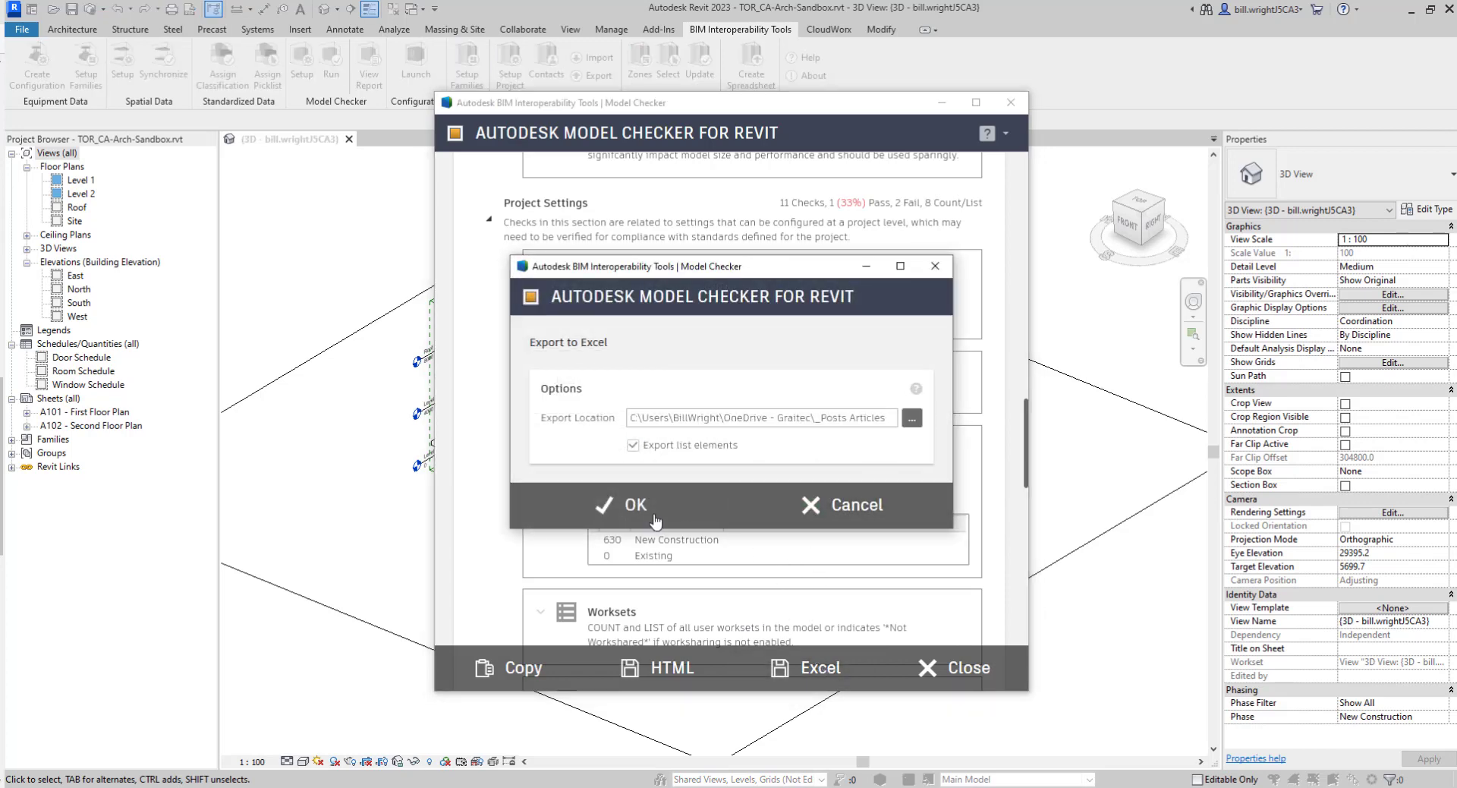
pyautogui.click(635, 505)
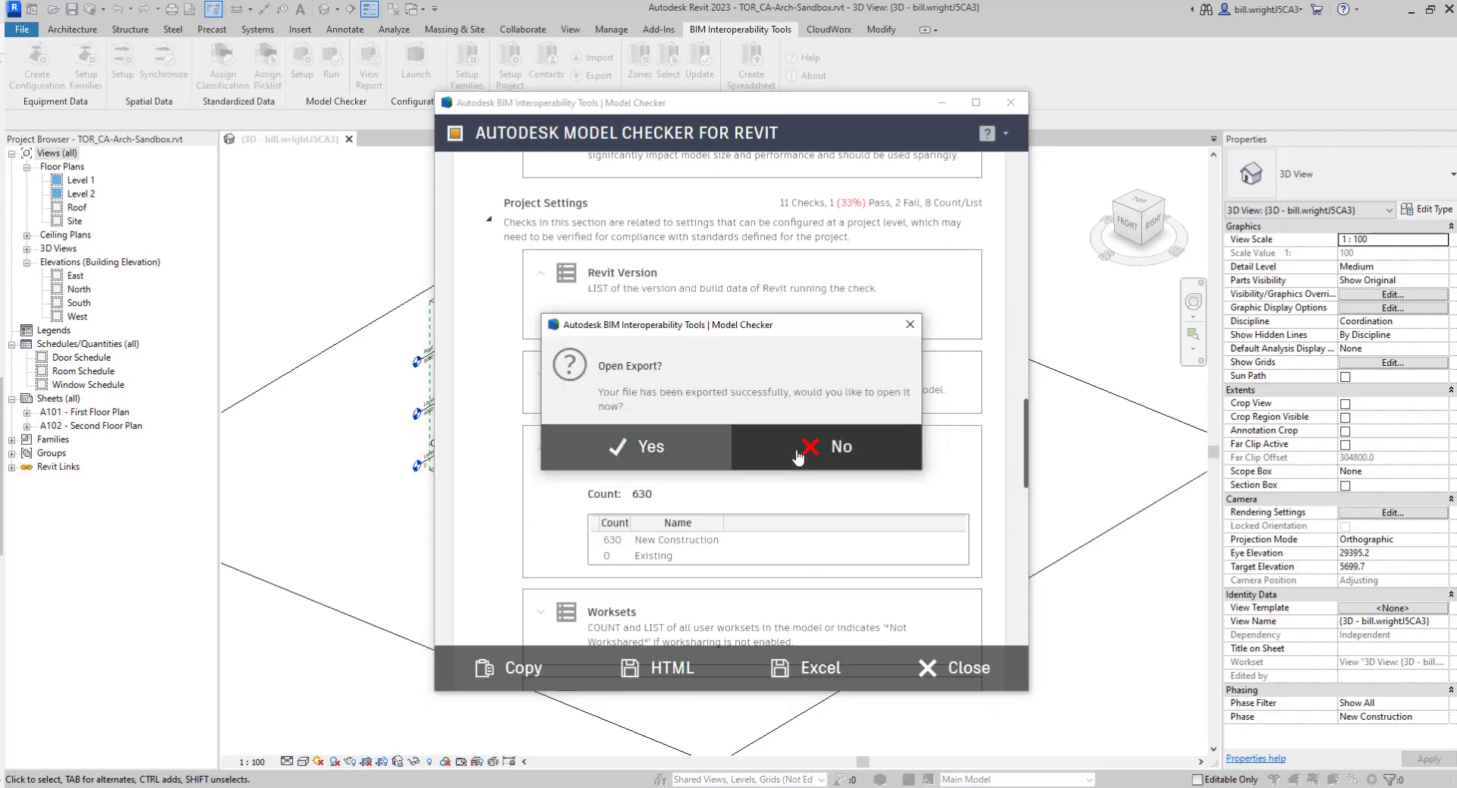
pyautogui.click(825, 446)
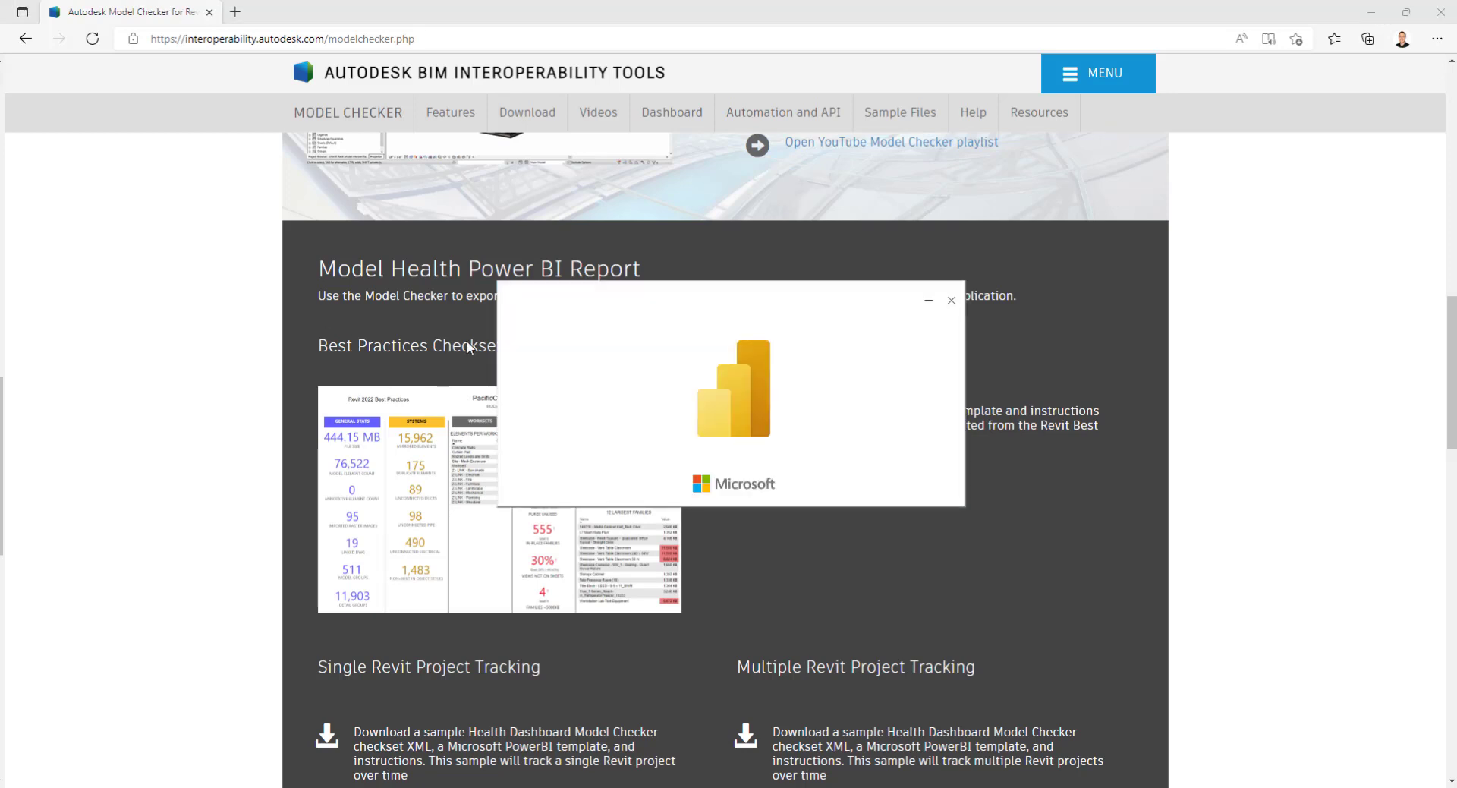
pyautogui.moveTo(616, 379)
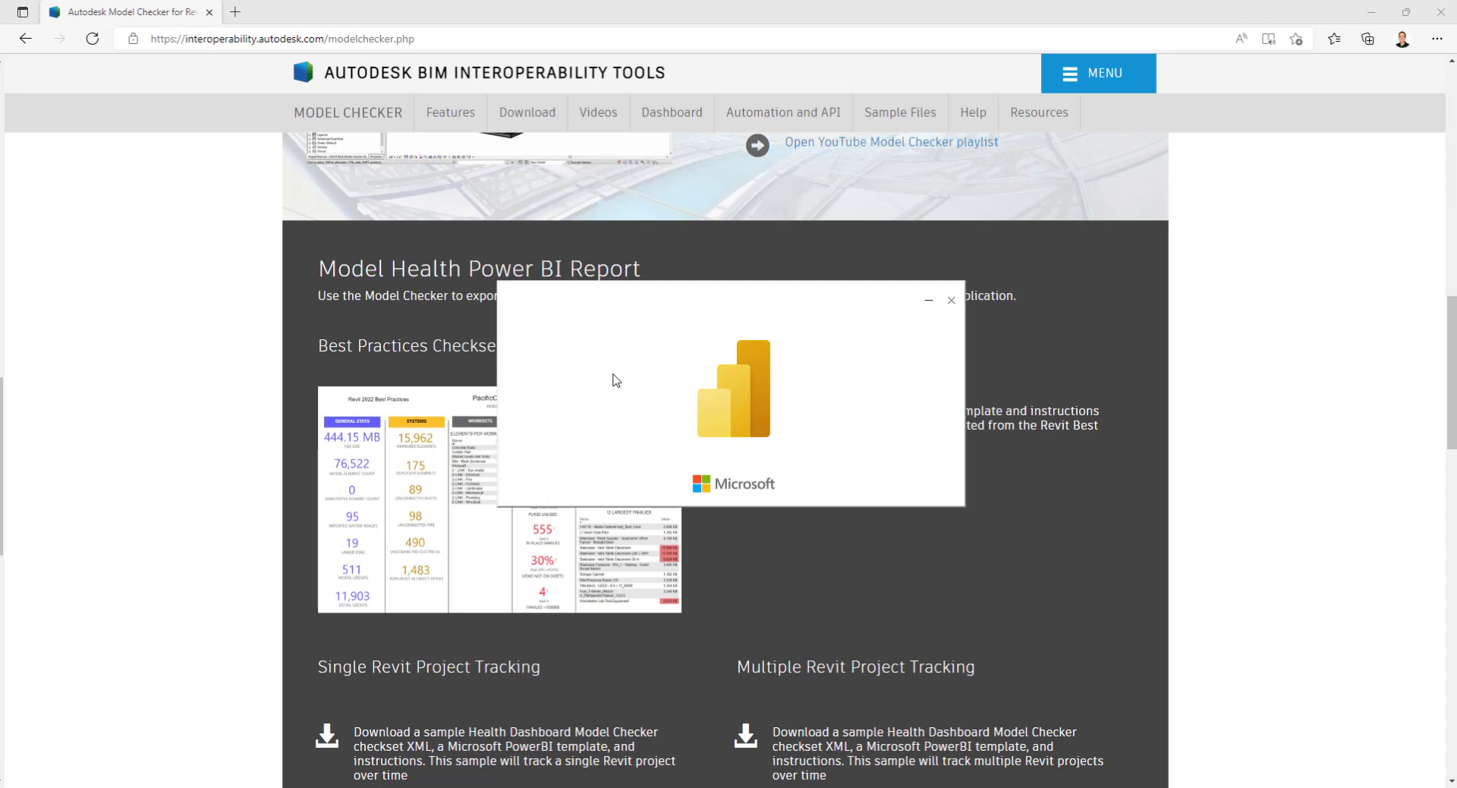
pyautogui.moveTo(598, 377)
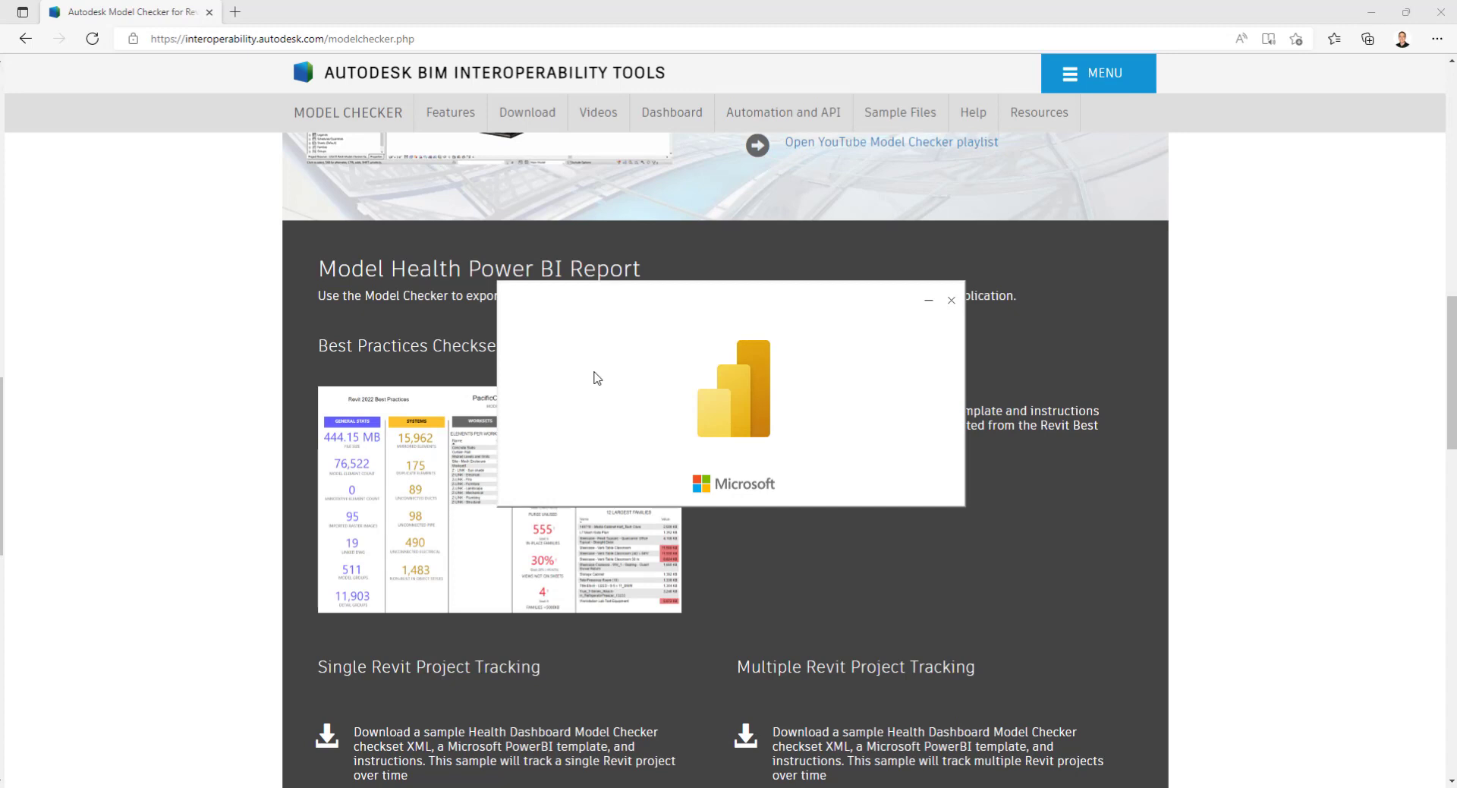
pyautogui.moveTo(545, 344)
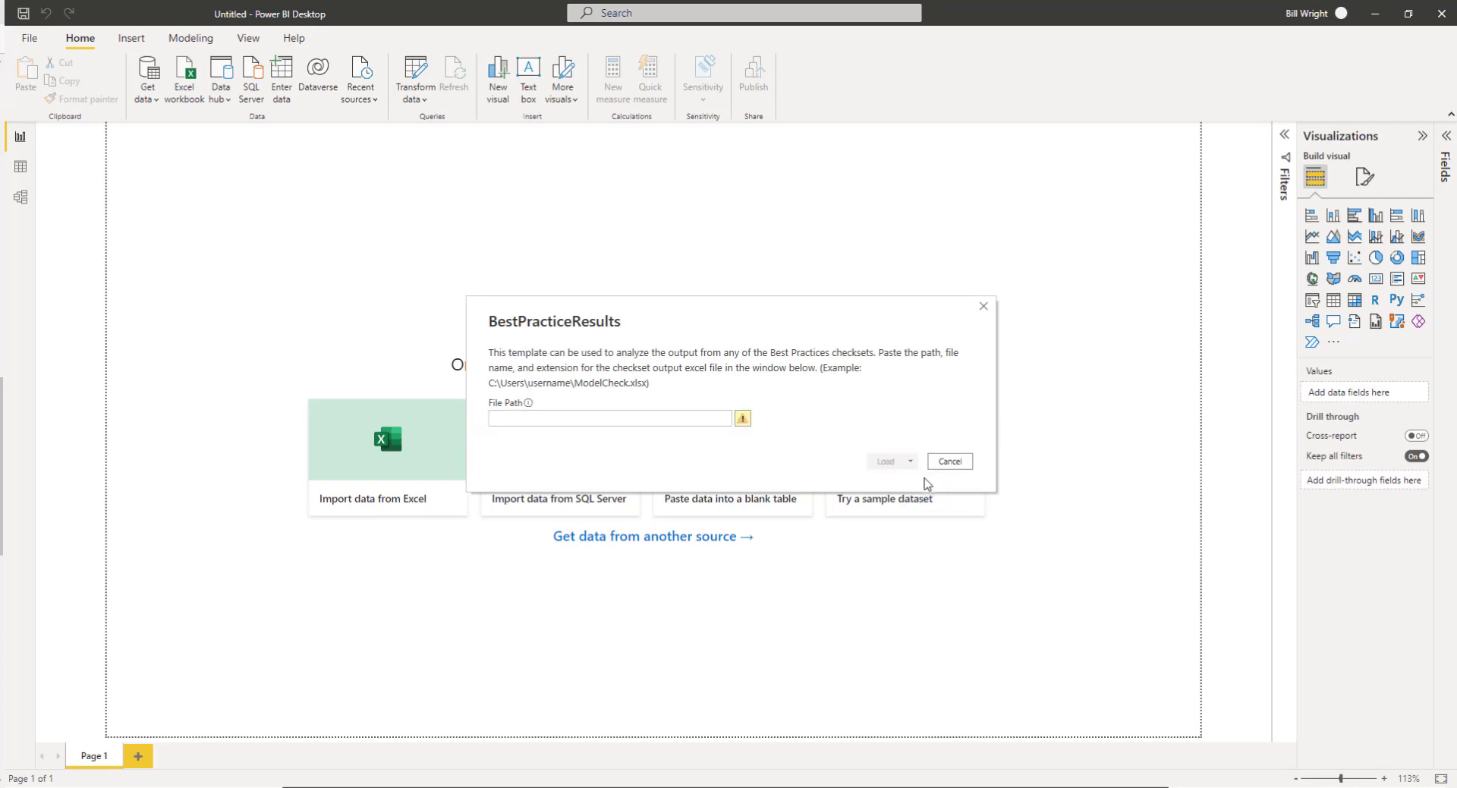
pyautogui.moveTo(549, 383)
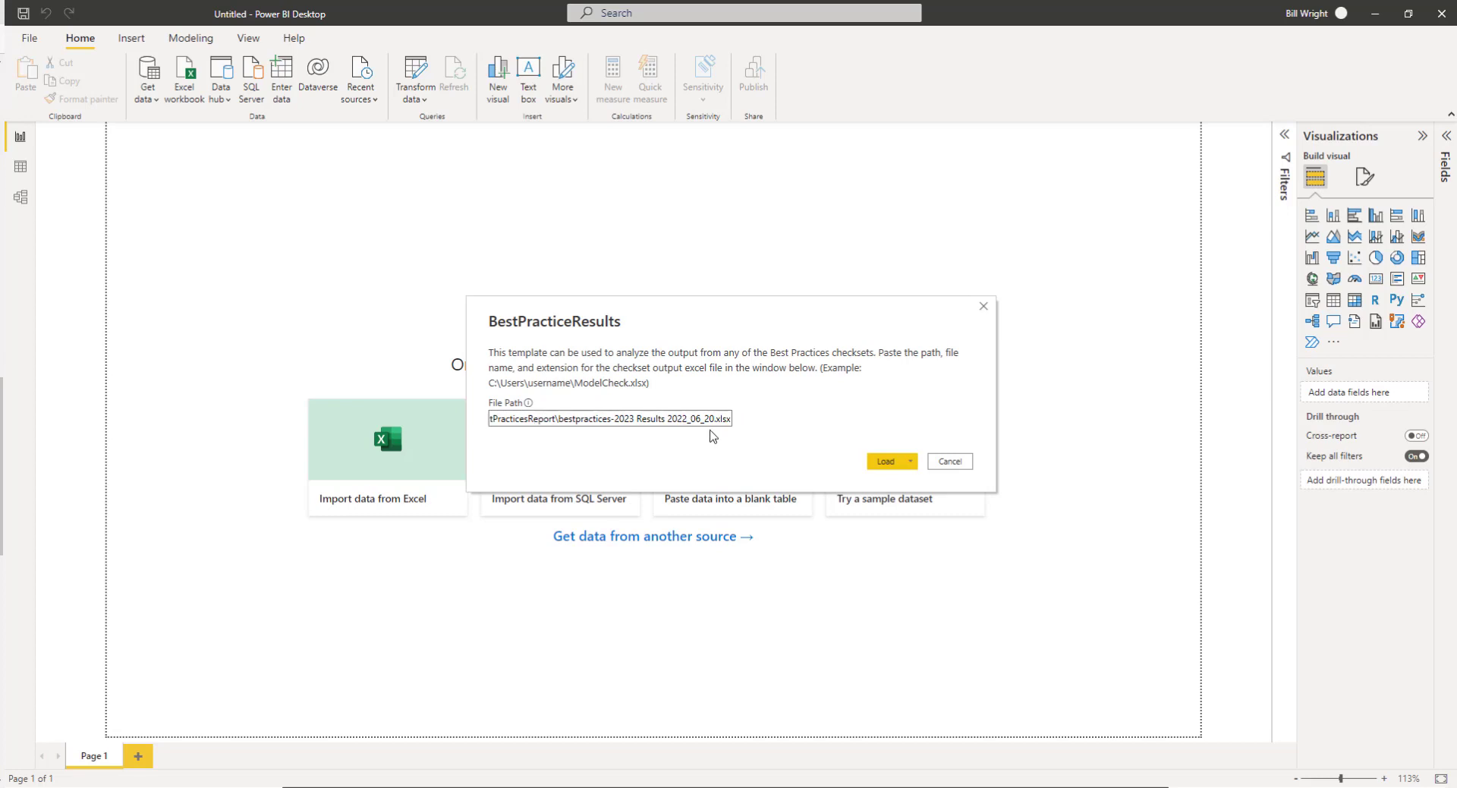
# Step: Enter the exported workbook's path in the BestPracticeResults File Path box and load it
pyautogui.write('C:\\Users\\BillWright\\OneDrive - Graitec\\_Posts Articles Blogs')
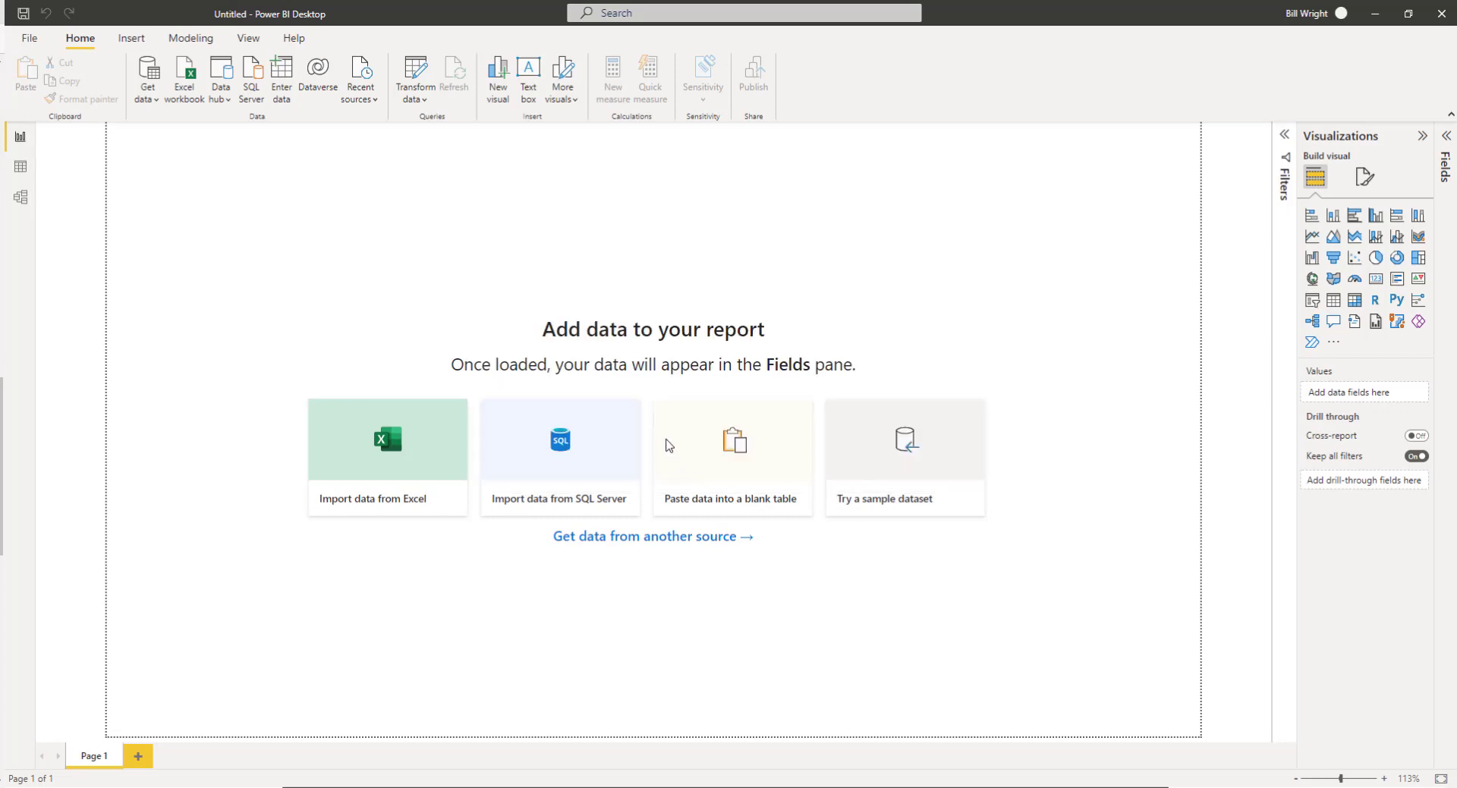
pyautogui.click(454, 68)
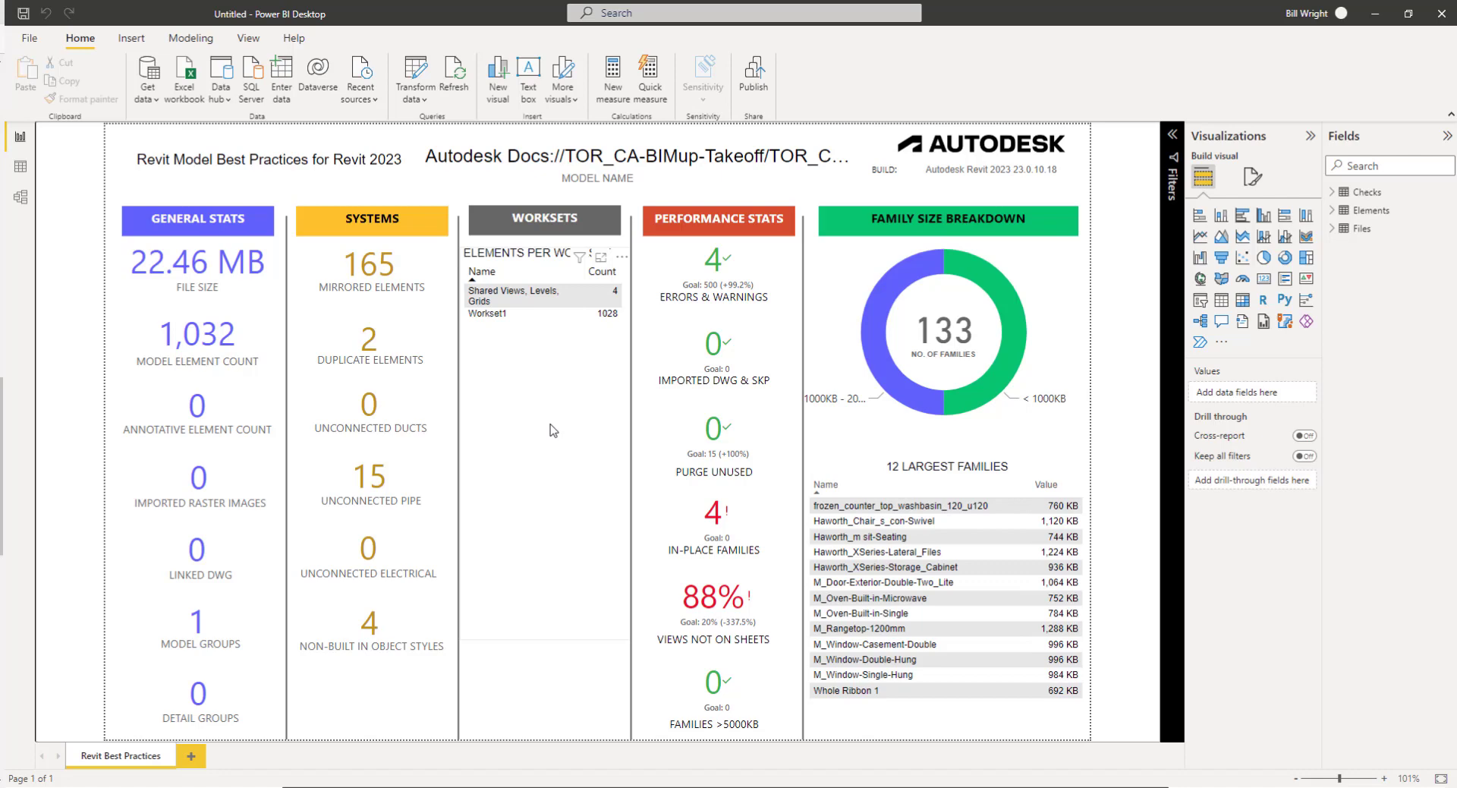
pyautogui.moveTo(563, 373)
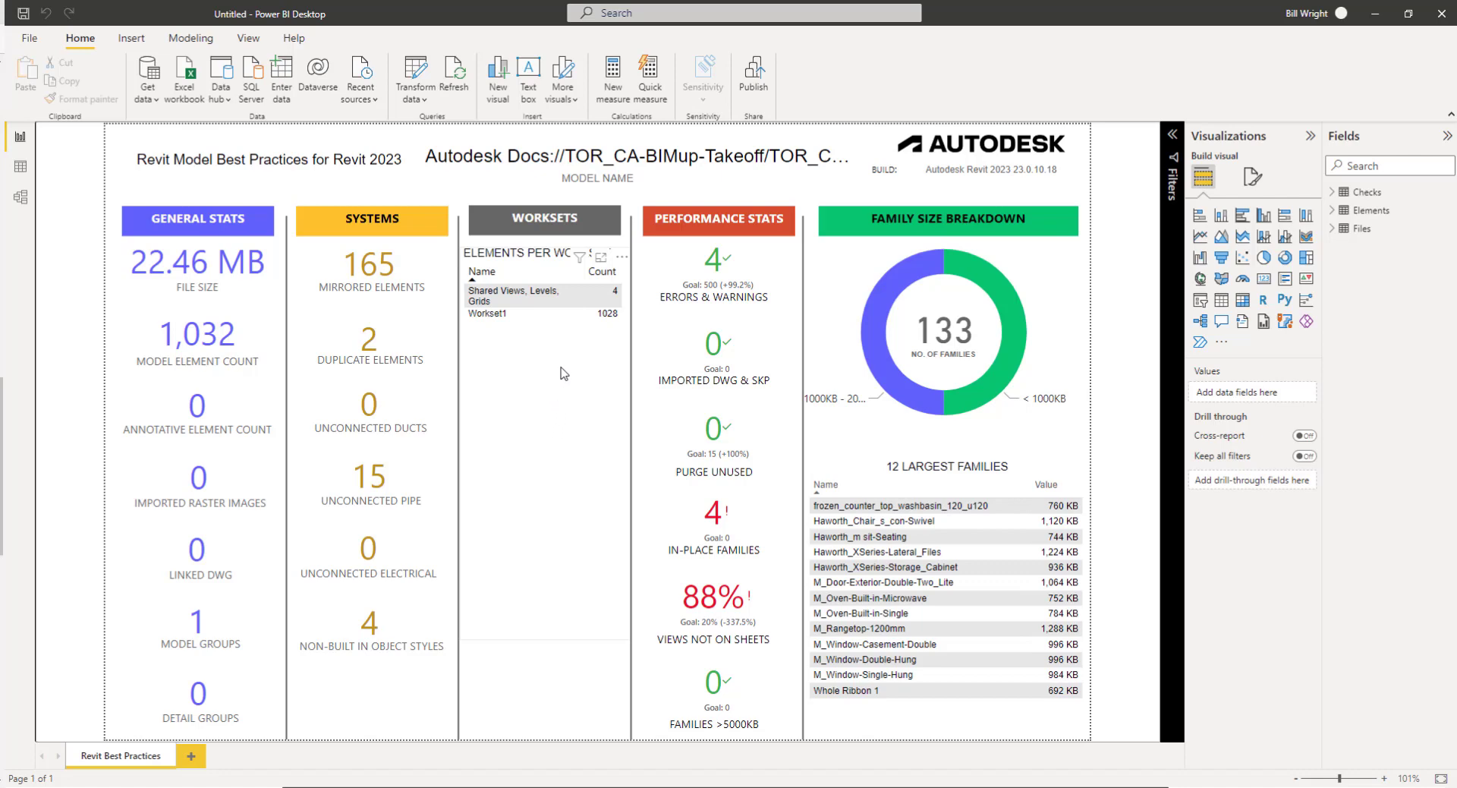
pyautogui.moveTo(527, 388)
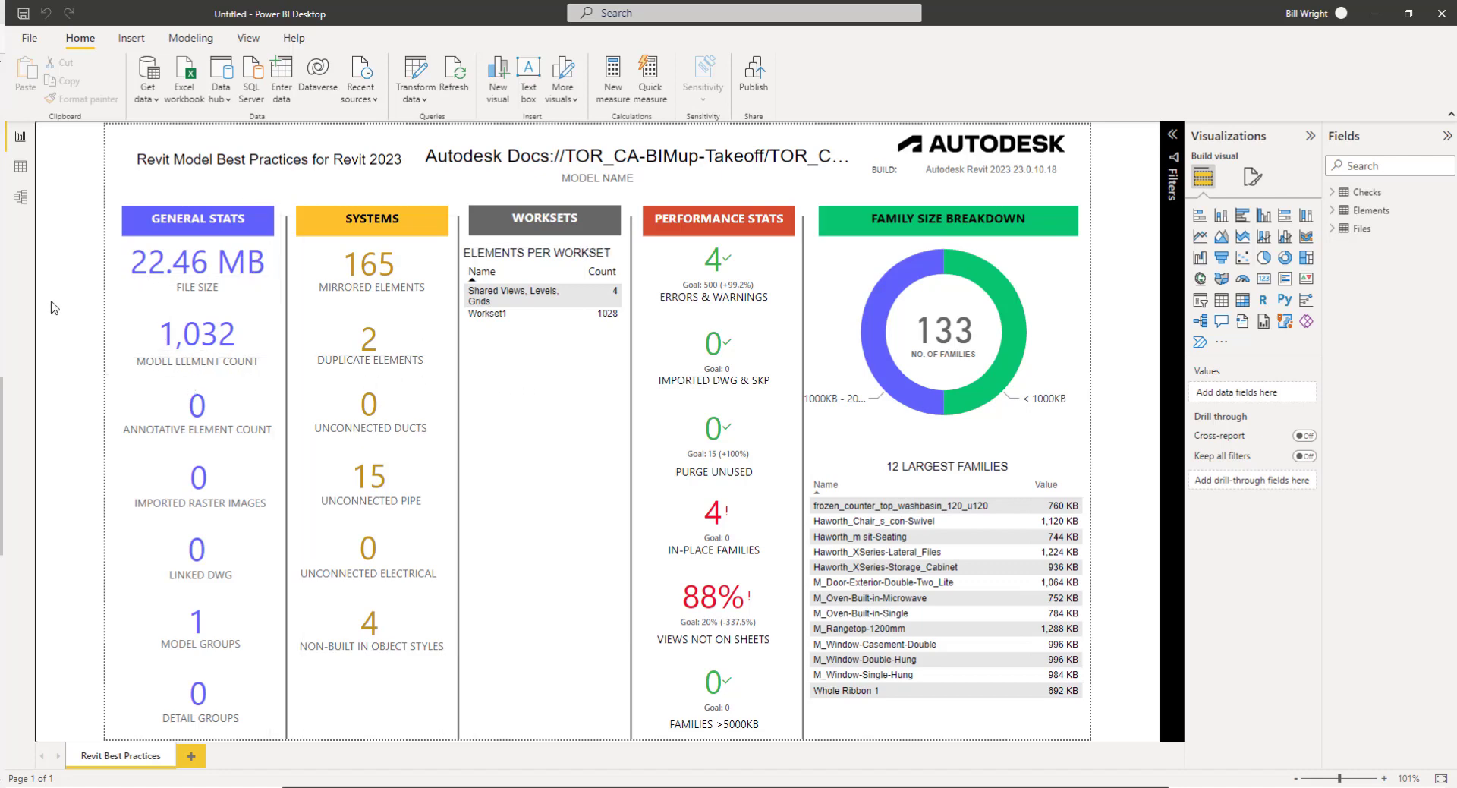
pyautogui.moveTo(64, 358)
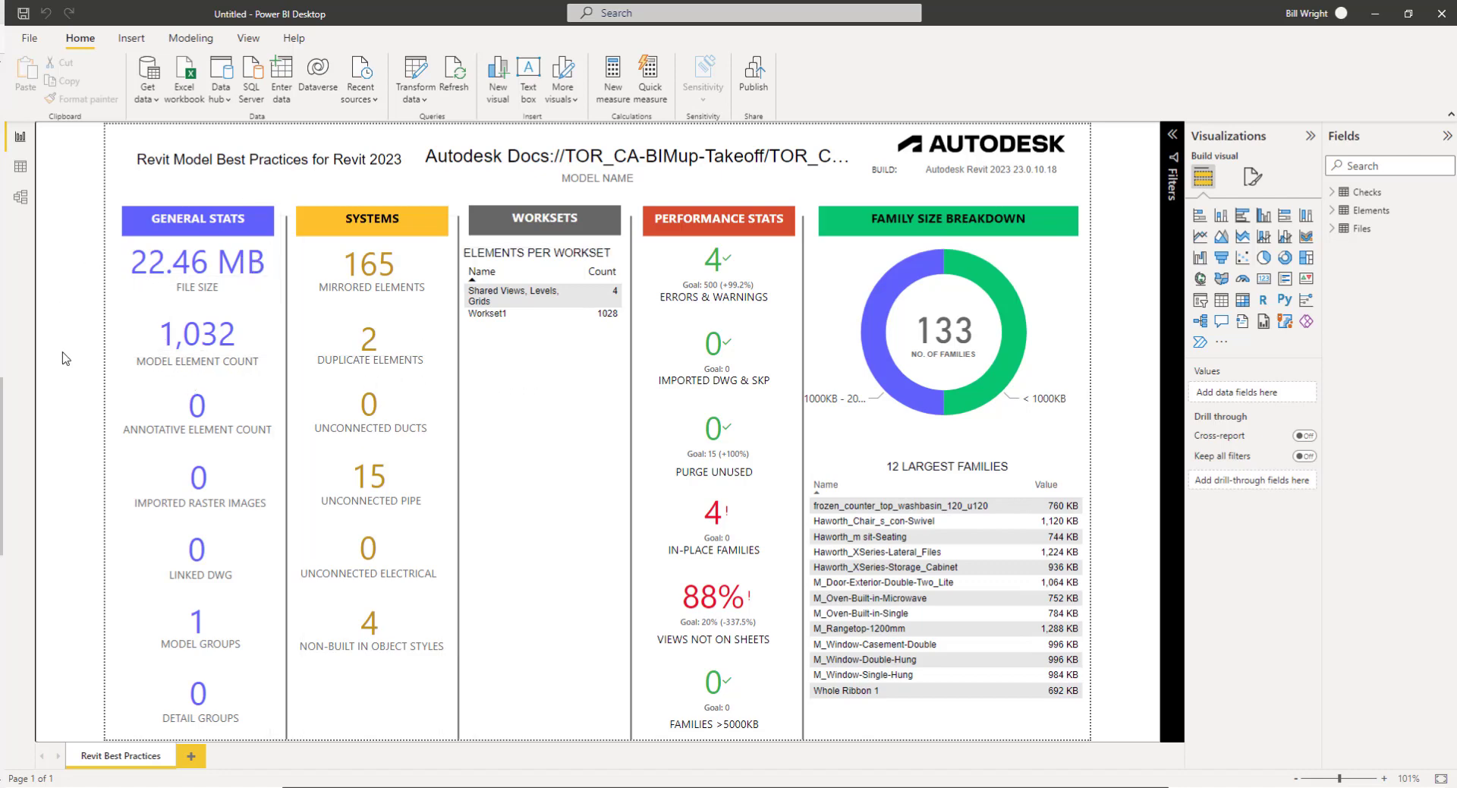
pyautogui.moveTo(109, 580)
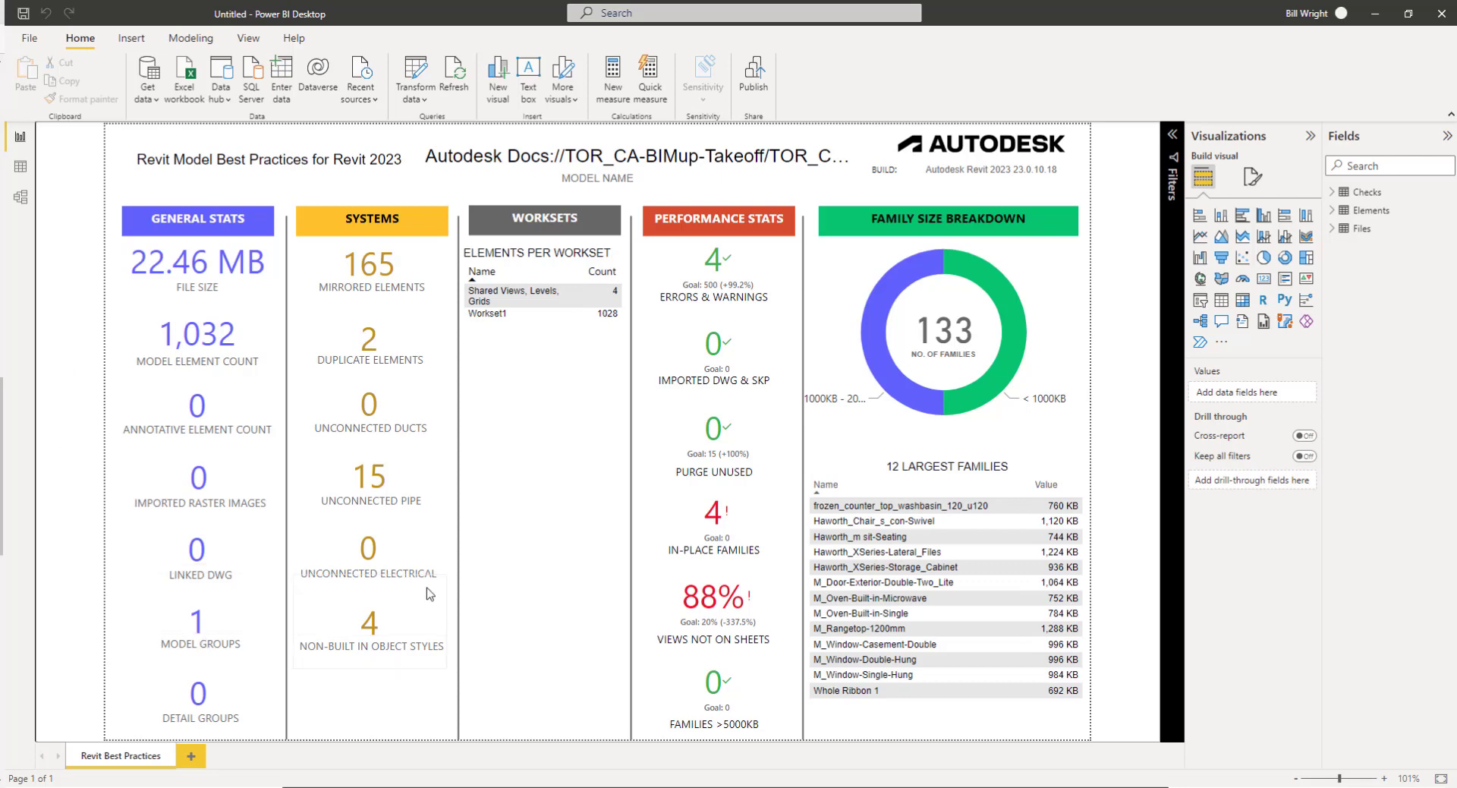
pyautogui.moveTo(398, 439)
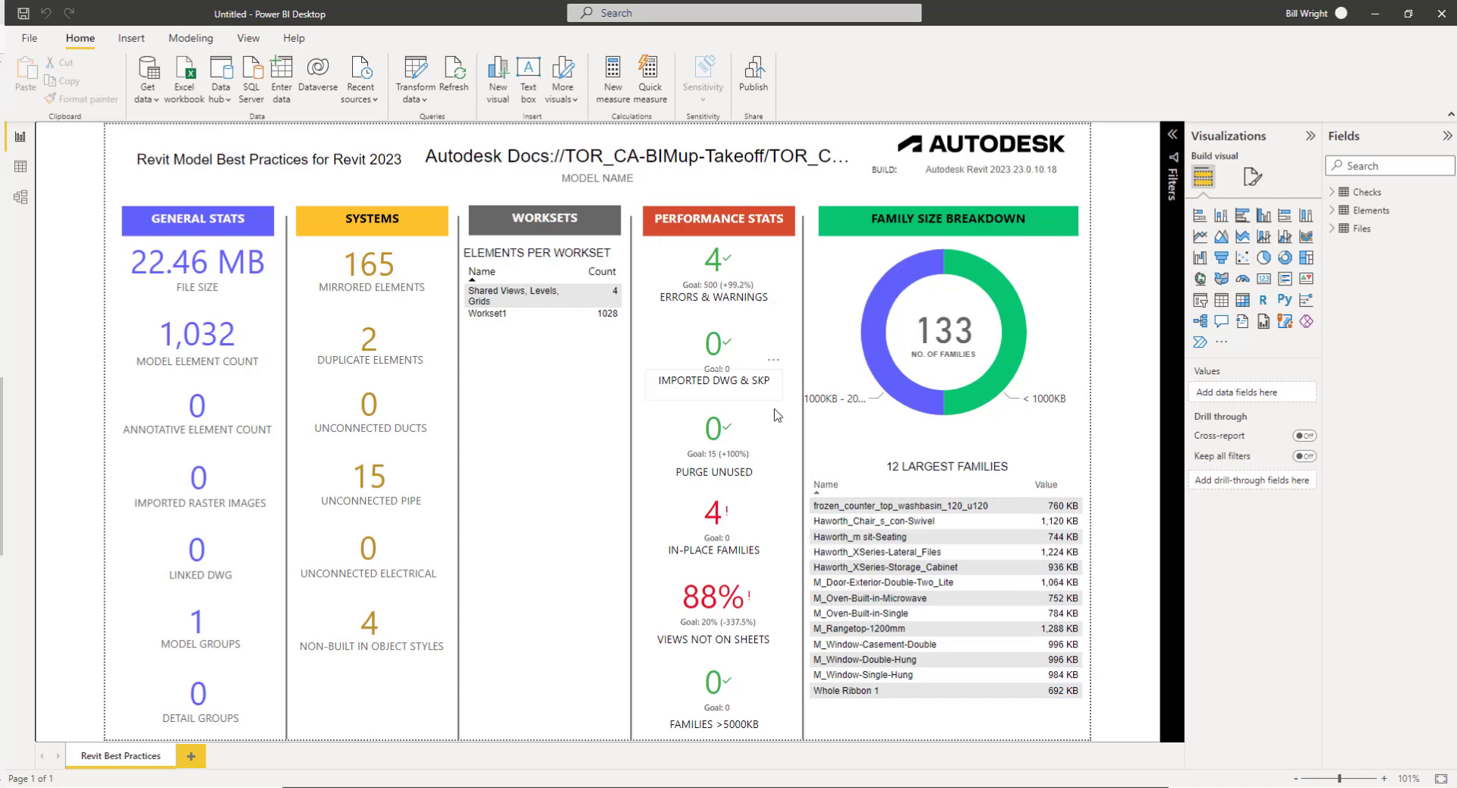
pyautogui.moveTo(1080, 418)
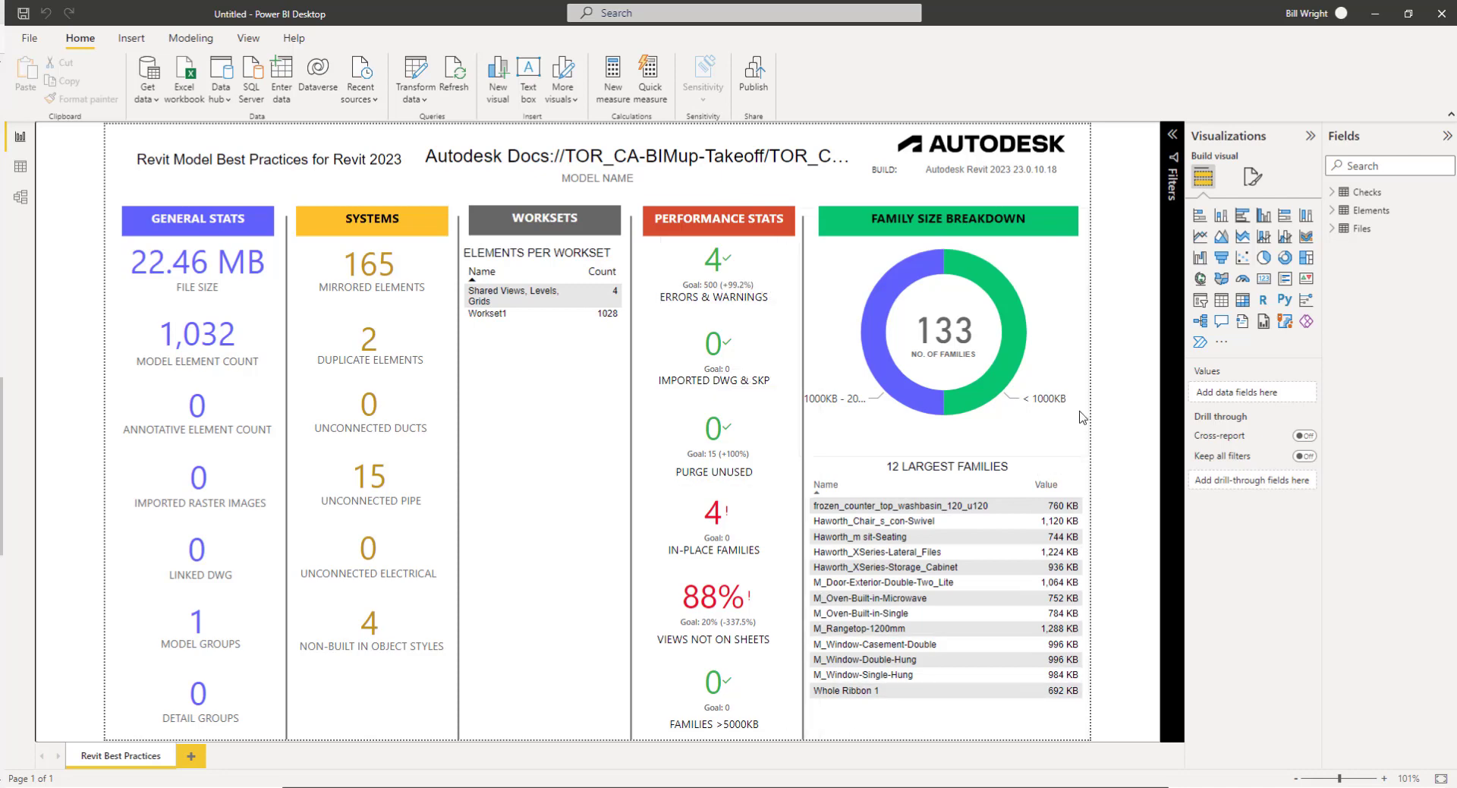
pyautogui.moveTo(1107, 327)
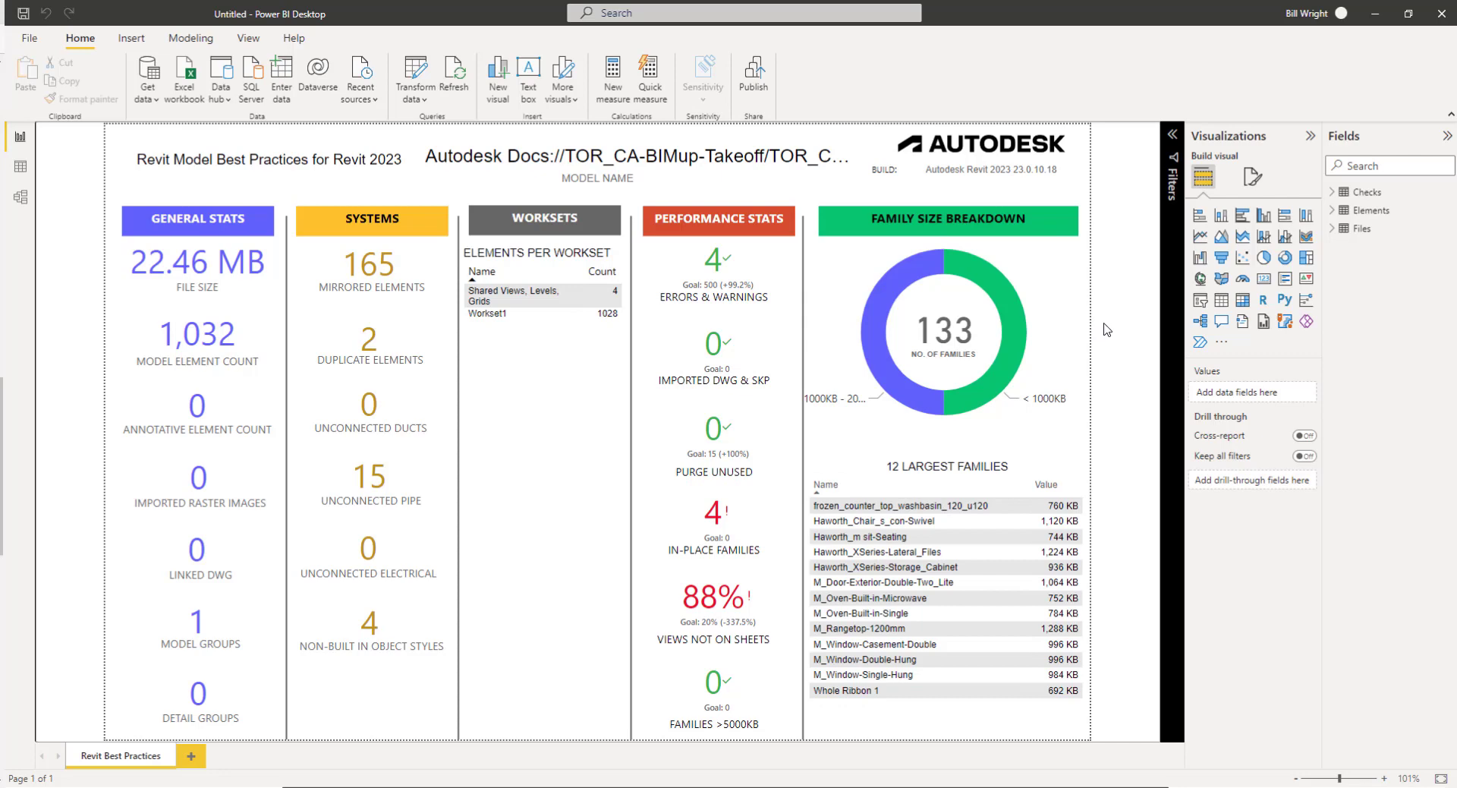
pyautogui.moveTo(1126, 327)
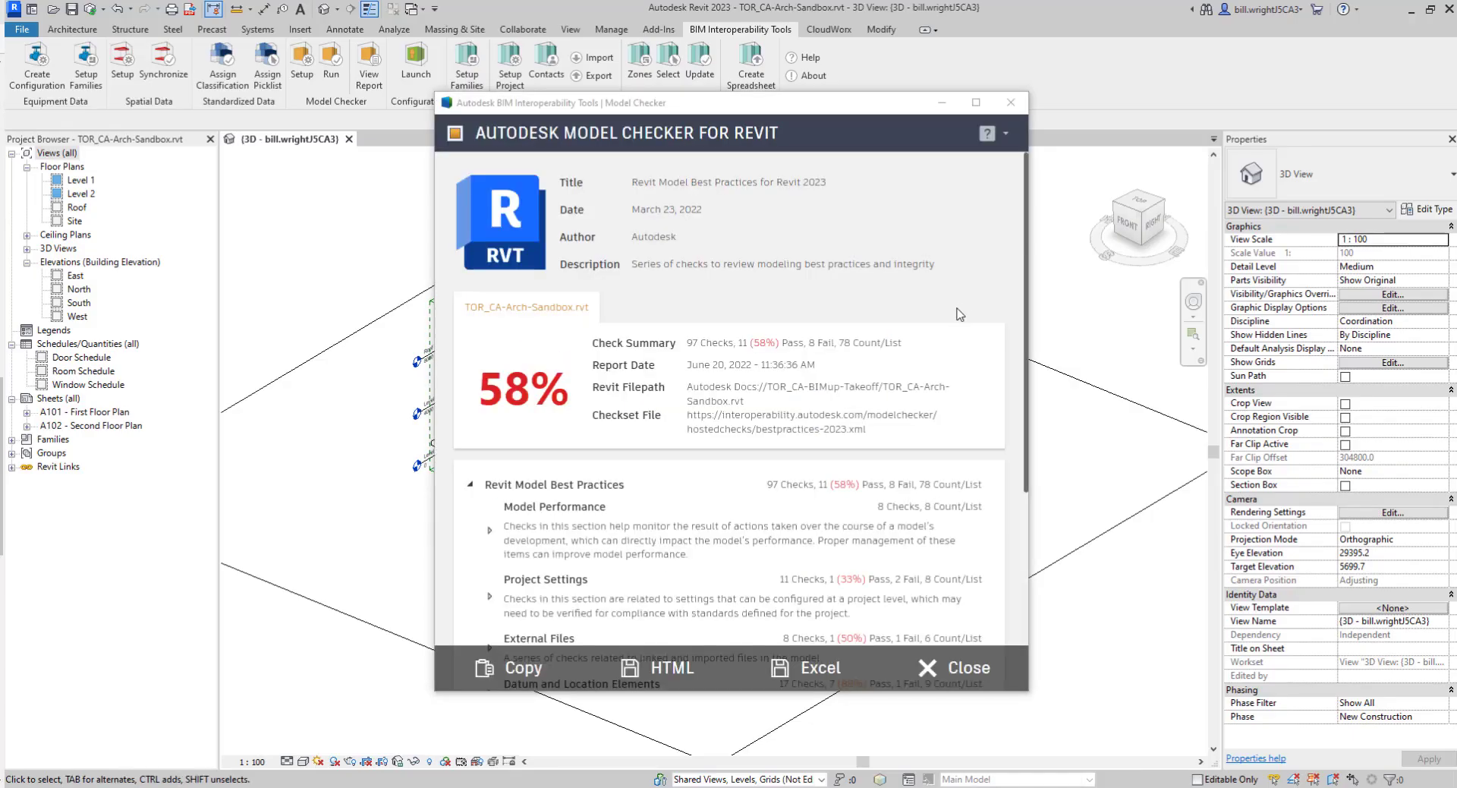
pyautogui.moveTo(490, 537)
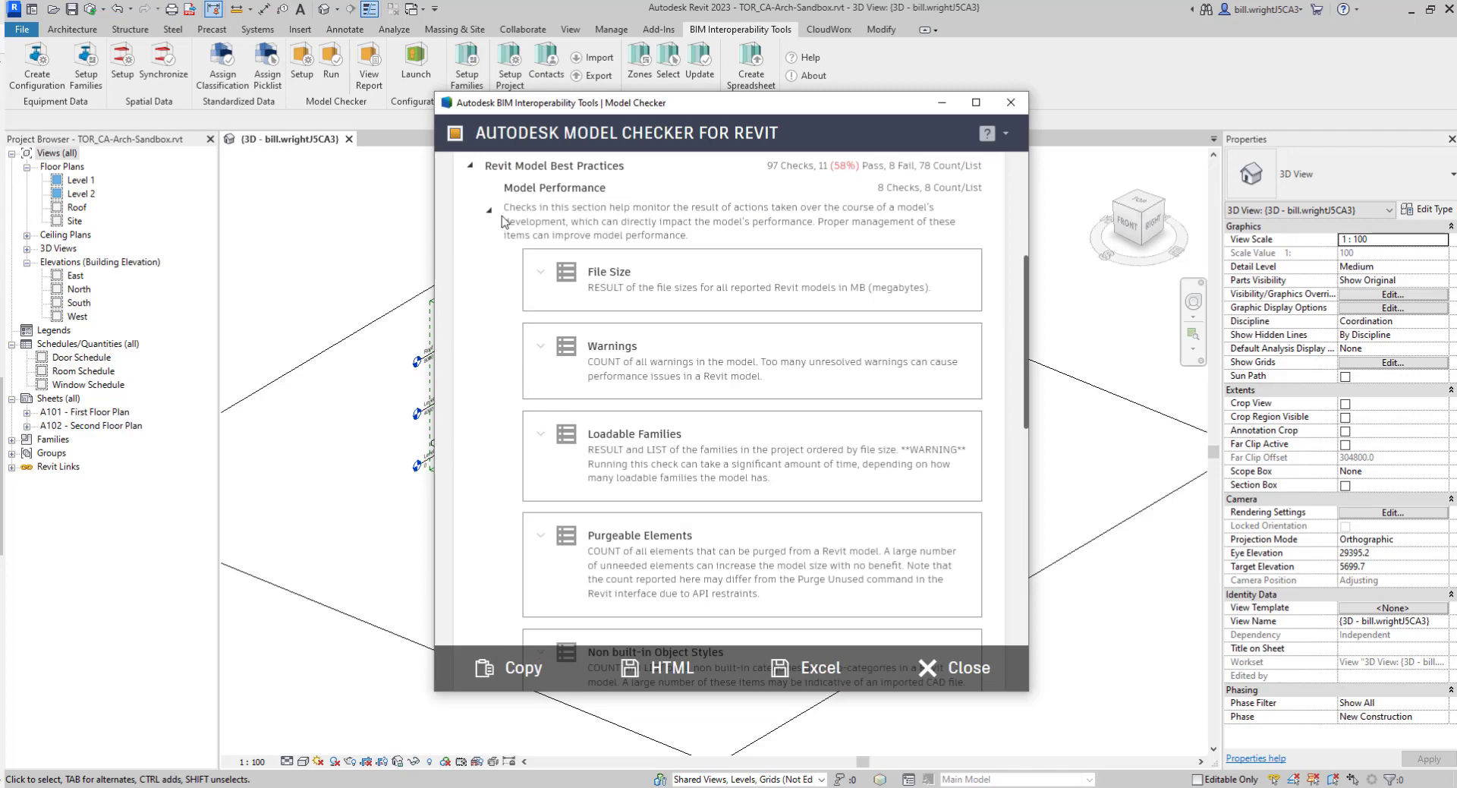
pyautogui.moveTo(576, 239)
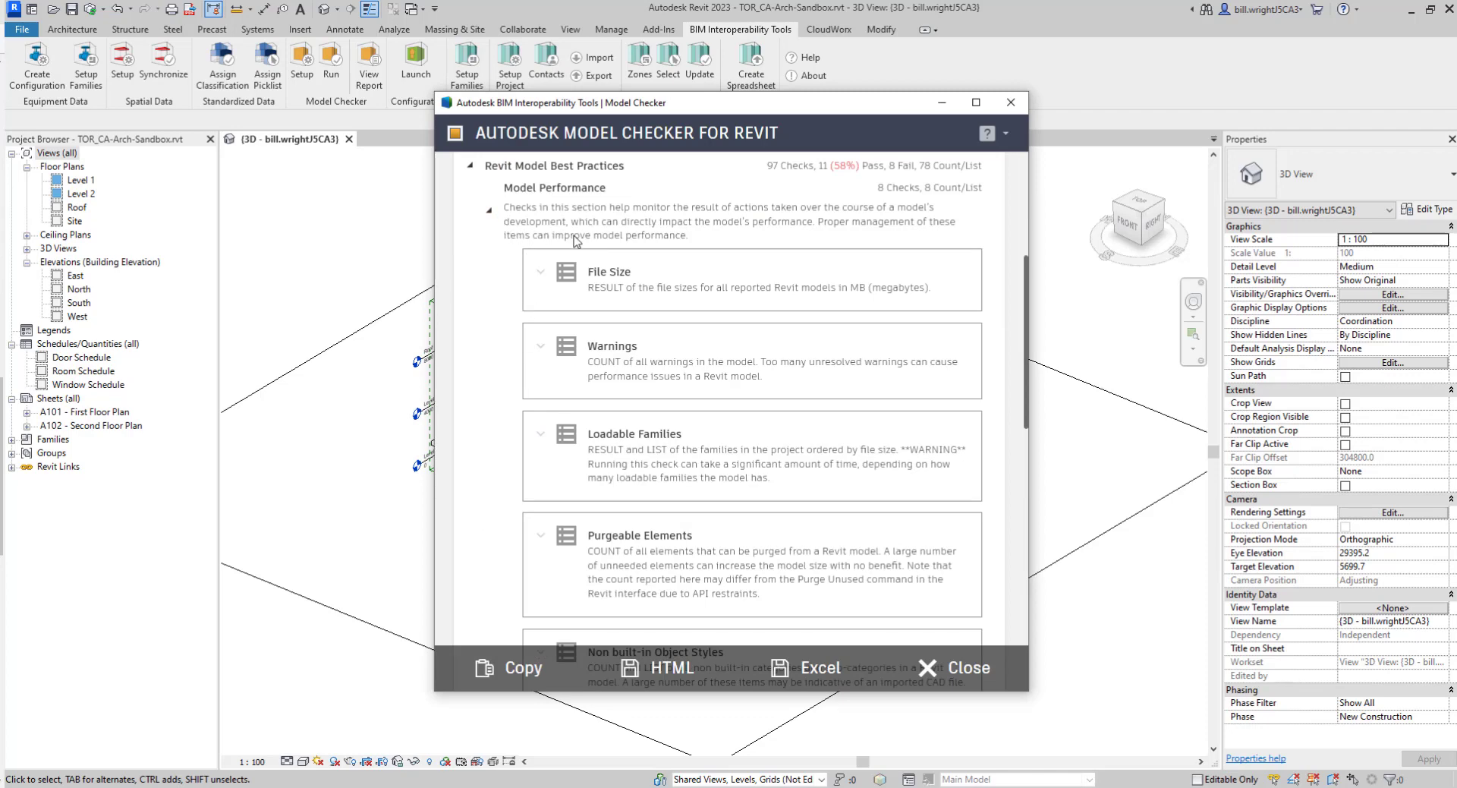